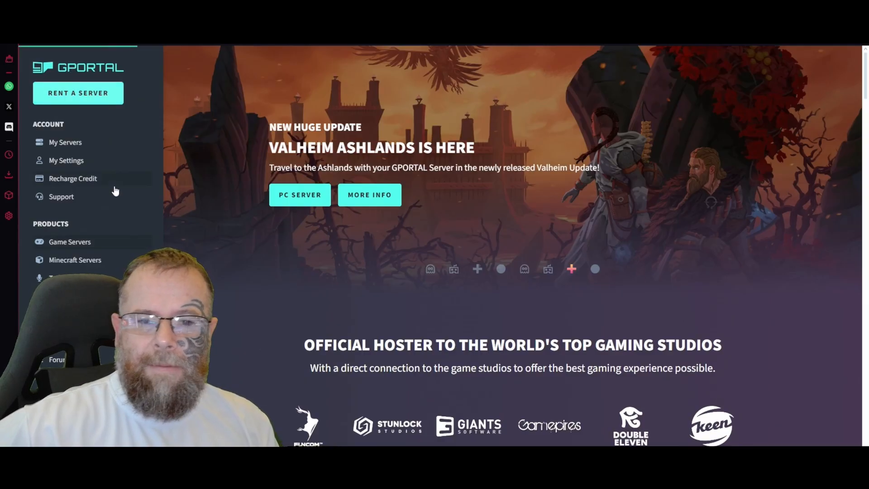
# Step: Open the Game Servers catalogue and scroll down through the list of games
pyautogui.click(70, 242)
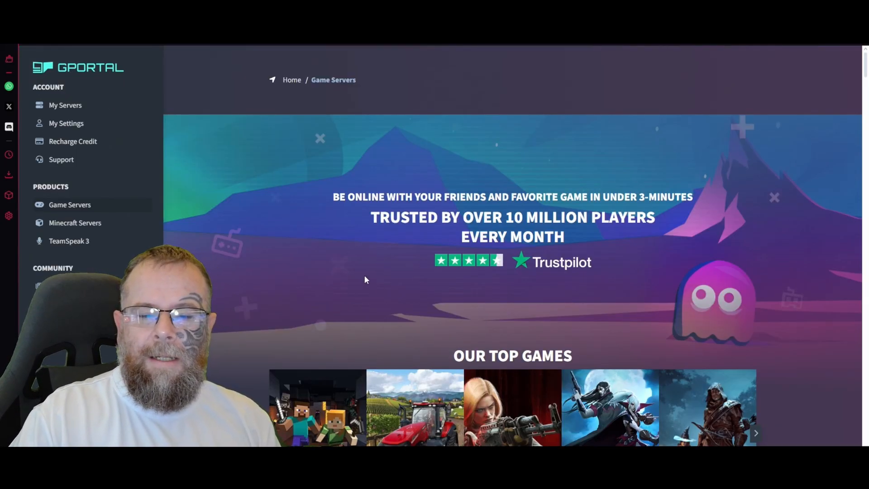
pyautogui.scroll(-3)
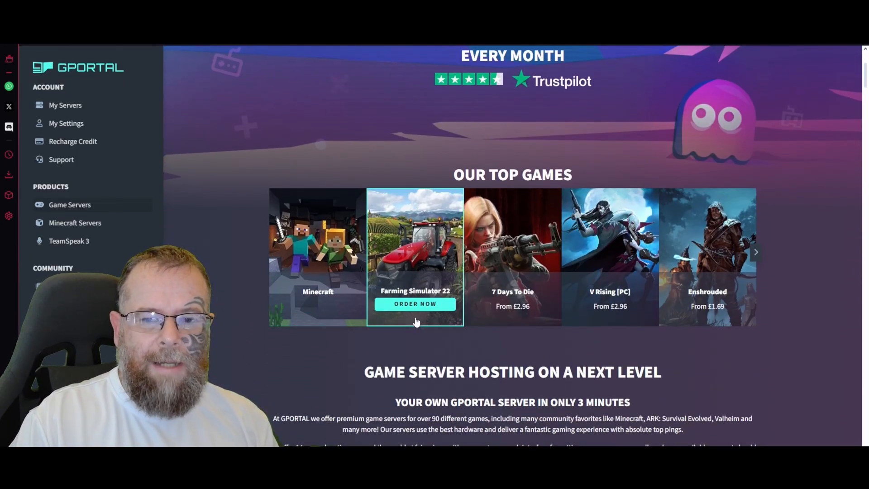
pyautogui.scroll(-3)
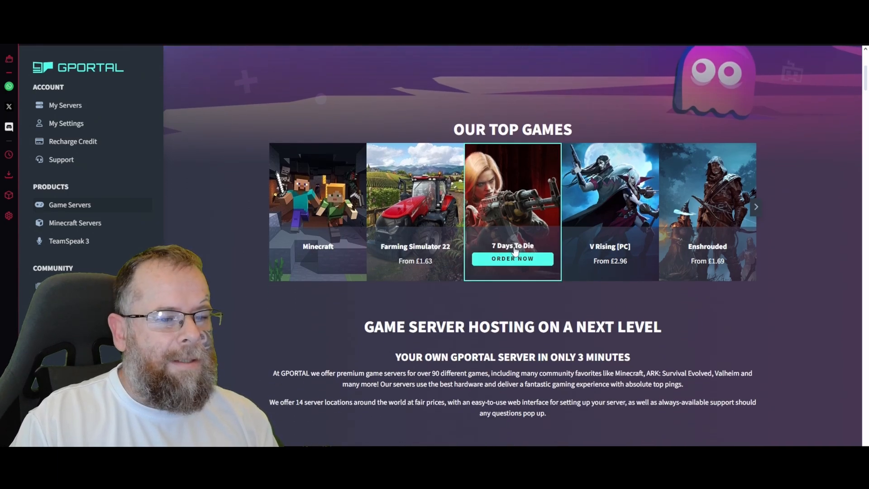
pyautogui.scroll(-3)
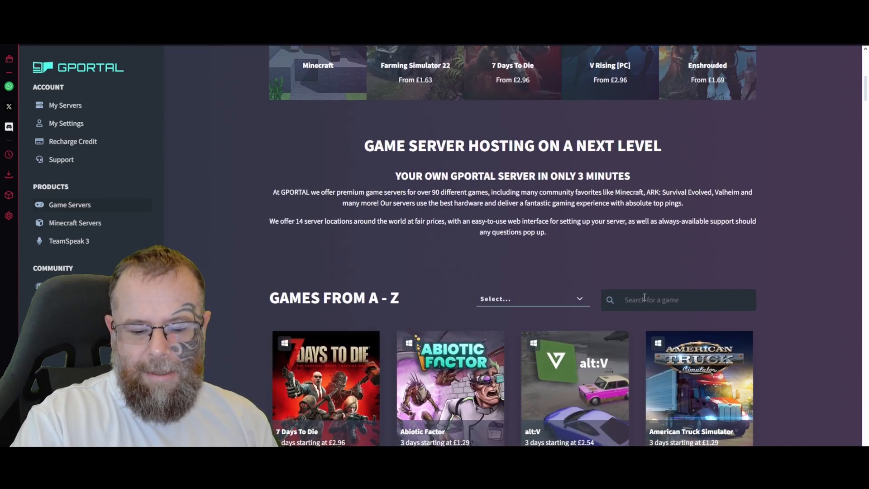
pyautogui.moveTo(532, 319)
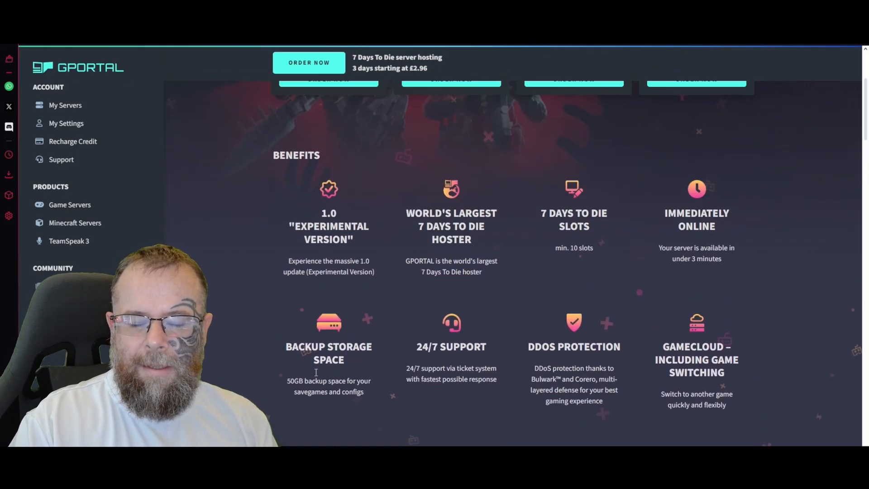
# Step: Choose England (London) for the 30 Days / 10 Slots 7 Days To Die plan and order it
pyautogui.scroll(3)
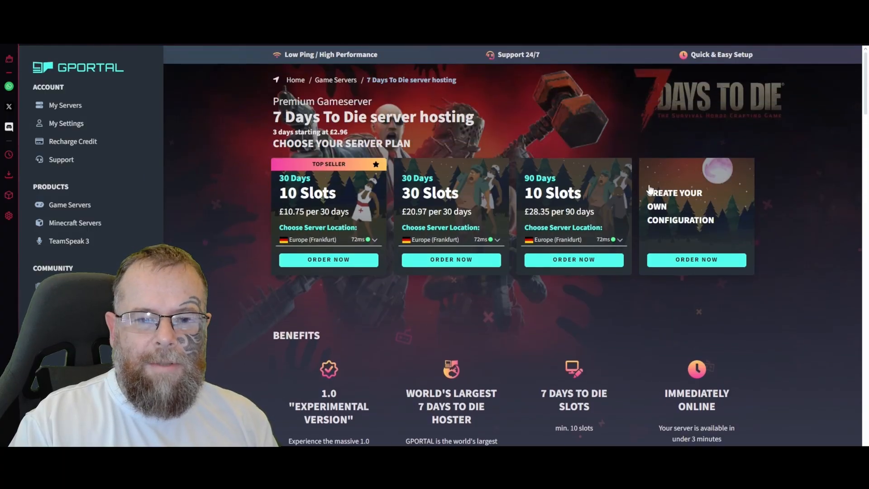
pyautogui.moveTo(613, 248)
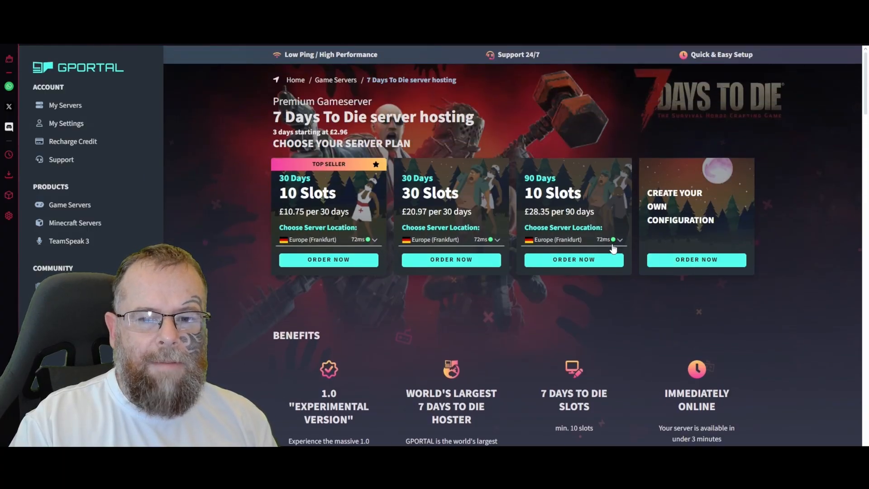
pyautogui.moveTo(696, 259)
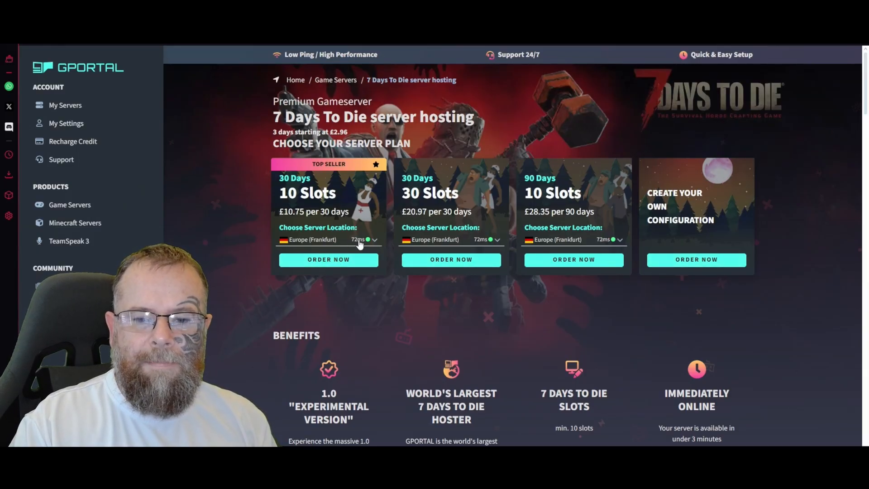
pyautogui.click(328, 240)
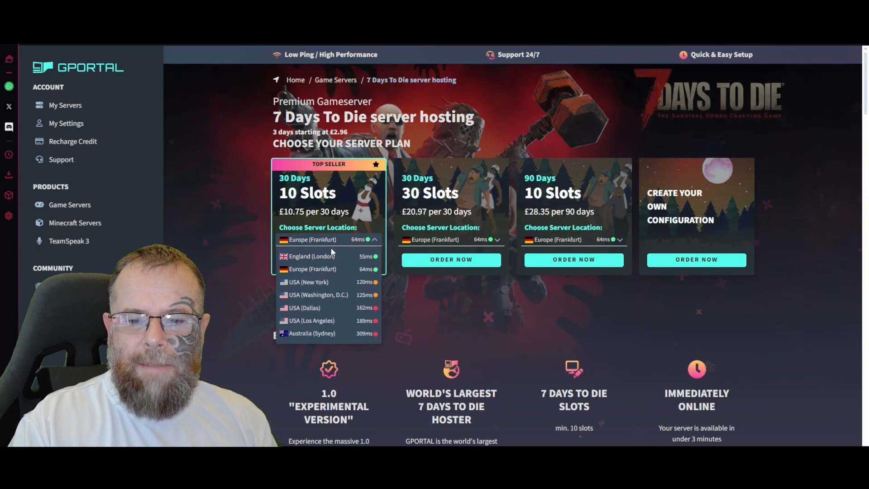
pyautogui.click(309, 256)
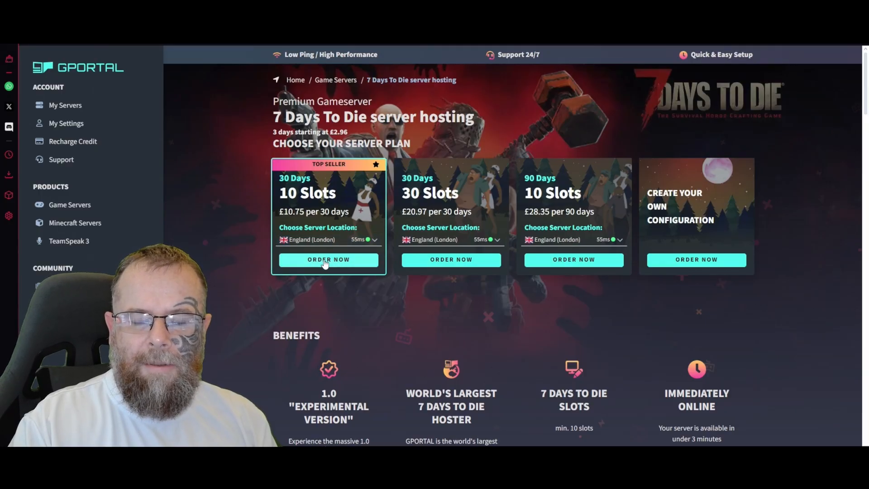
pyautogui.click(327, 259)
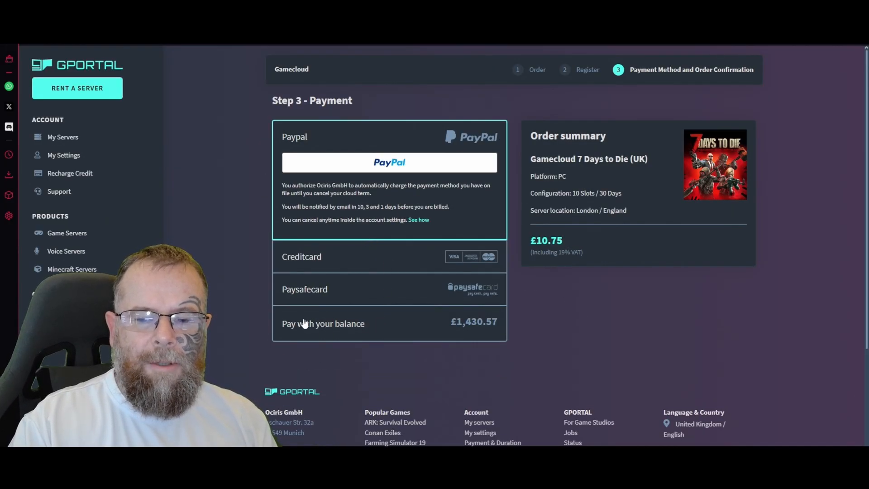
# Step: Pay for the order with the account balance
pyautogui.click(323, 324)
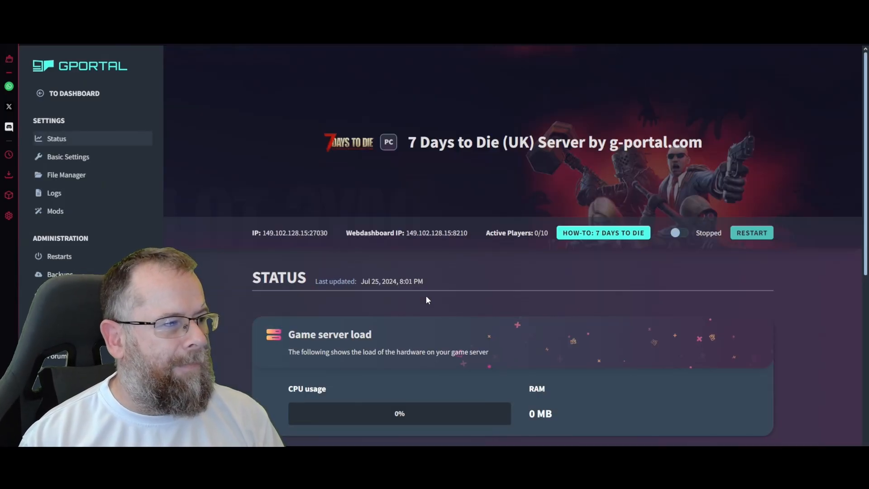
pyautogui.moveTo(412, 249)
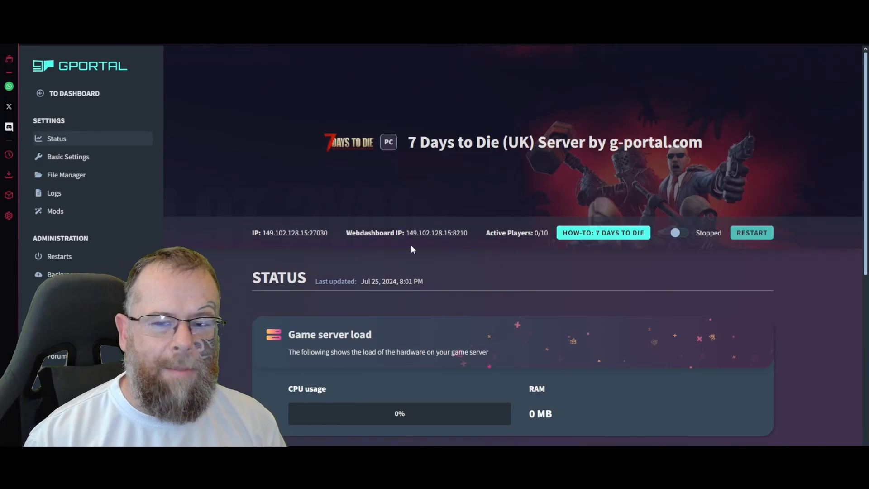
pyautogui.moveTo(422, 238)
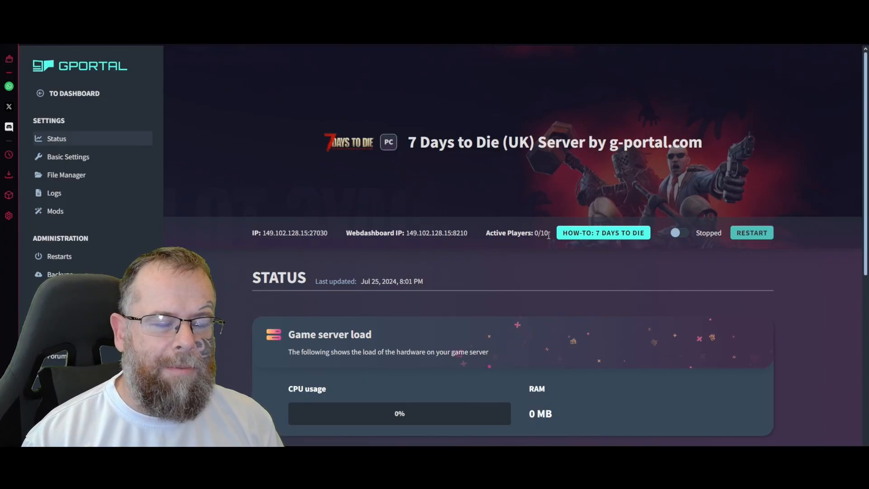
pyautogui.moveTo(603, 237)
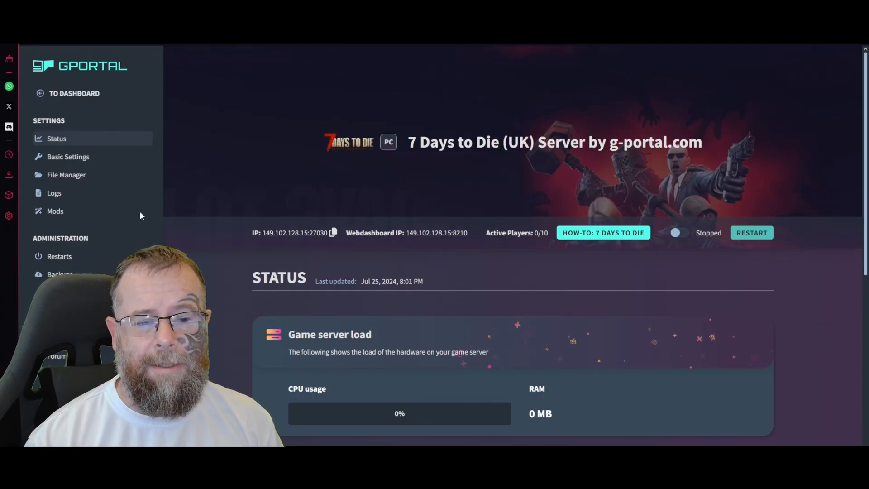
pyautogui.scroll(-3)
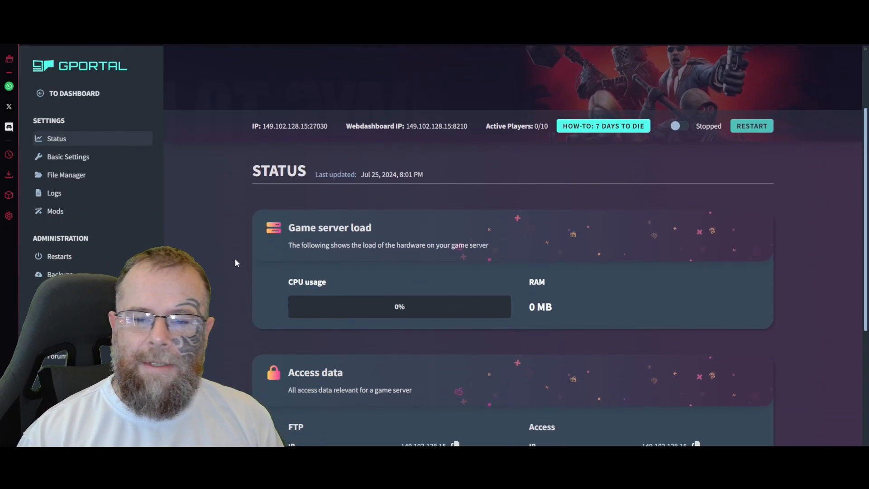
pyautogui.scroll(-3)
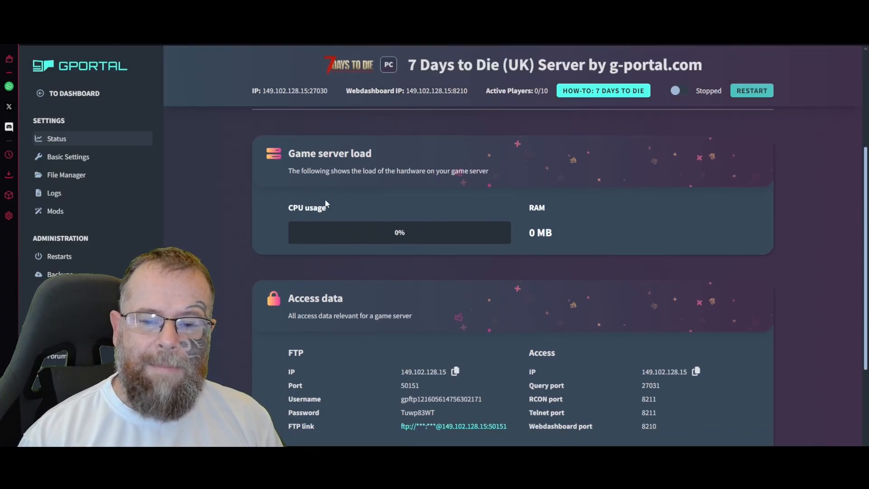
pyautogui.scroll(-3)
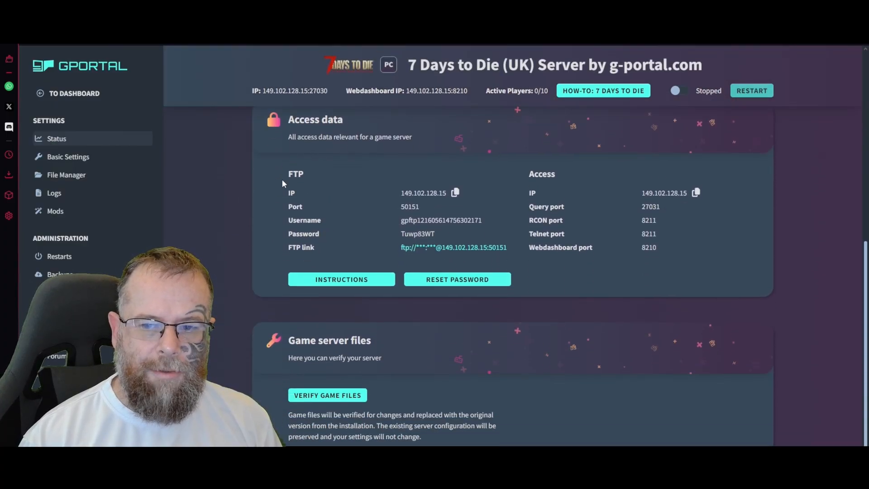
pyautogui.moveTo(238, 279)
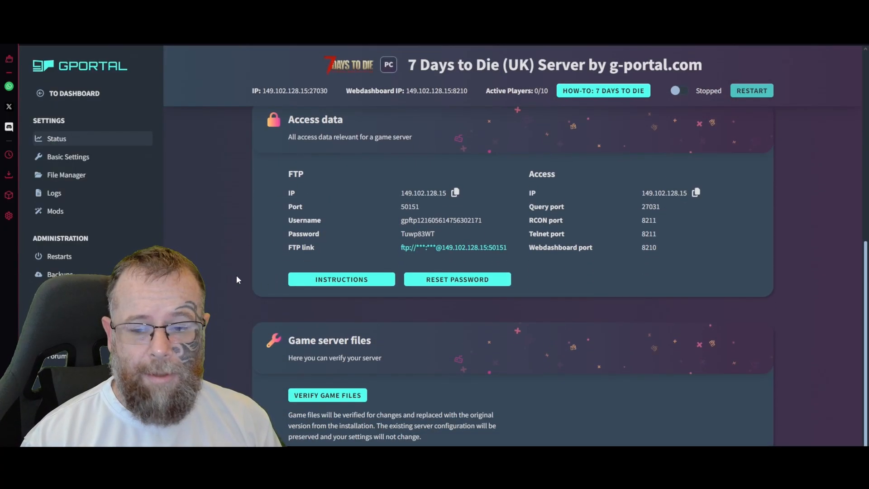
pyautogui.moveTo(274, 400)
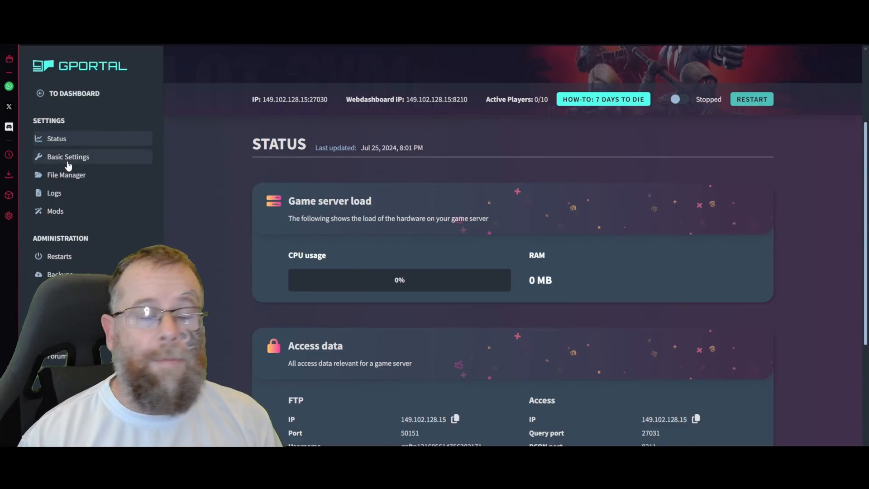
# Step: In Basic Settings, change the server name to 'Dayrs server'
pyautogui.click(68, 156)
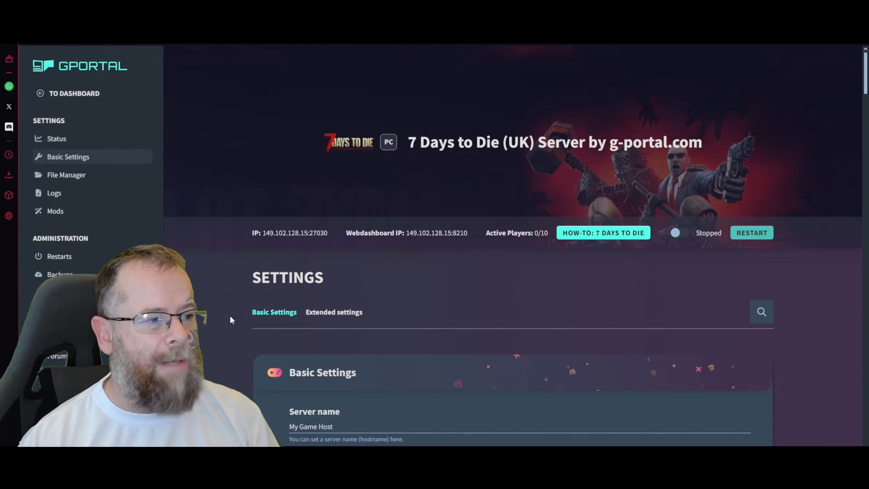
pyautogui.scroll(-3)
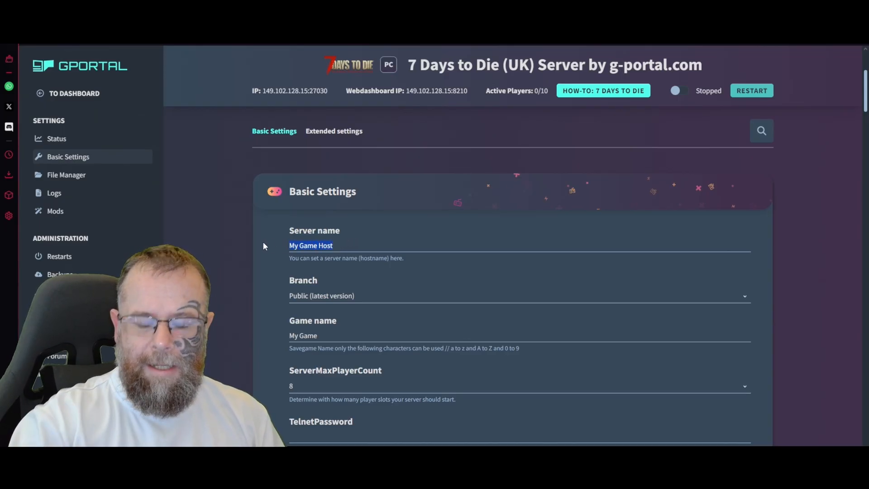
pyautogui.write('Dayrs')
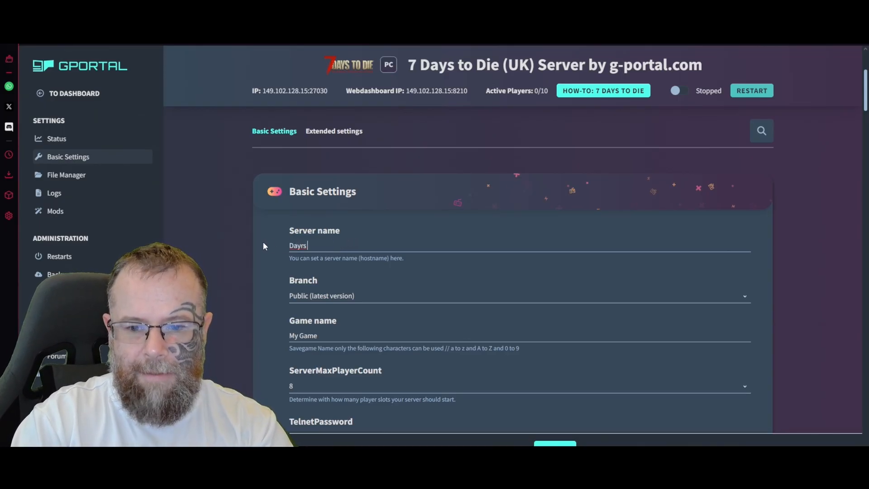
pyautogui.write('server')
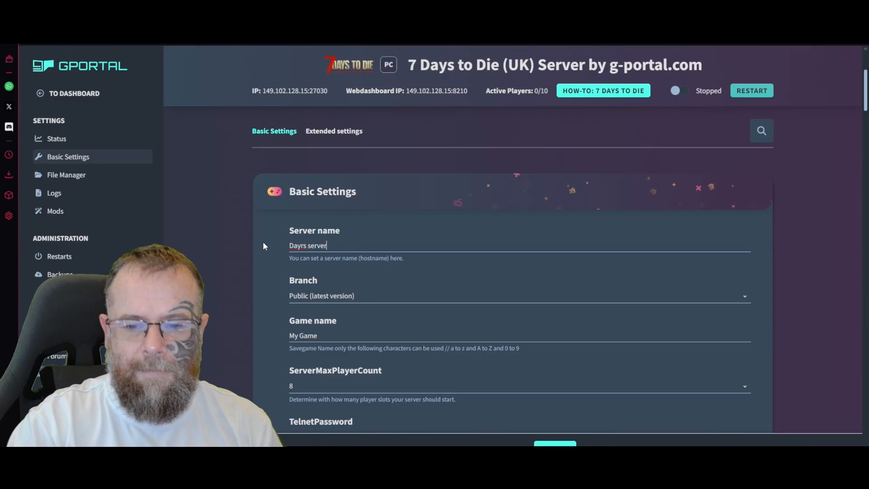
pyautogui.scroll(-3)
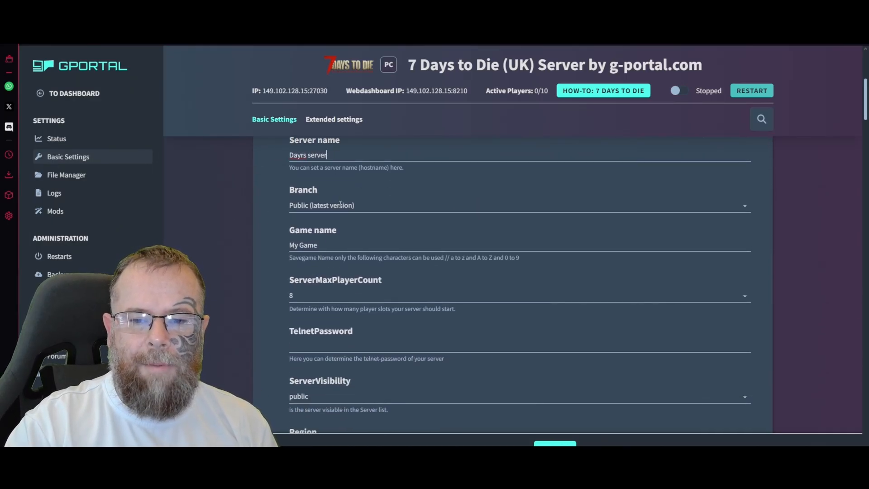
pyautogui.click(518, 218)
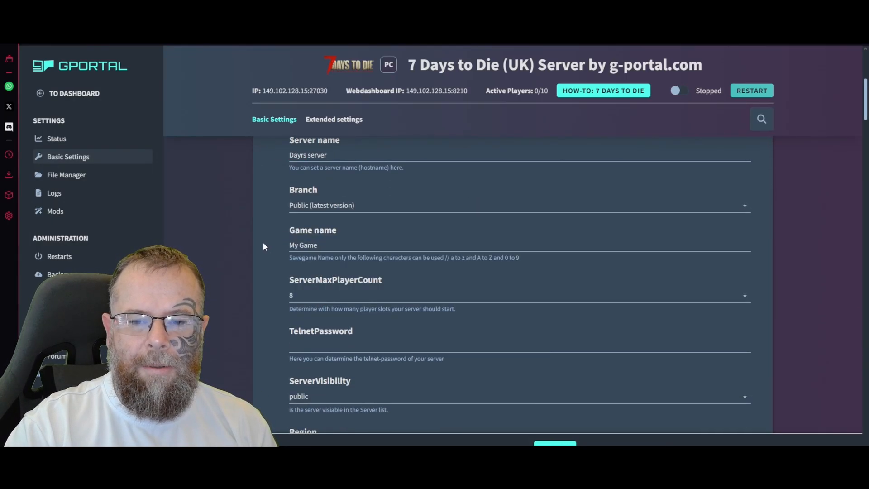
# Step: Replace the existing game name with 'World 1'
pyautogui.scroll(-3)
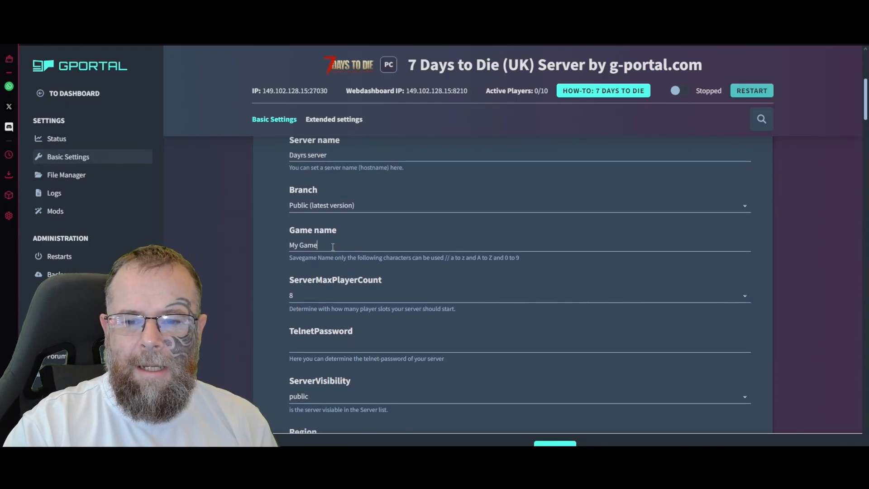
pyautogui.doubleClick(302, 245)
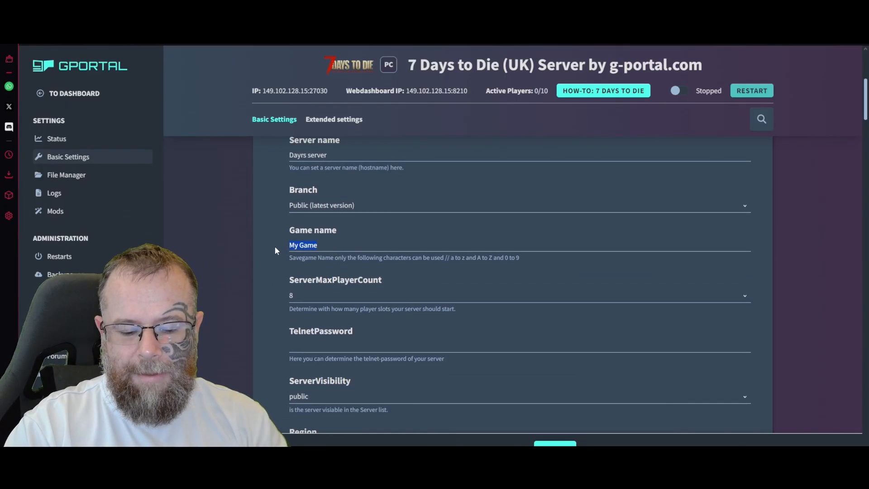
pyautogui.write('World 1 D')
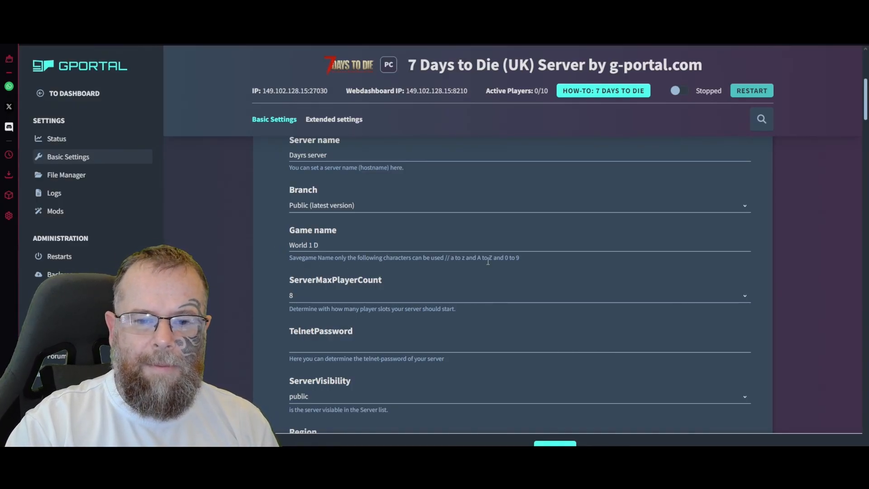
pyautogui.moveTo(273, 280)
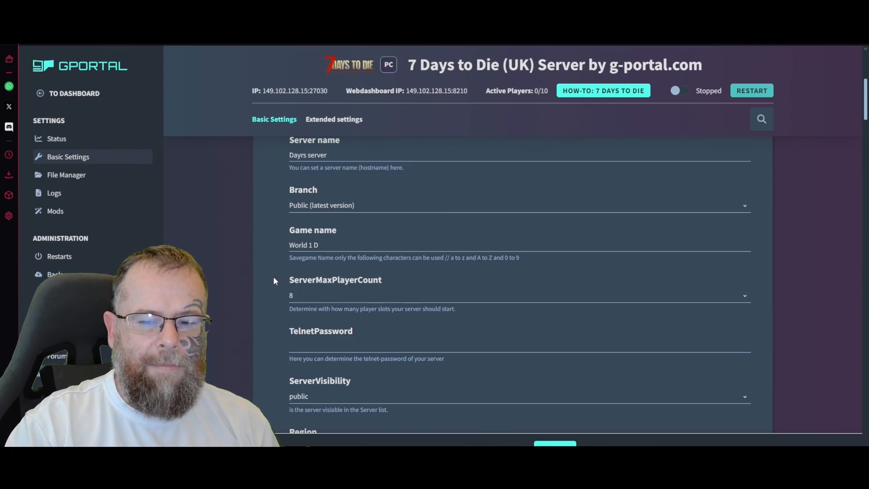
# Step: Set ServerMaxPlayerCount to 10
pyautogui.scroll(-3)
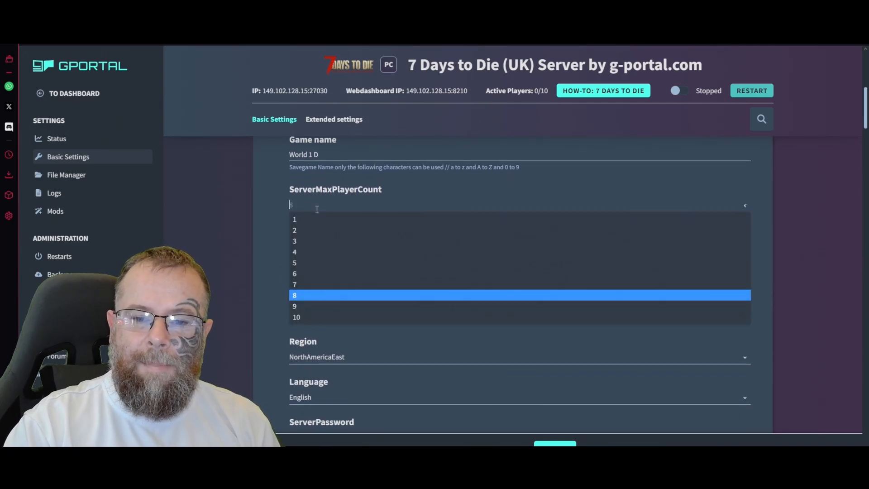
pyautogui.click(297, 317)
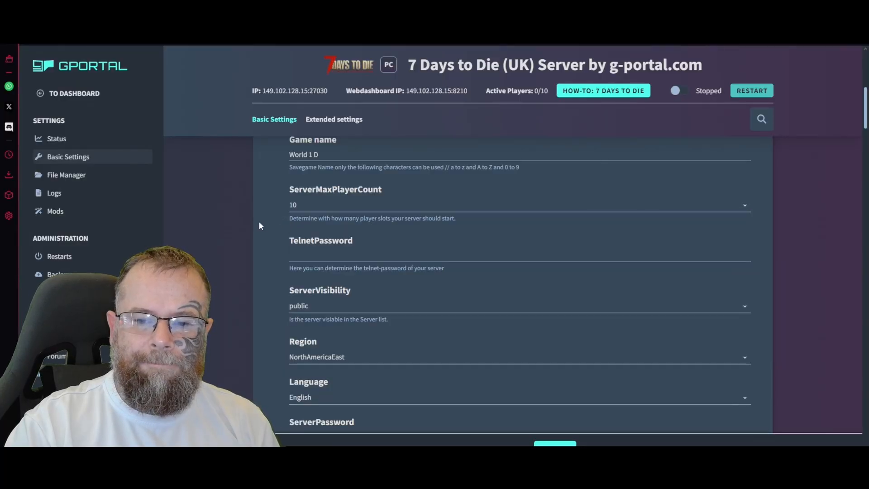
pyautogui.scroll(-3)
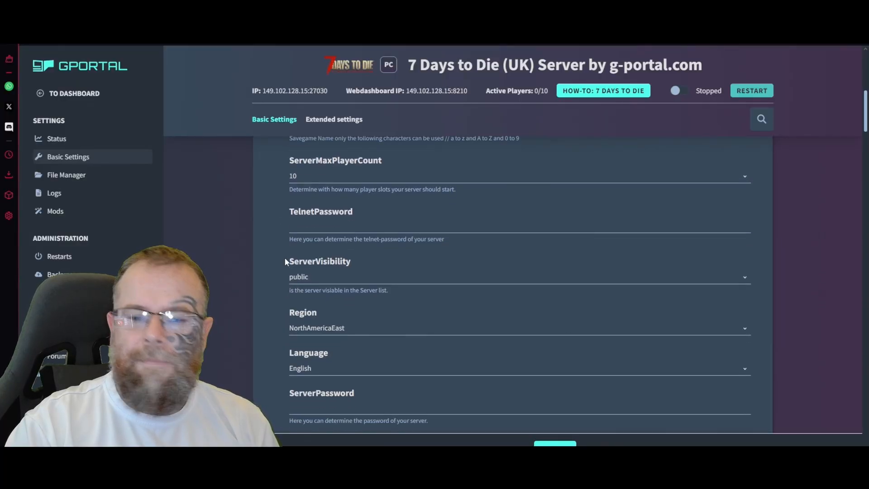
pyautogui.scroll(-3)
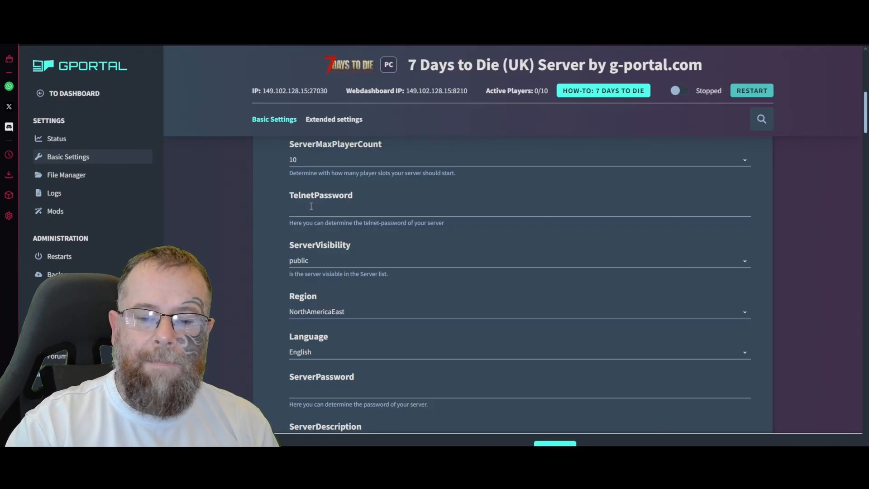
pyautogui.moveTo(255, 292)
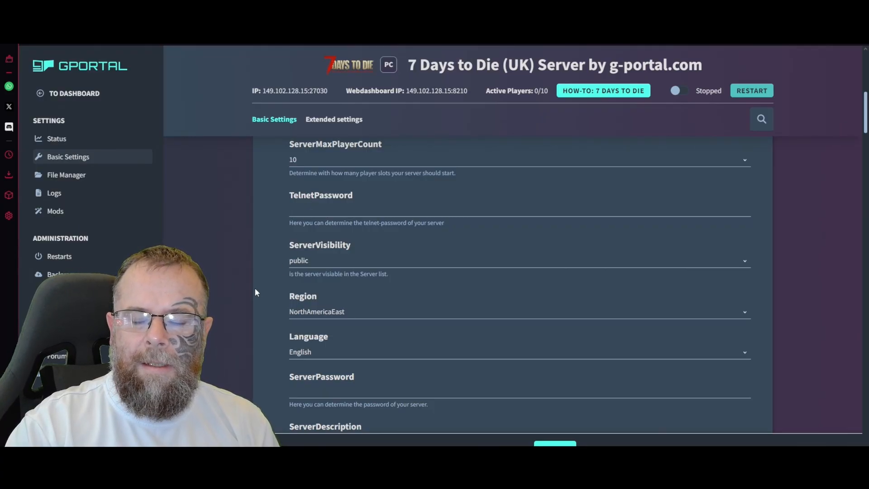
pyautogui.moveTo(278, 272)
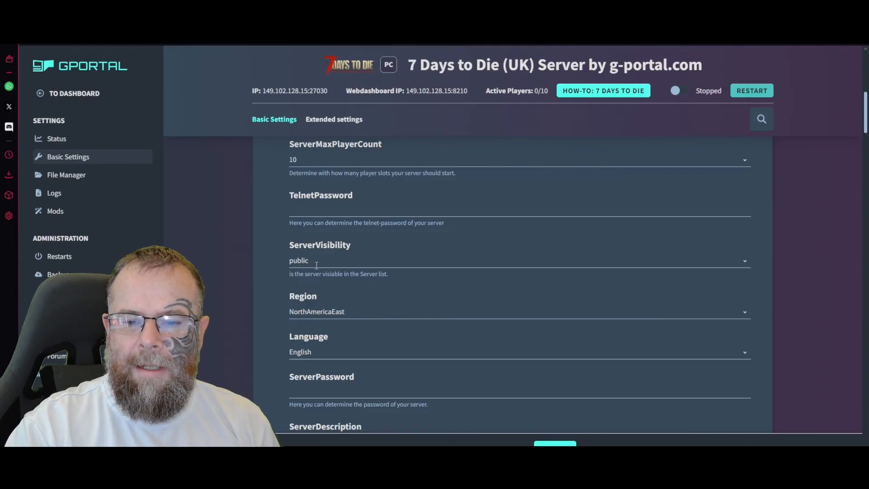
# Step: Keep visibility public, set Region to Europe, and keep Language English
pyautogui.click(518, 274)
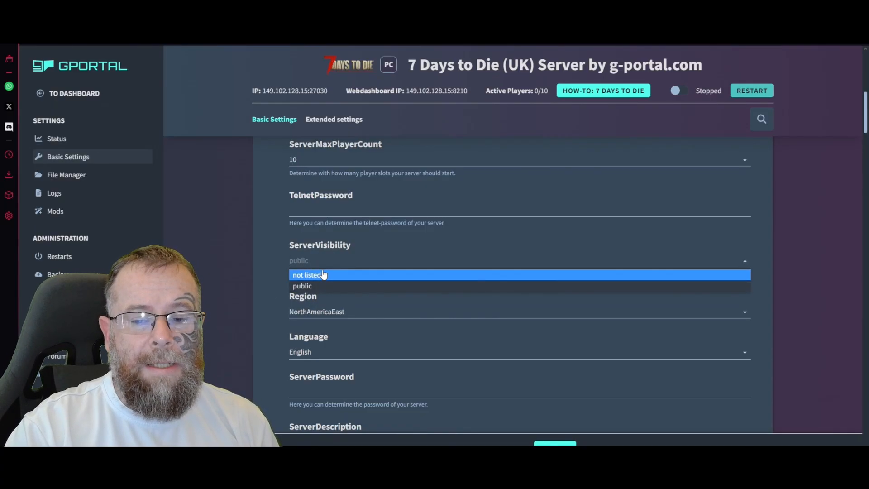
pyautogui.moveTo(306, 285)
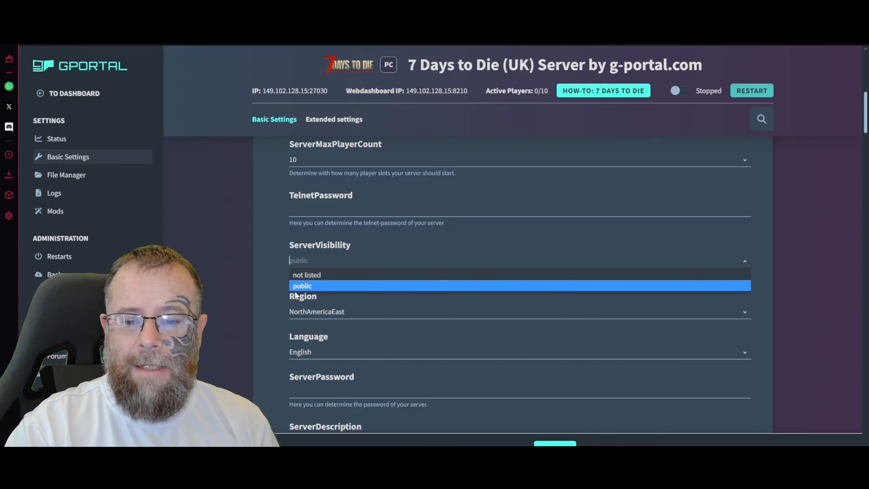
pyautogui.click(301, 286)
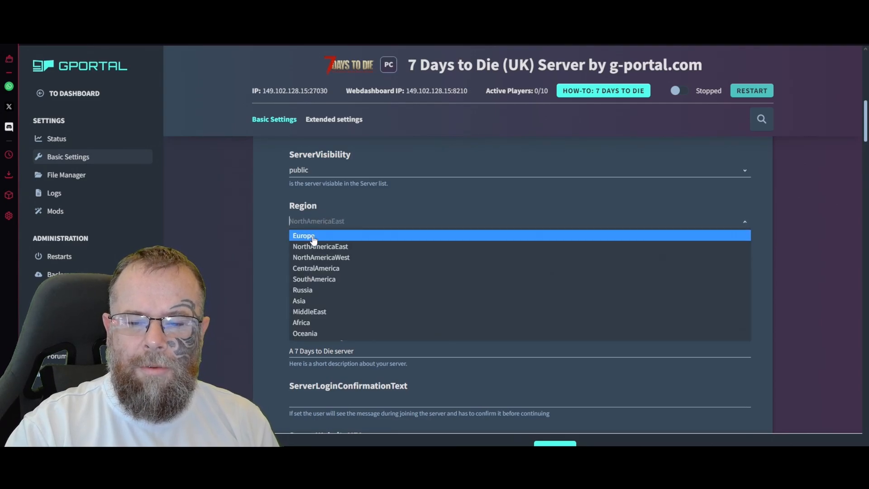
pyautogui.click(312, 235)
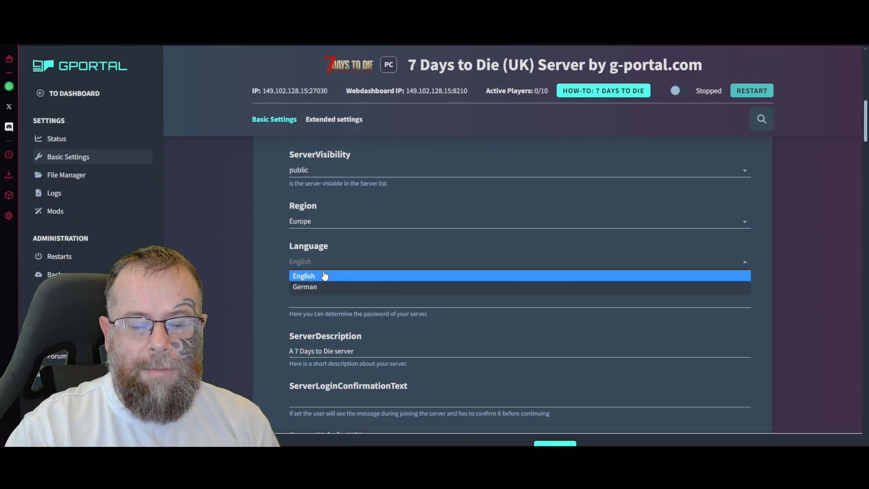
pyautogui.click(304, 275)
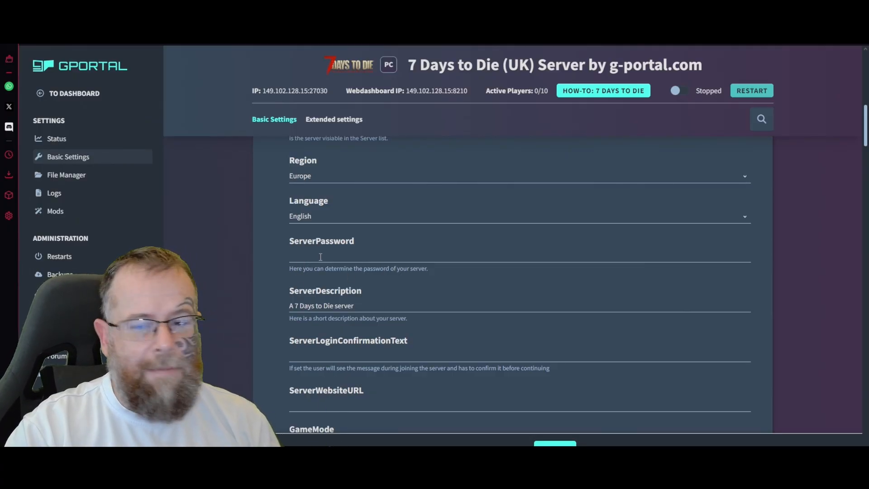
pyautogui.scroll(3)
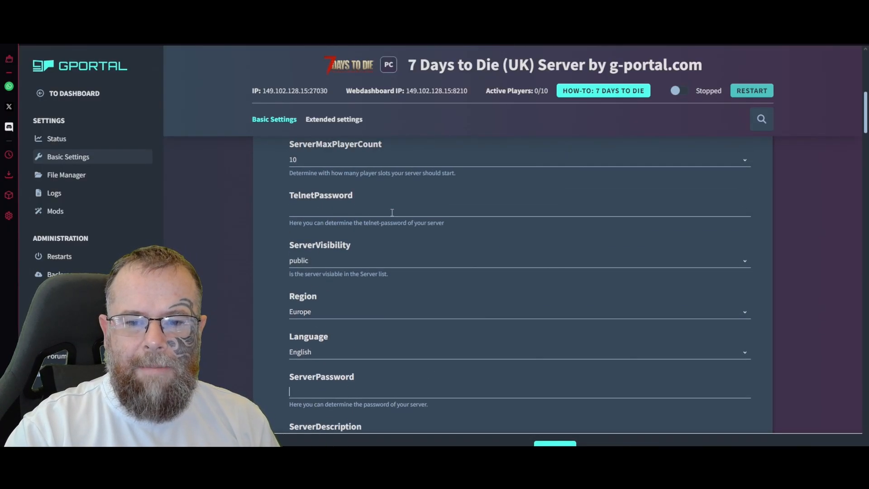
pyautogui.moveTo(461, 228)
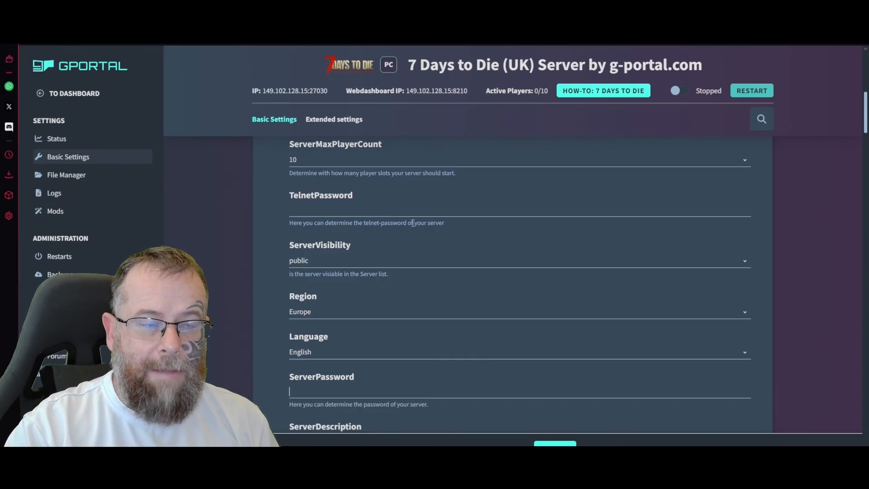
pyautogui.scroll(-3)
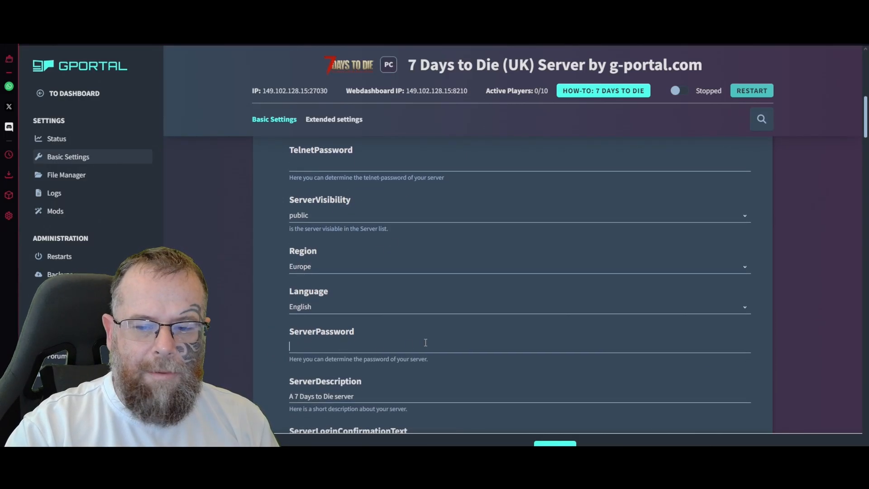
pyautogui.scroll(-3)
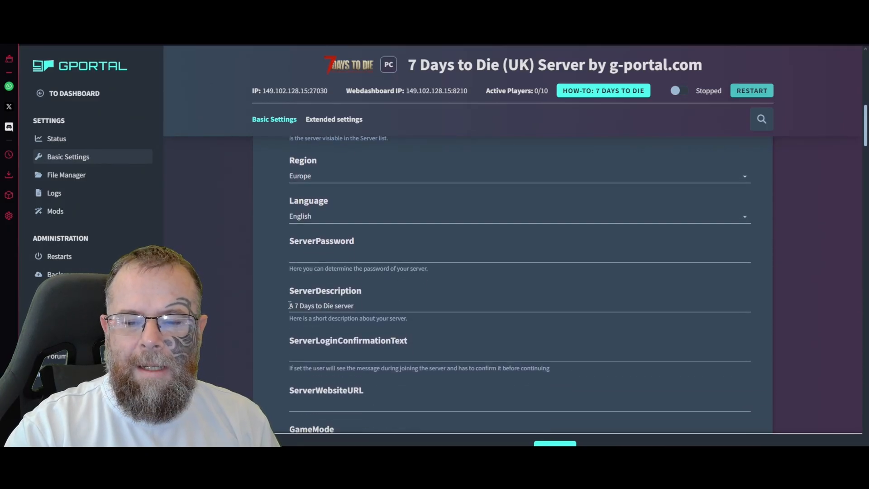
pyautogui.scroll(-3)
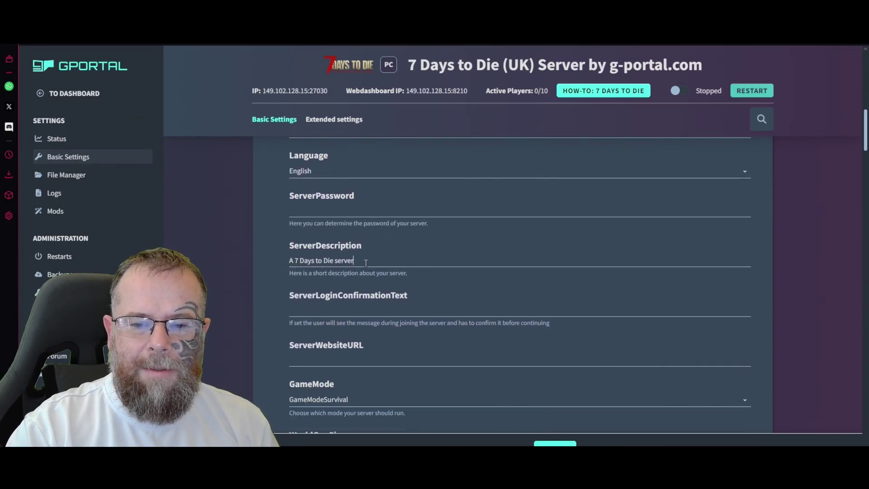
pyautogui.scroll(-3)
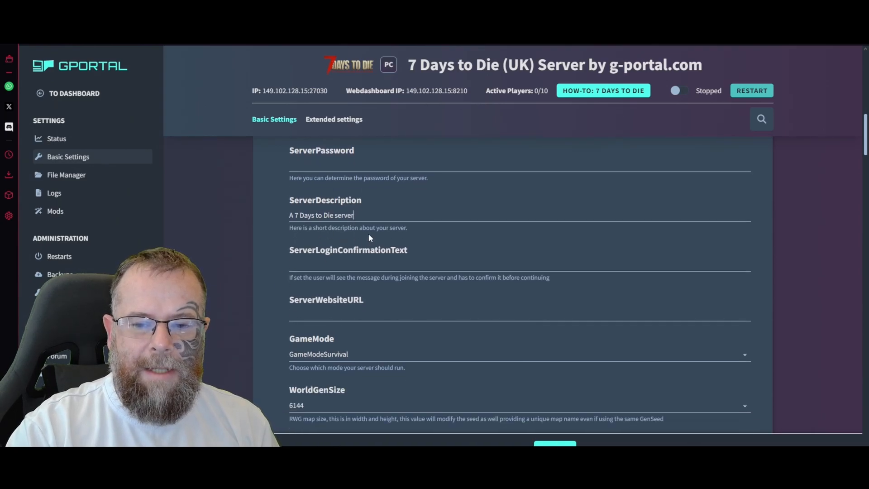
pyautogui.scroll(-3)
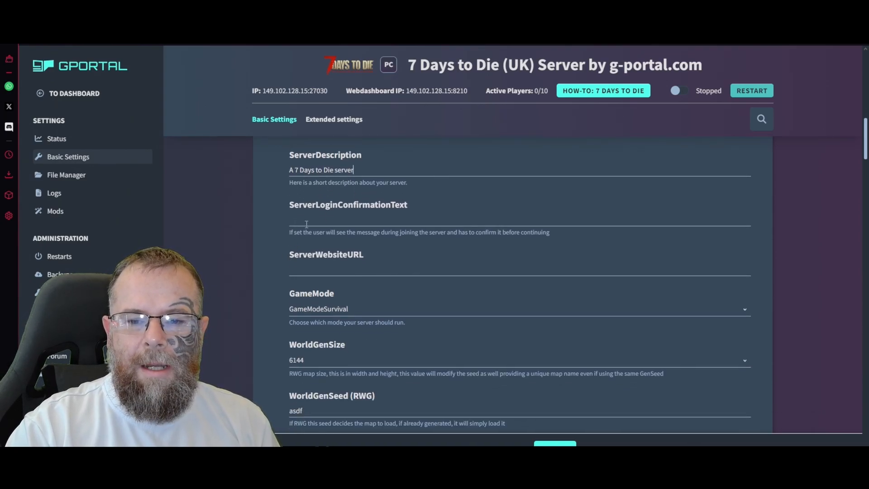
pyautogui.moveTo(277, 244)
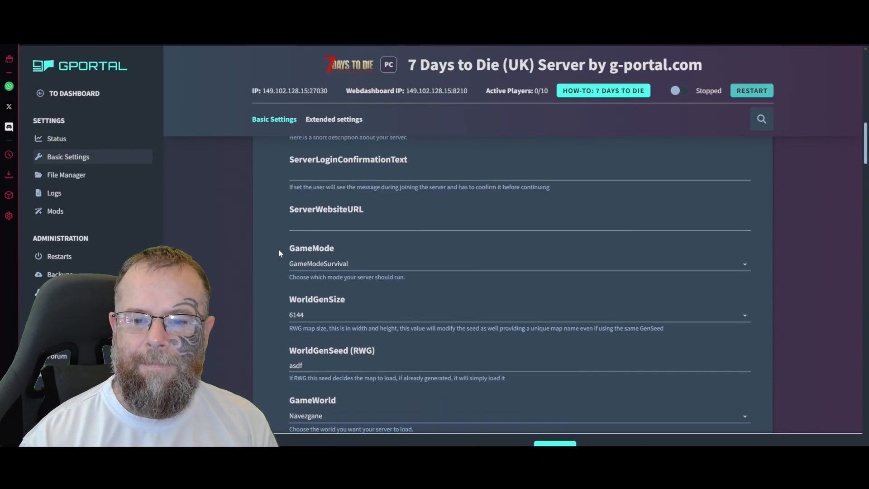
# Step: Scroll past the world size, seed and world options, leaving GameDifficulty at 1
pyautogui.scroll(-3)
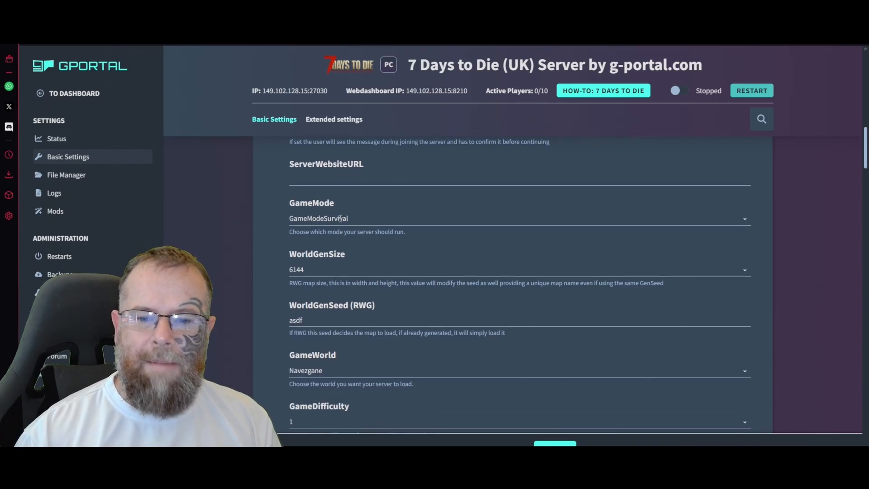
pyautogui.moveTo(285, 241)
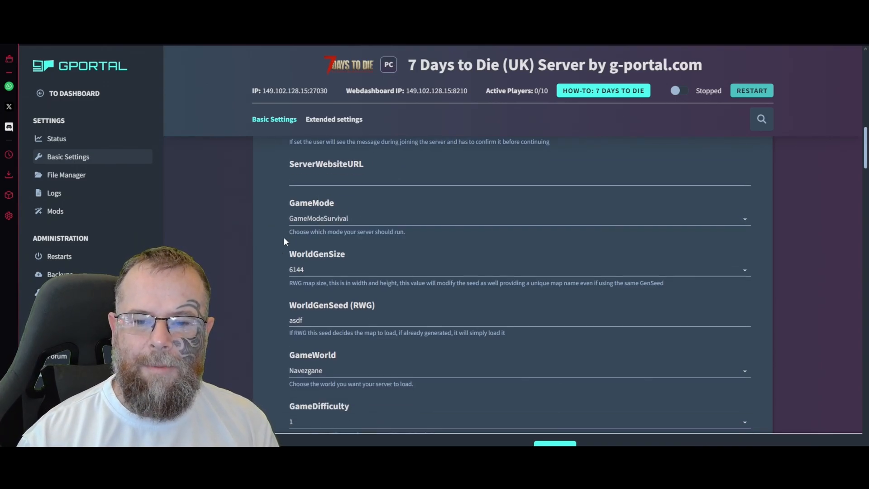
pyautogui.scroll(-3)
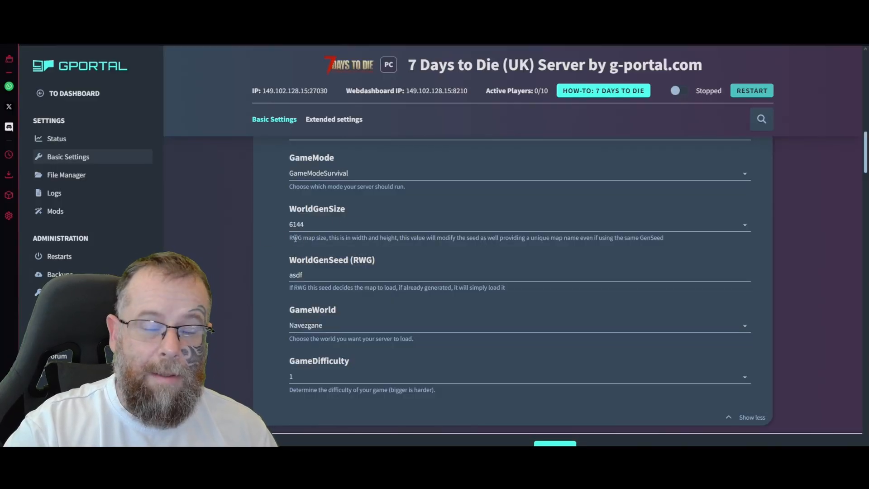
pyautogui.moveTo(263, 304)
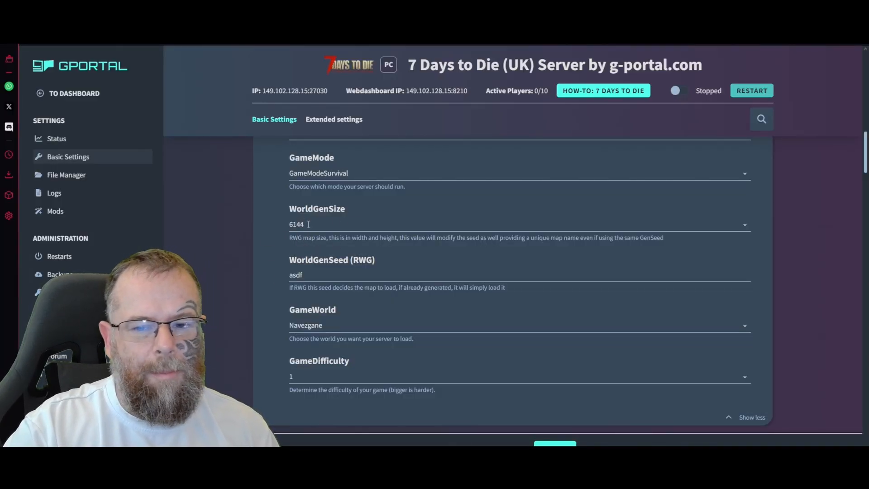
pyautogui.moveTo(272, 290)
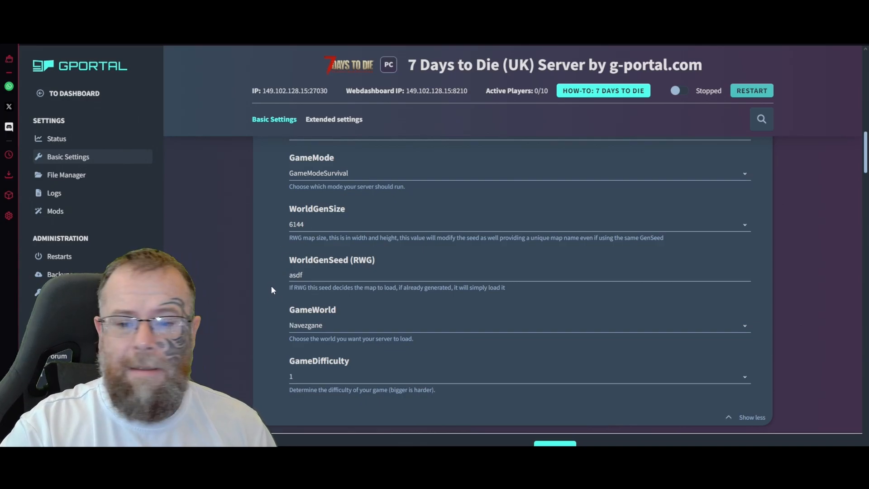
pyautogui.scroll(-3)
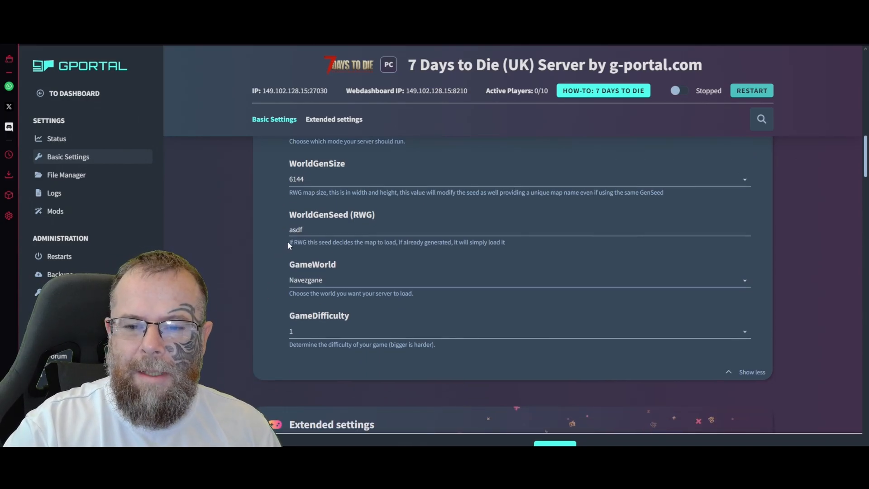
pyautogui.moveTo(314, 243)
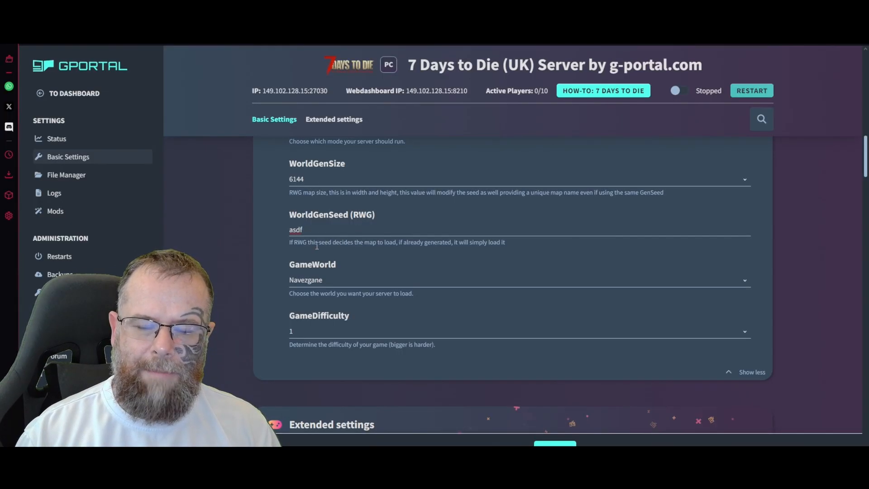
pyautogui.scroll(-3)
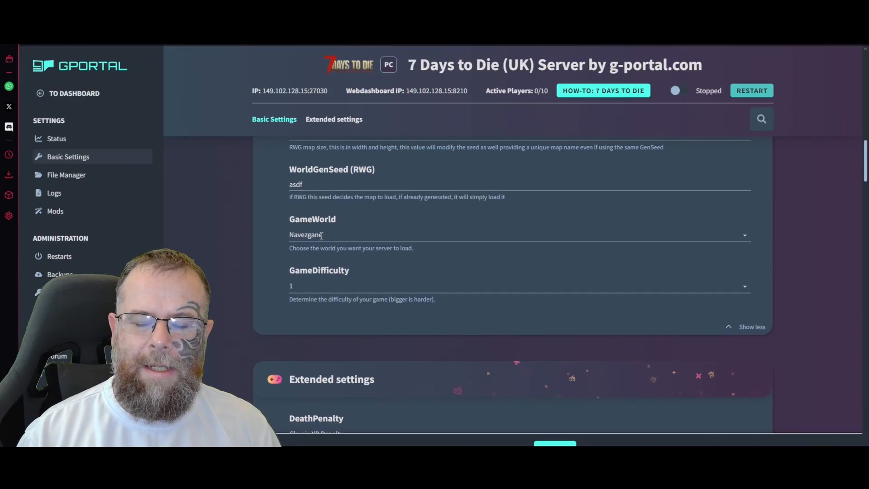
pyautogui.click(517, 248)
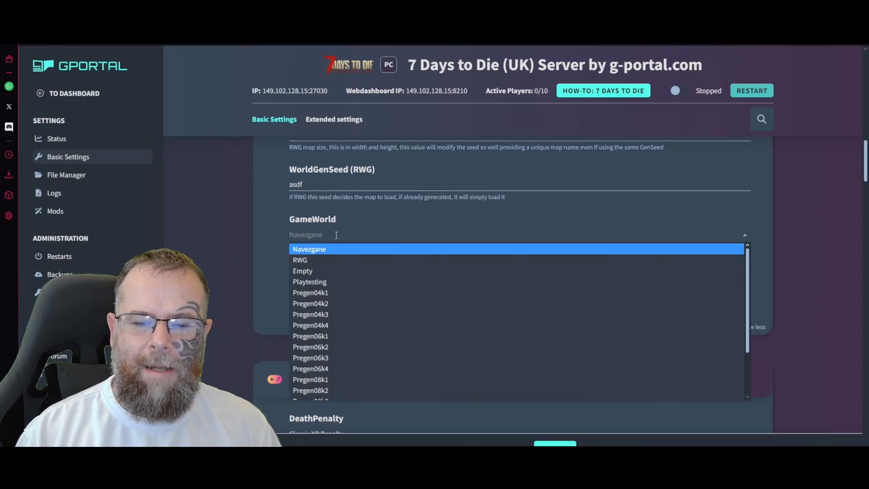
pyautogui.scroll(-3)
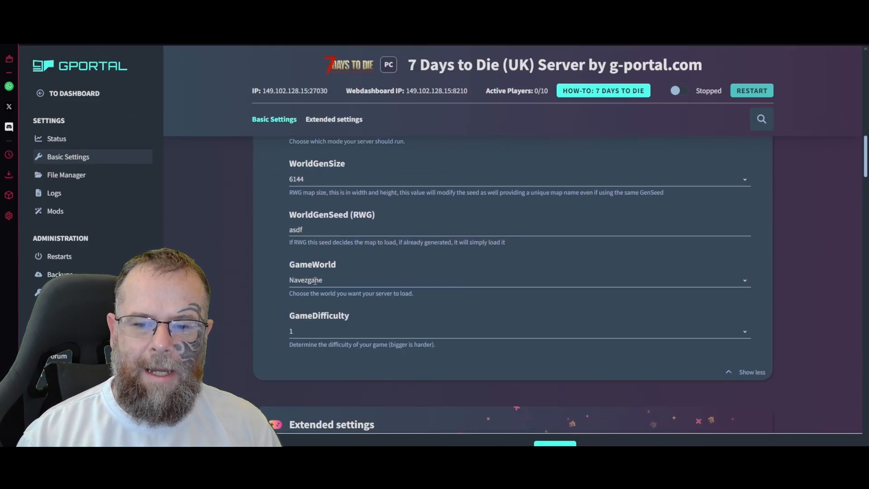
pyautogui.scroll(-3)
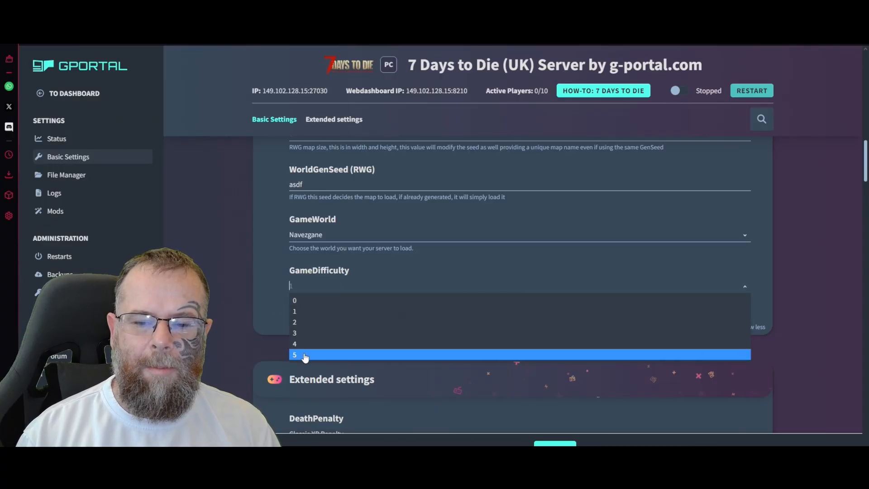
pyautogui.click(294, 310)
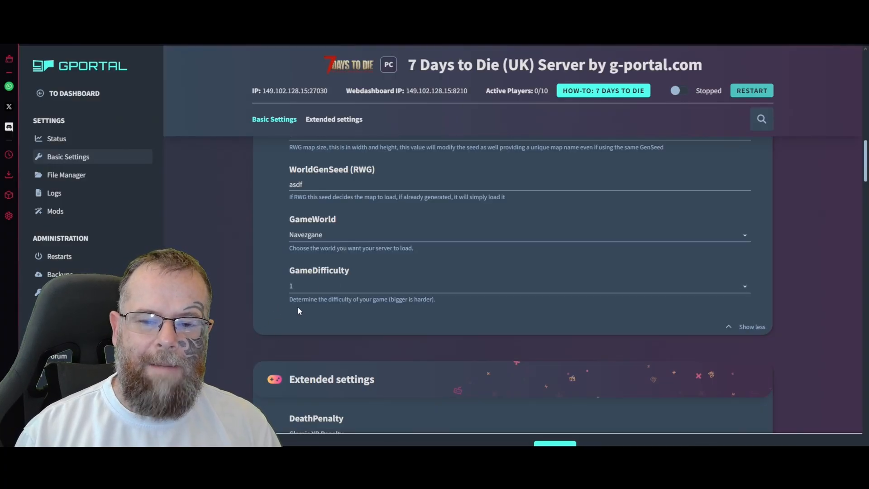
pyautogui.scroll(-3)
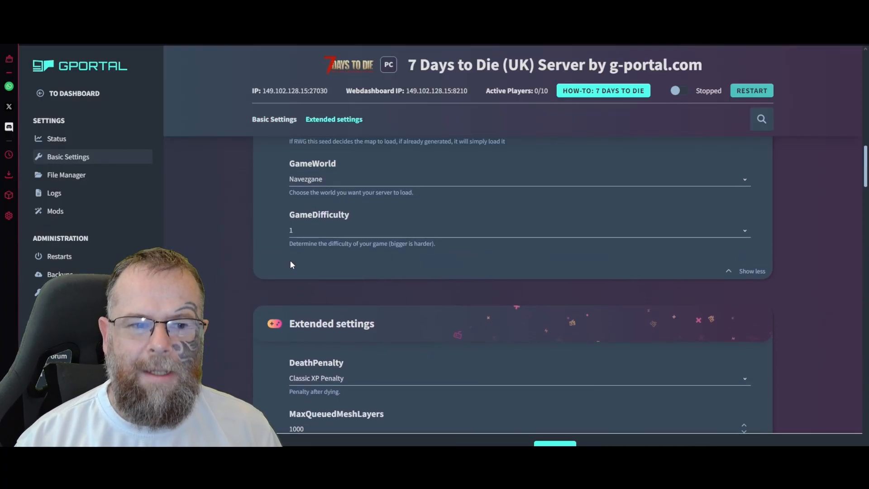
pyautogui.scroll(-3)
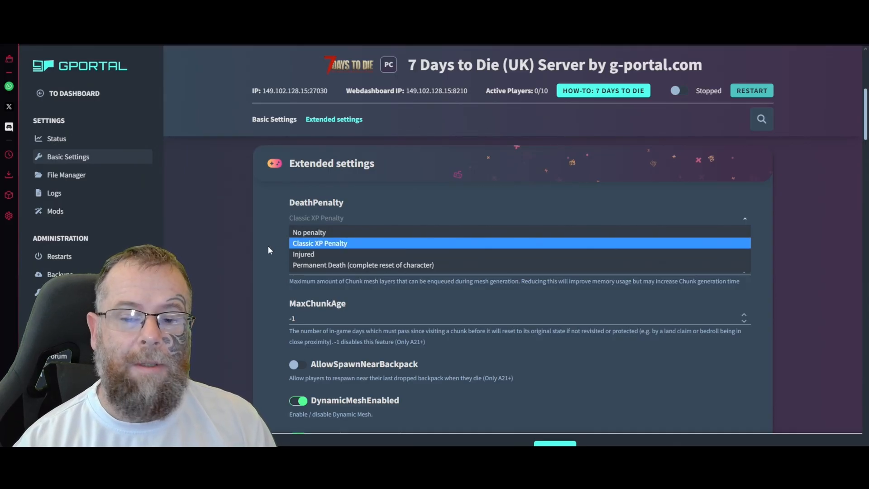
pyautogui.click(319, 243)
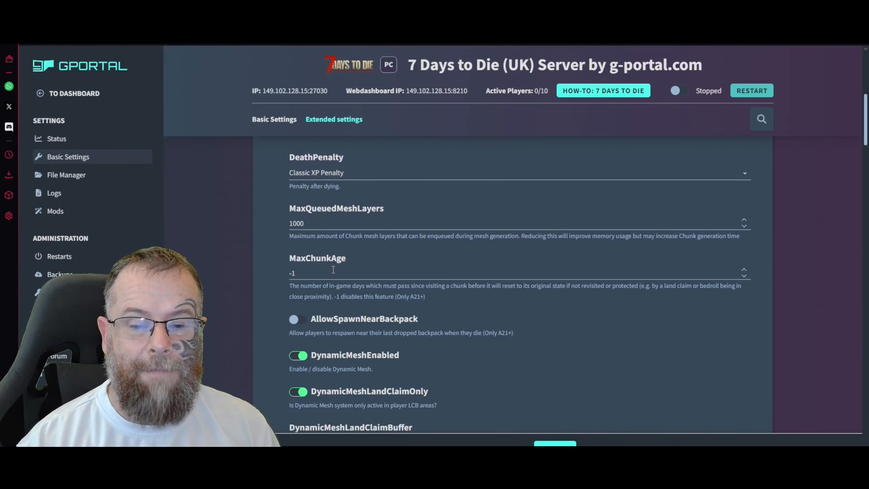
pyautogui.scroll(-3)
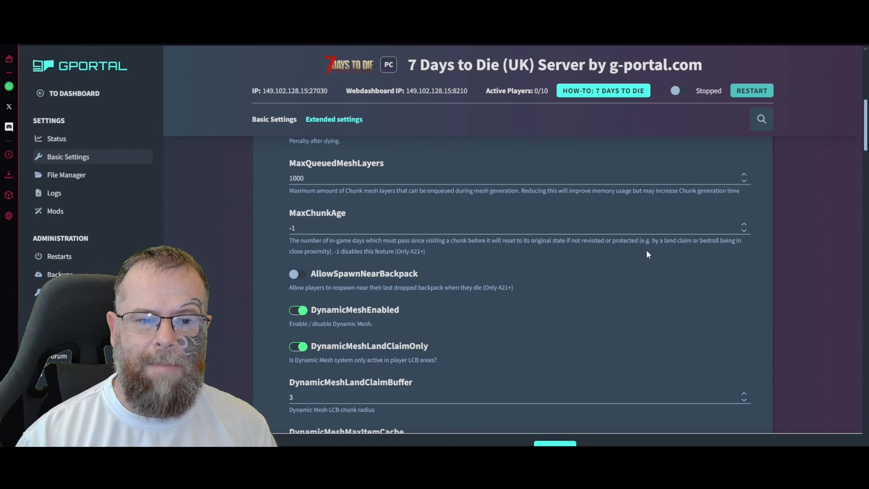
pyautogui.moveTo(497, 263)
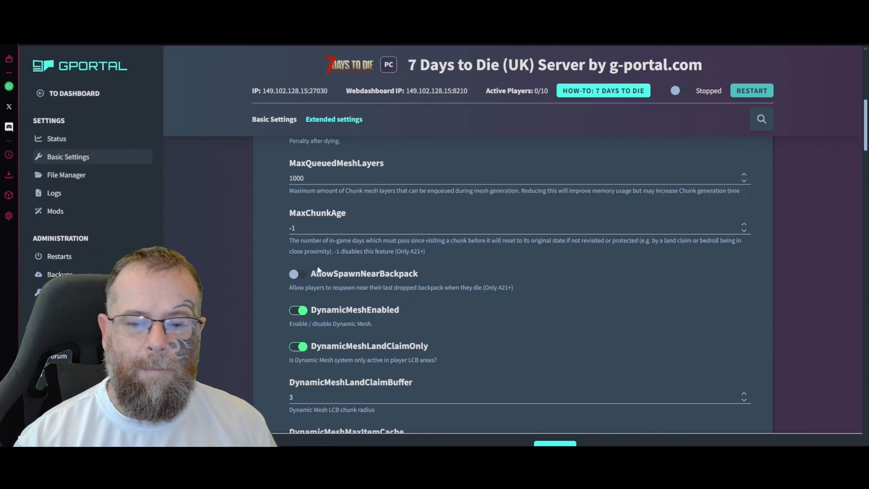
pyautogui.scroll(-3)
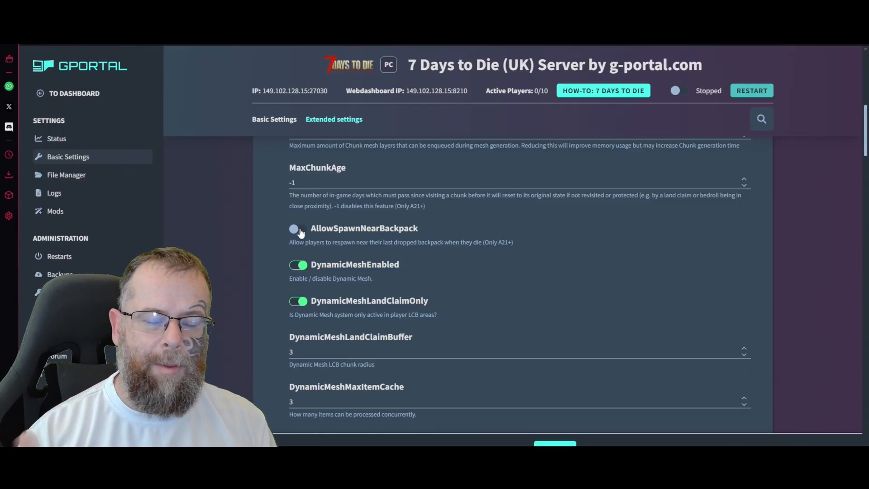
pyautogui.scroll(-3)
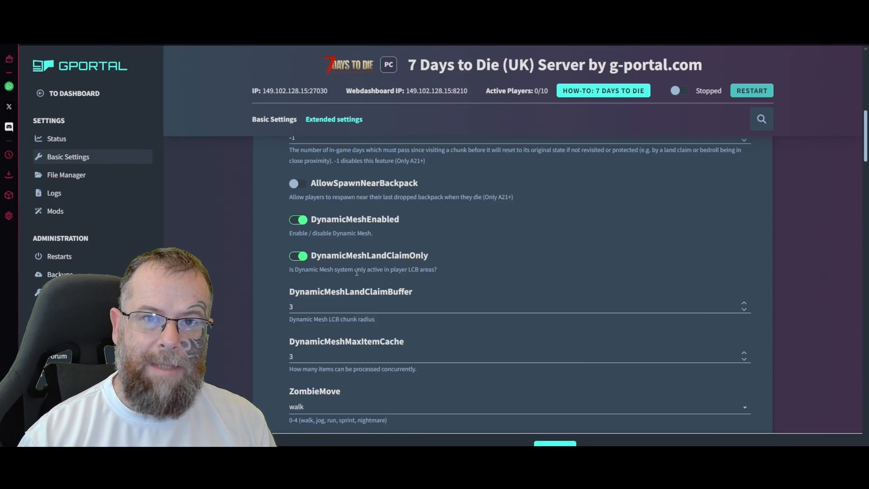
pyautogui.scroll(-3)
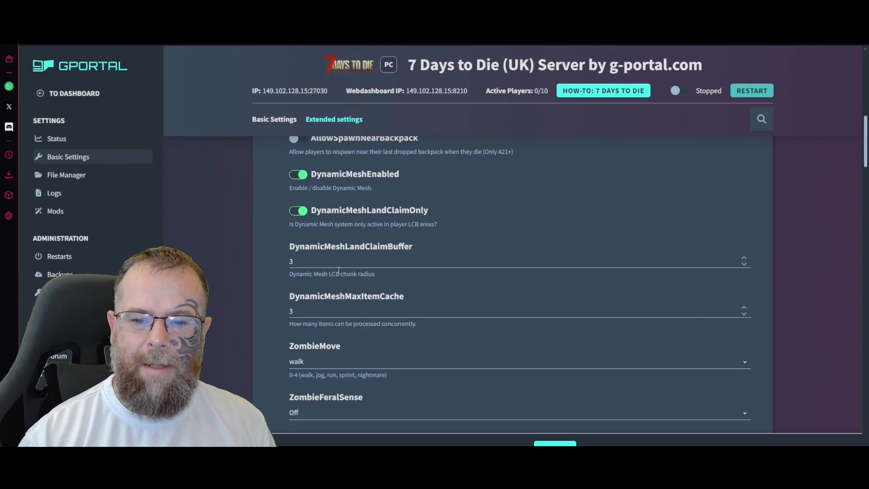
pyautogui.scroll(-3)
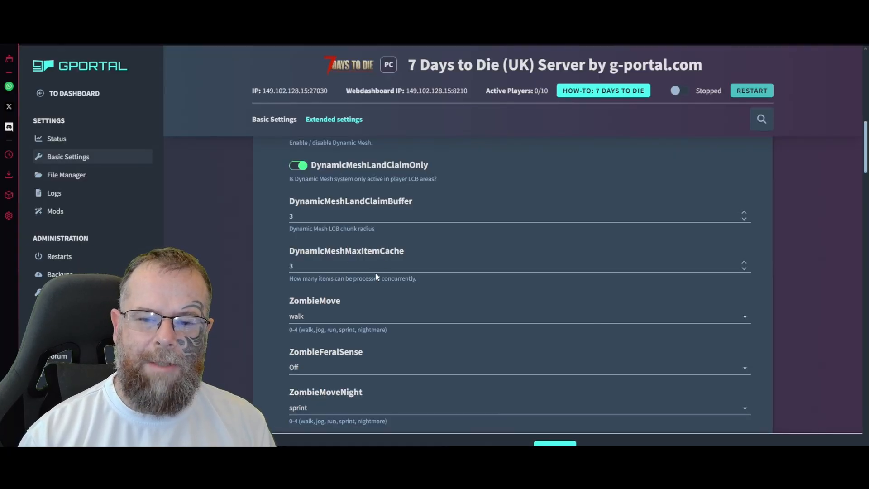
pyautogui.scroll(-3)
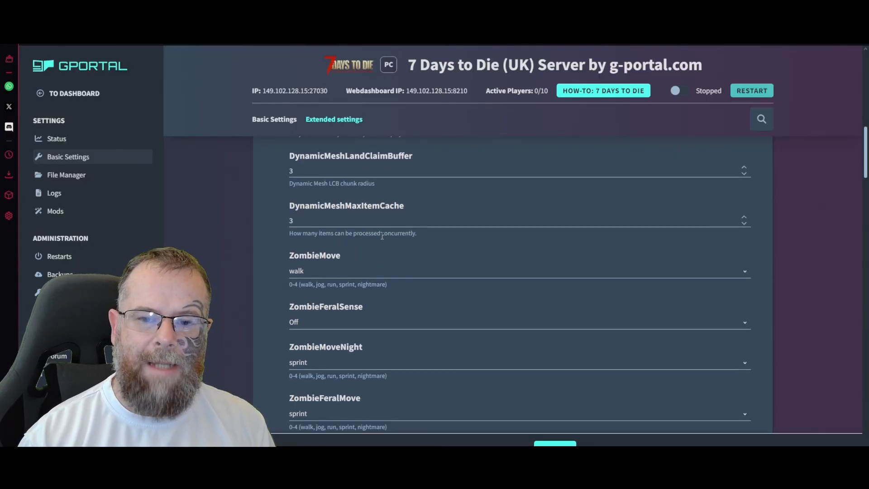
pyautogui.moveTo(327, 251)
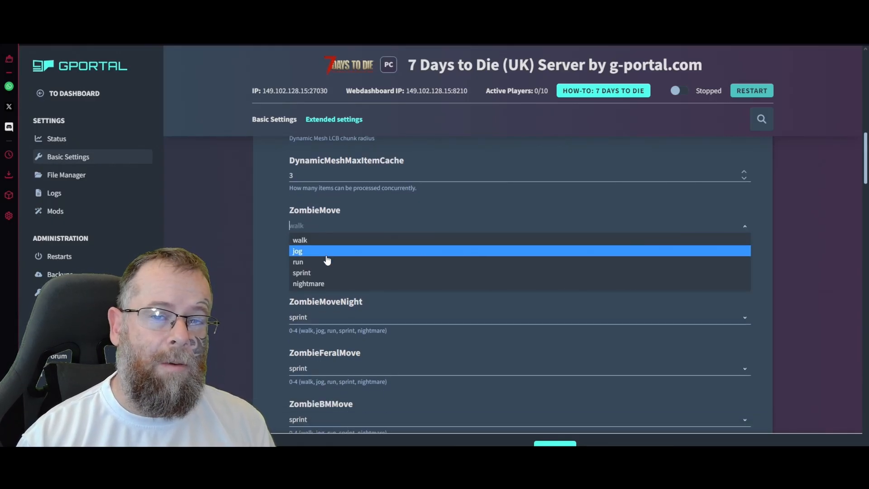
pyautogui.moveTo(316, 280)
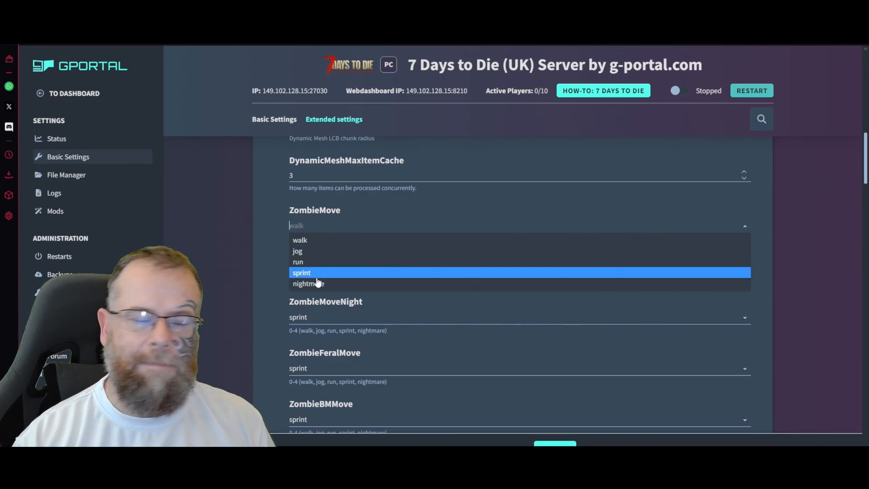
pyautogui.moveTo(311, 284)
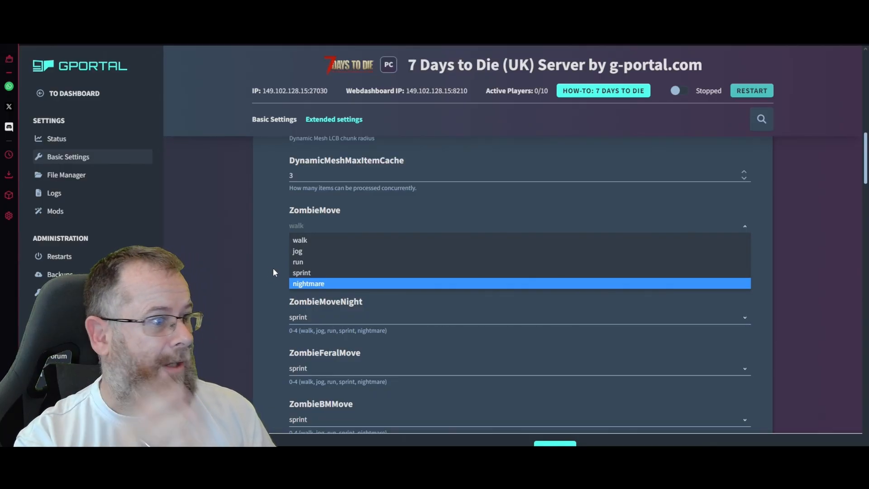
pyautogui.click(300, 240)
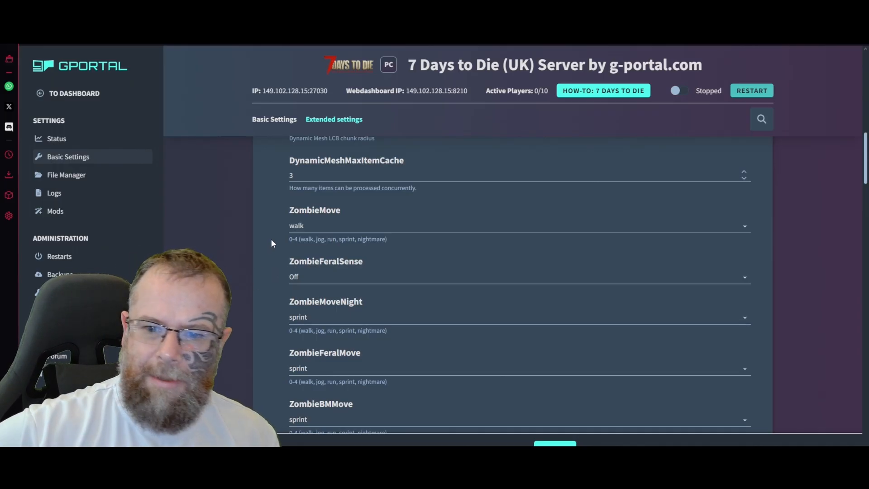
pyautogui.scroll(-3)
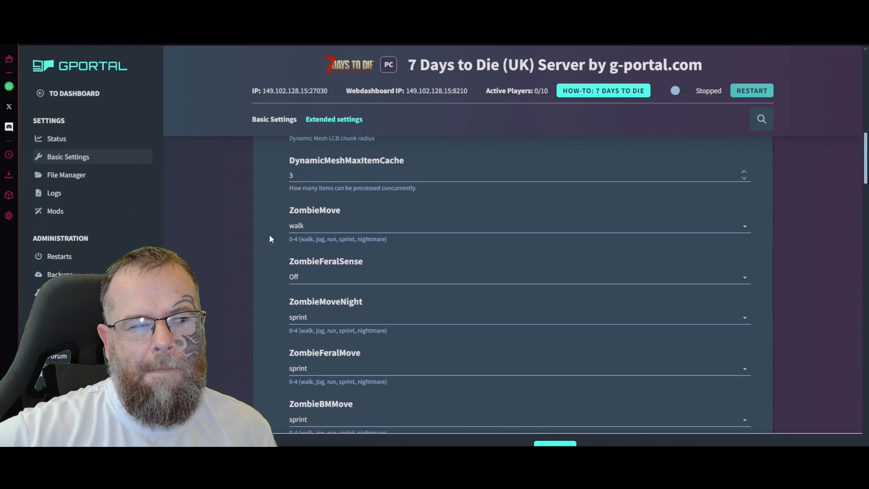
pyautogui.scroll(-3)
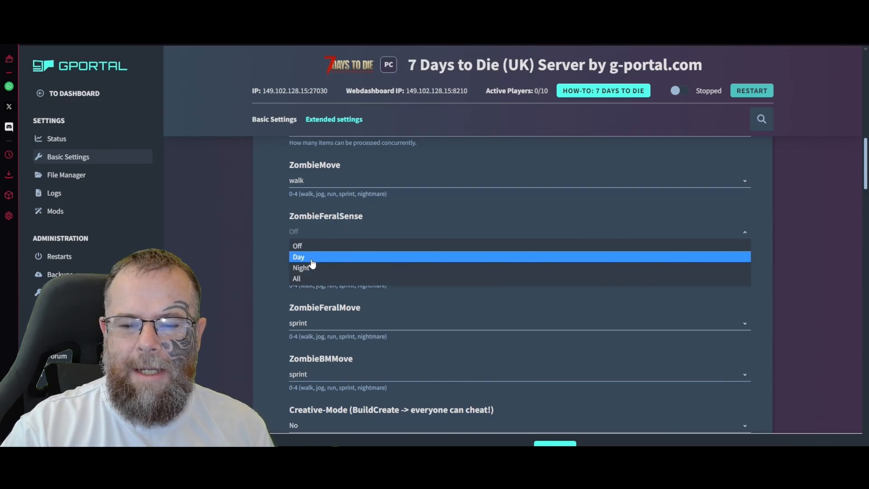
# Step: Set ZombieFeralSense to Night, keep ZombieMoveNight at sprint and Creative-Mode at No
pyautogui.click(301, 267)
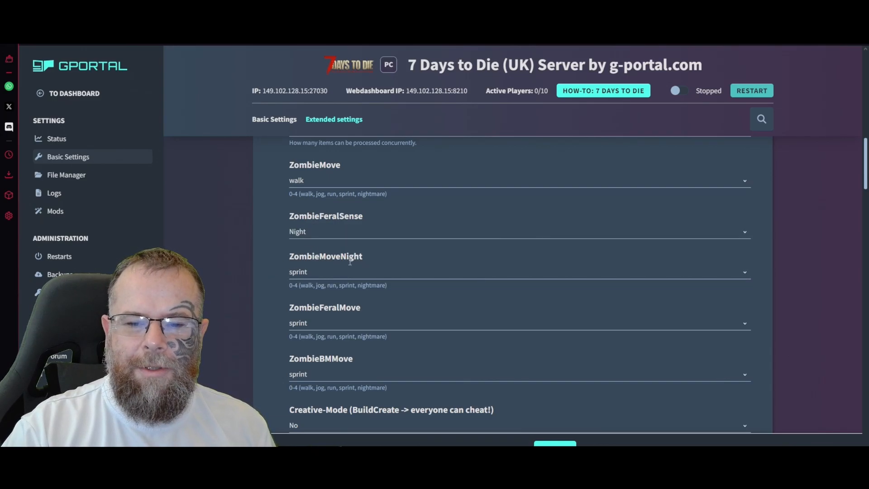
pyautogui.click(518, 258)
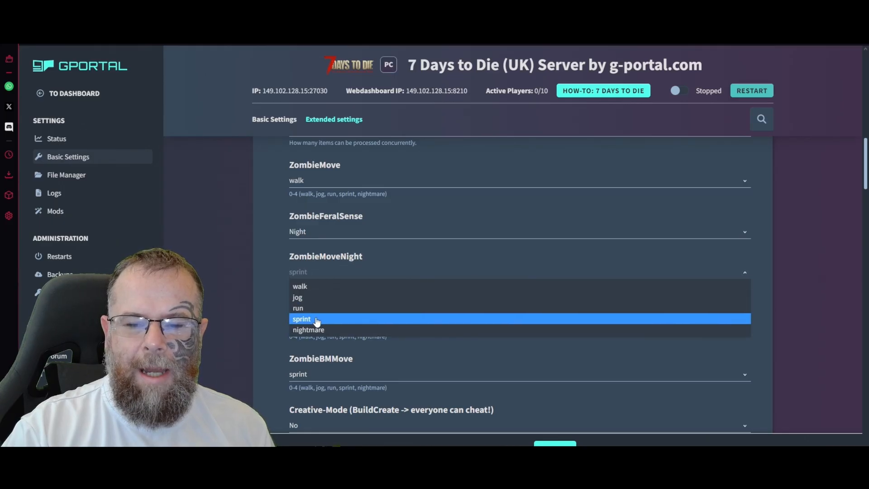
pyautogui.click(301, 318)
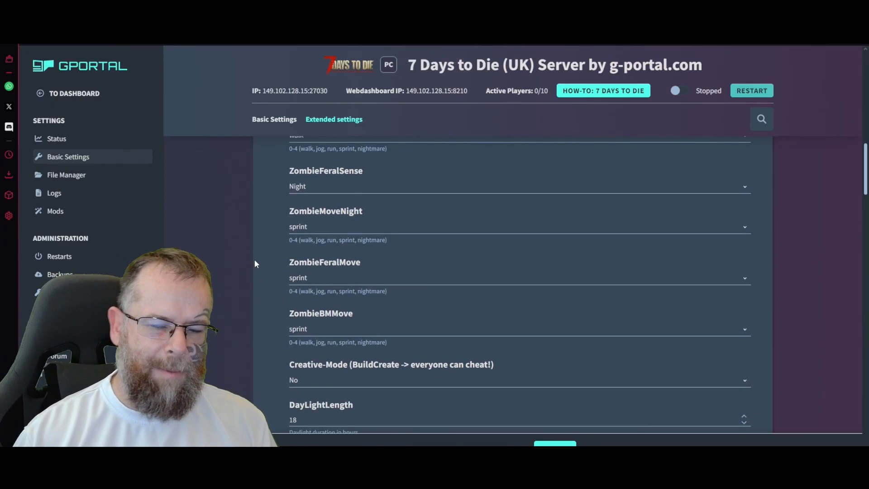
pyautogui.scroll(-3)
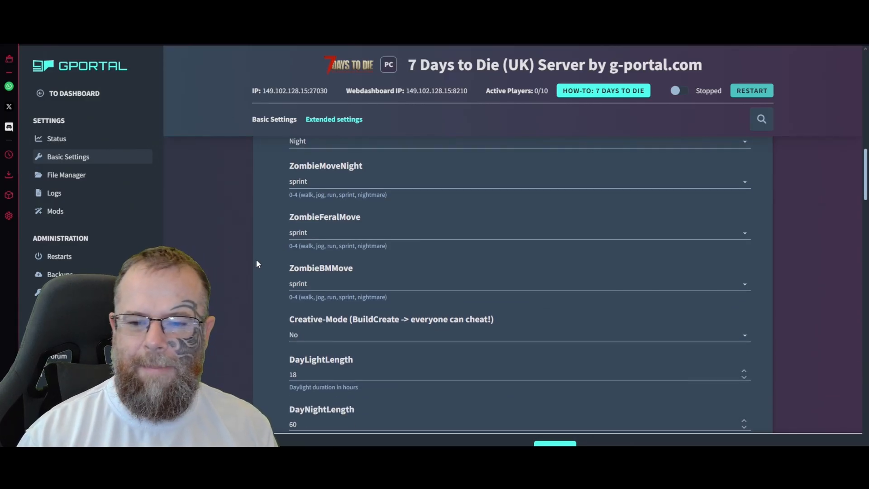
pyautogui.moveTo(288, 295)
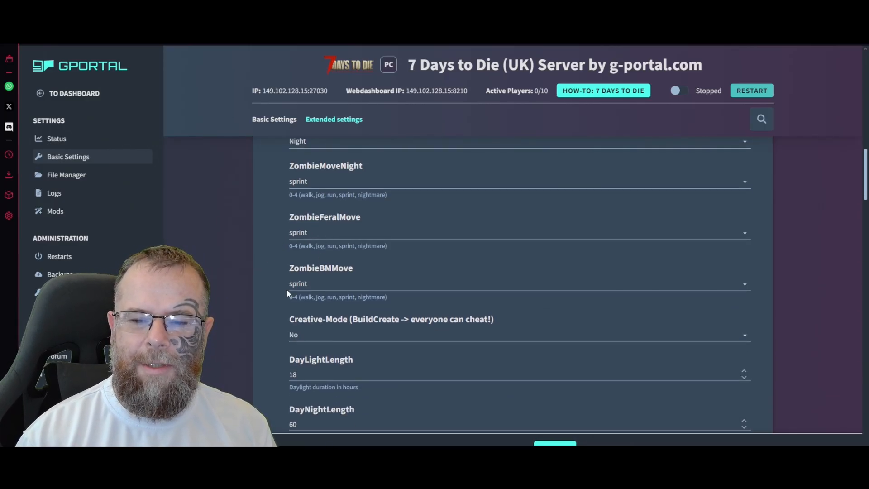
pyautogui.moveTo(298, 313)
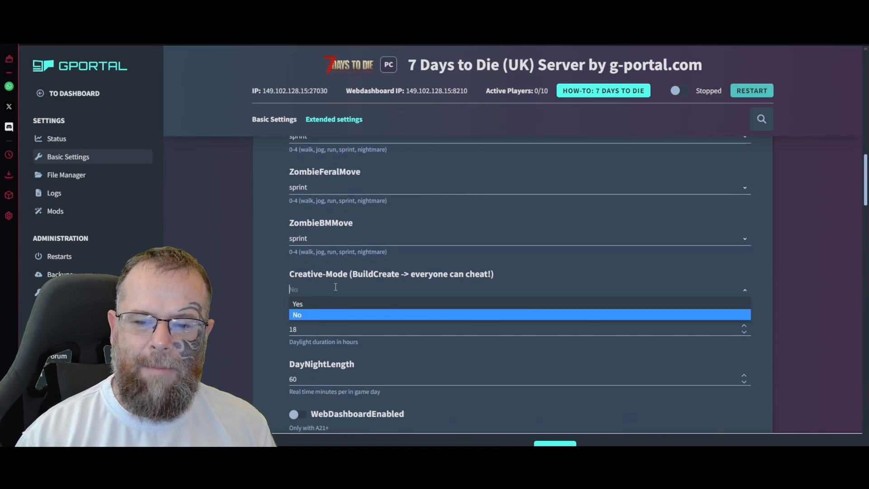
pyautogui.moveTo(324, 315)
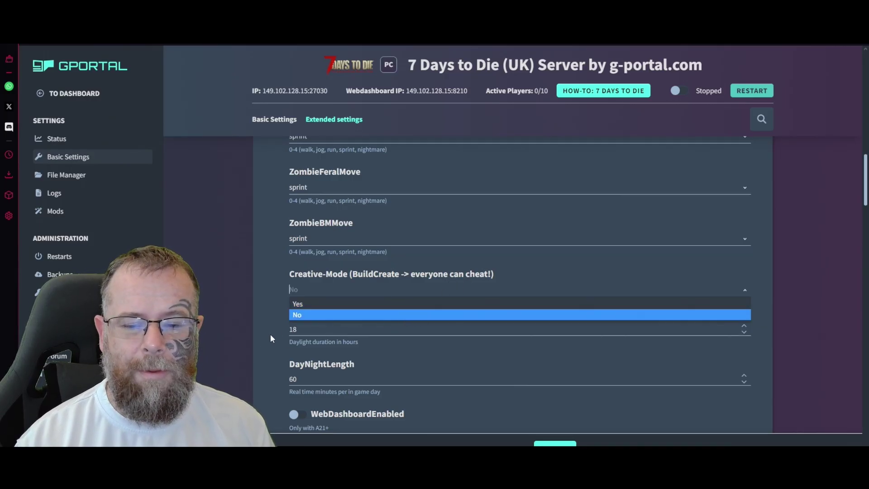
pyautogui.click(297, 314)
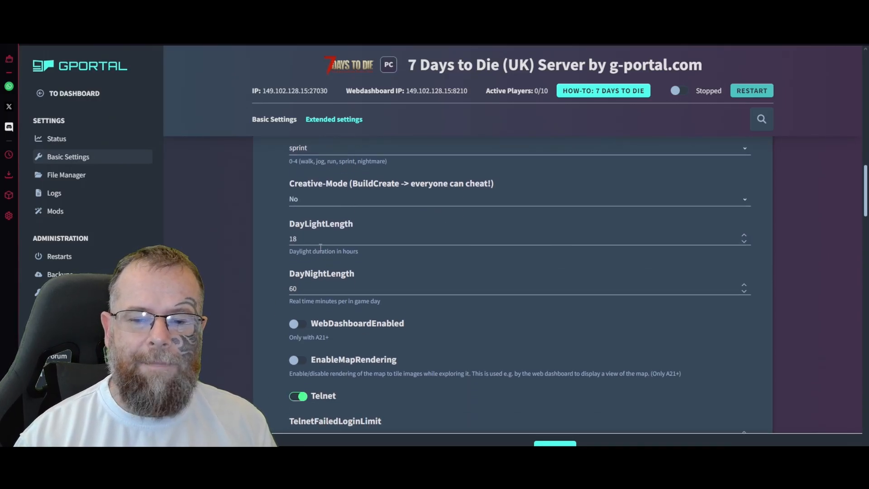
pyautogui.click(303, 289)
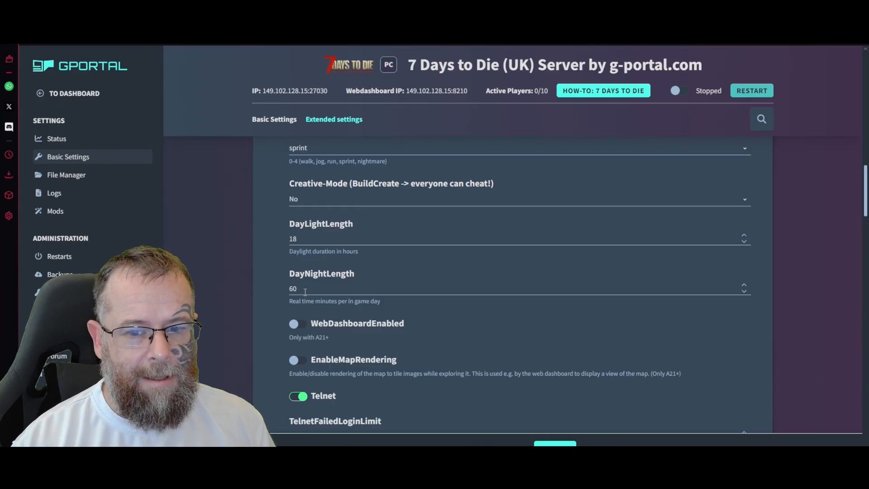
pyautogui.moveTo(334, 294)
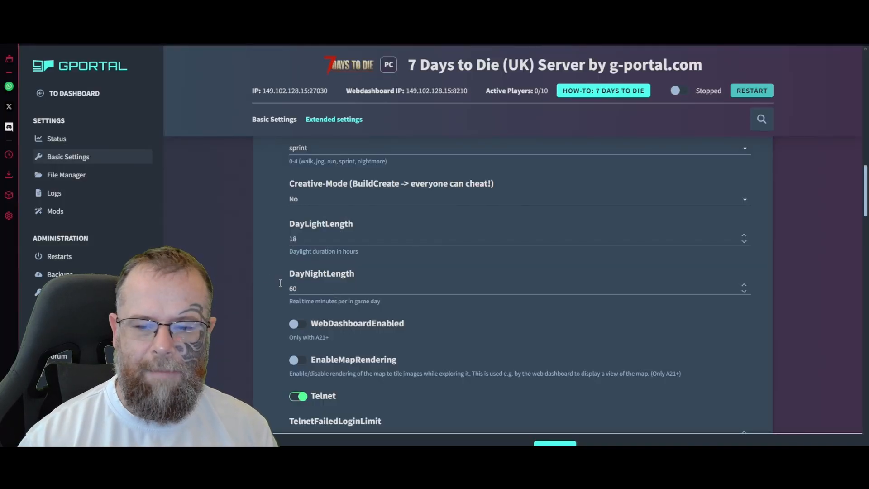
pyautogui.scroll(-3)
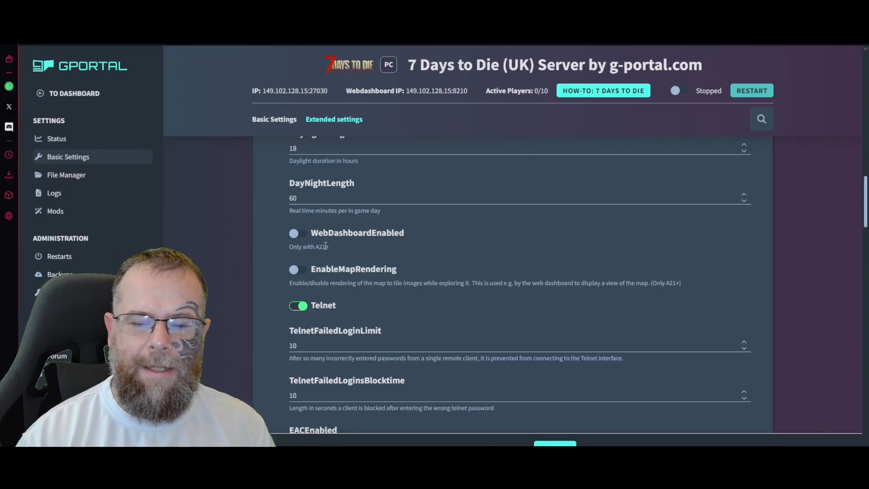
pyautogui.moveTo(343, 216)
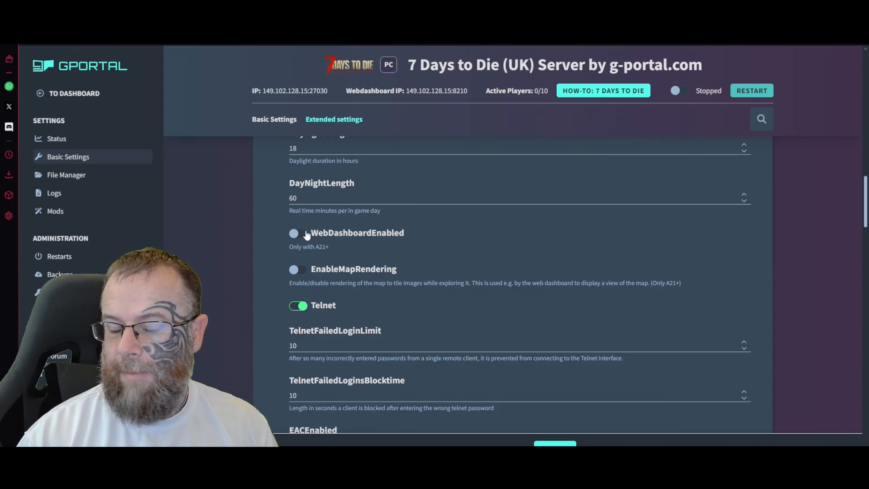
pyautogui.moveTo(335, 253)
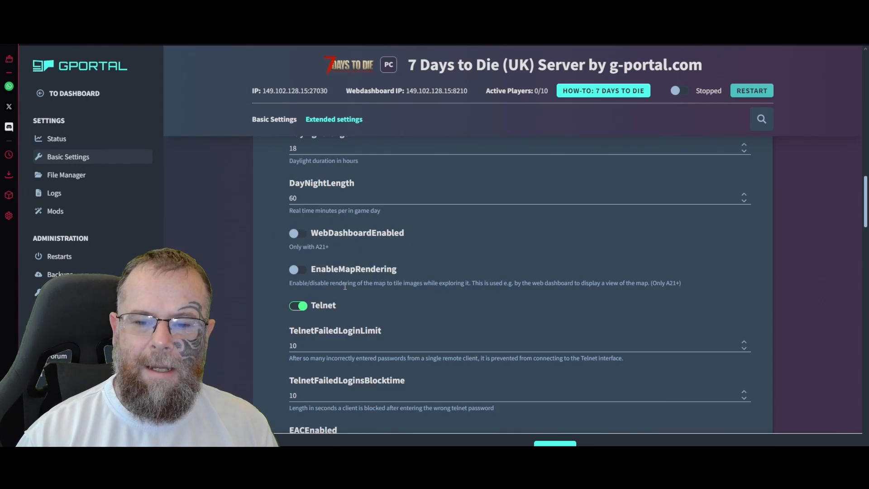
pyautogui.moveTo(447, 292)
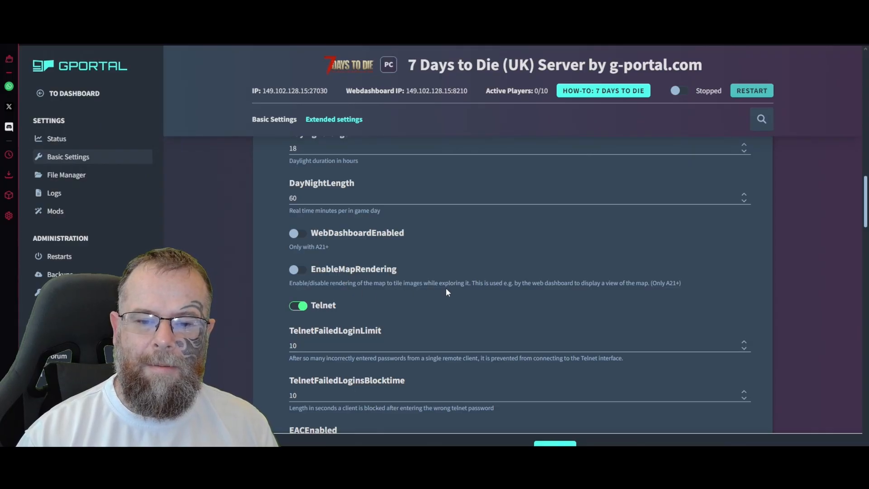
pyautogui.moveTo(404, 286)
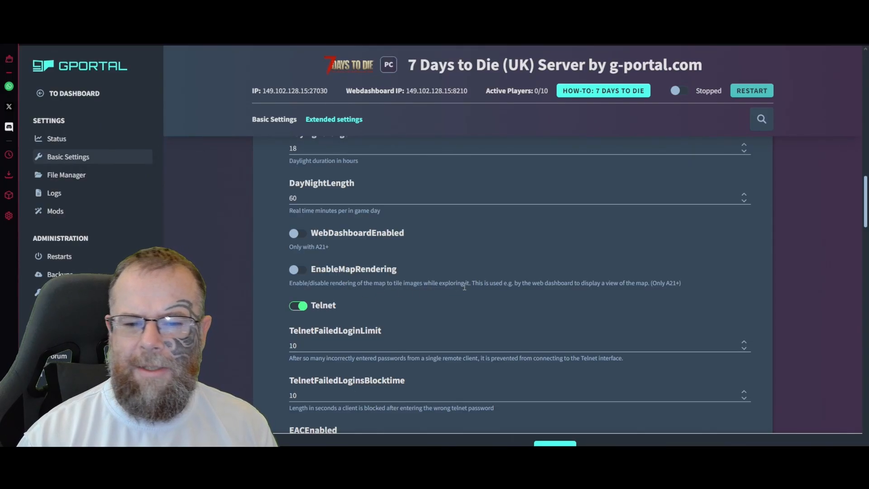
pyautogui.moveTo(507, 291)
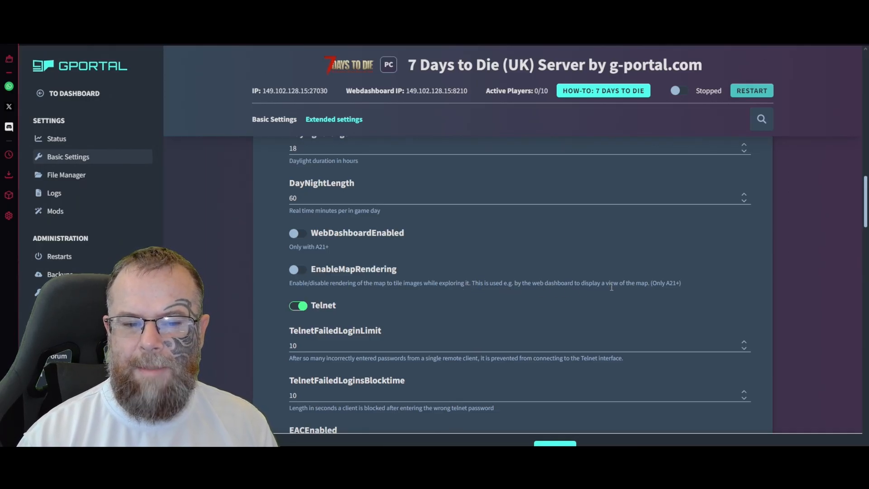
pyautogui.moveTo(282, 278)
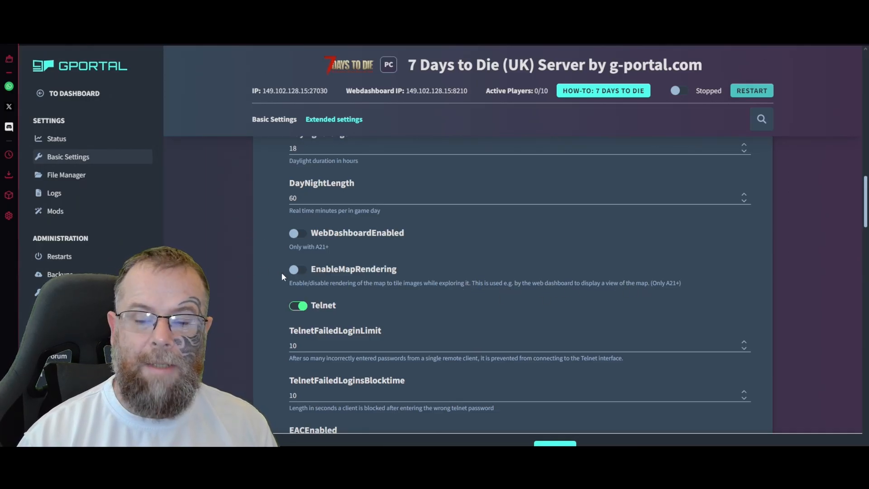
pyautogui.scroll(-3)
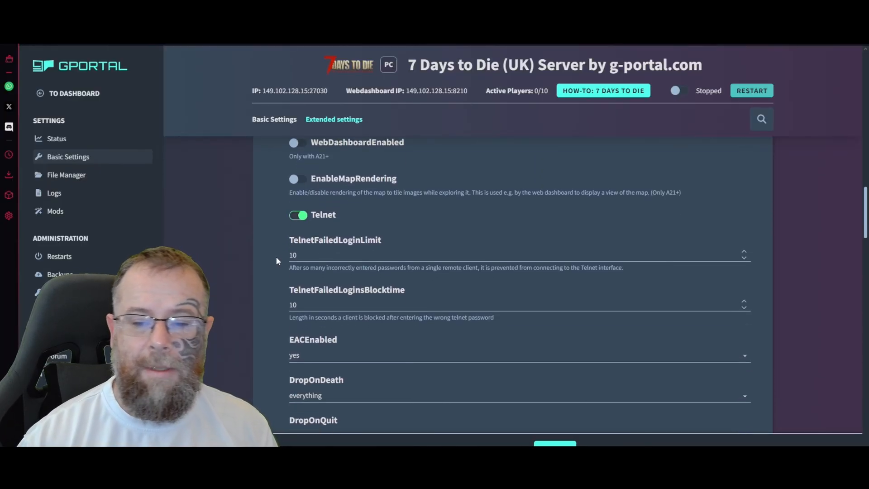
pyautogui.scroll(-3)
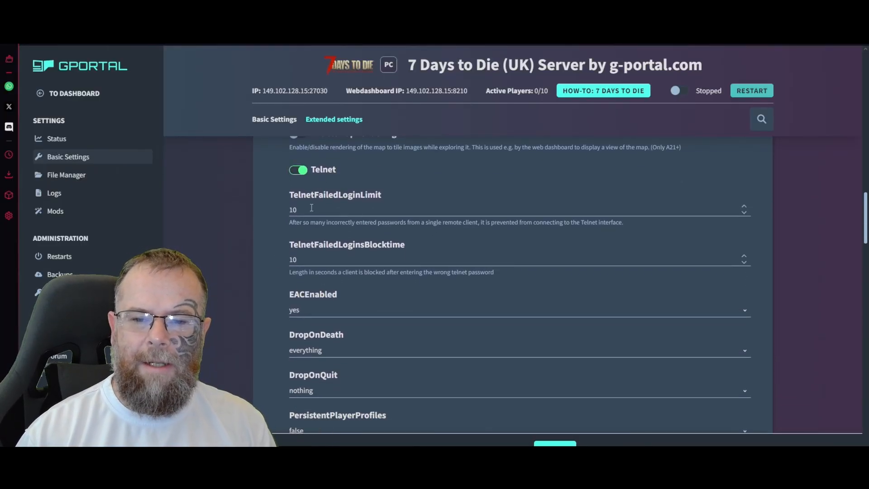
pyautogui.moveTo(414, 252)
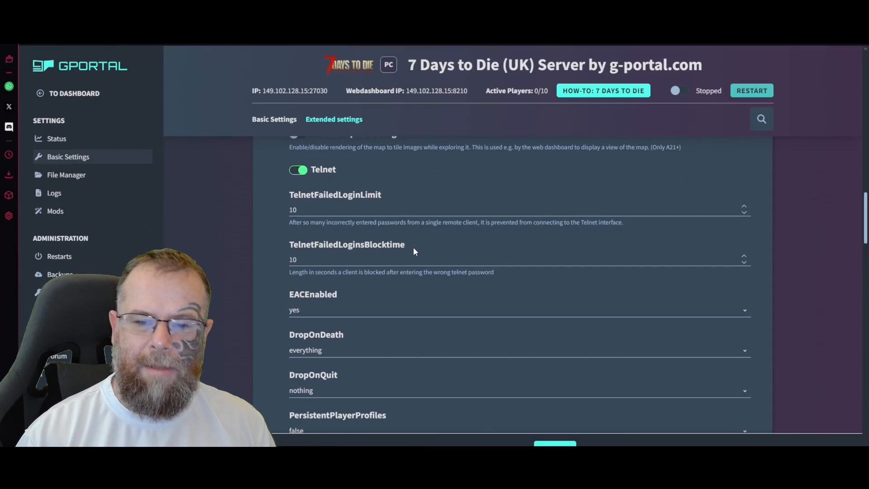
pyautogui.scroll(-3)
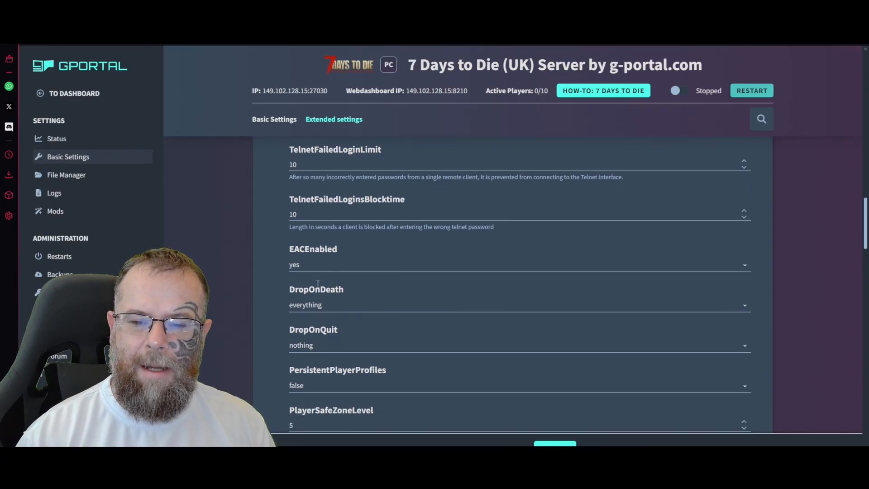
pyautogui.scroll(-3)
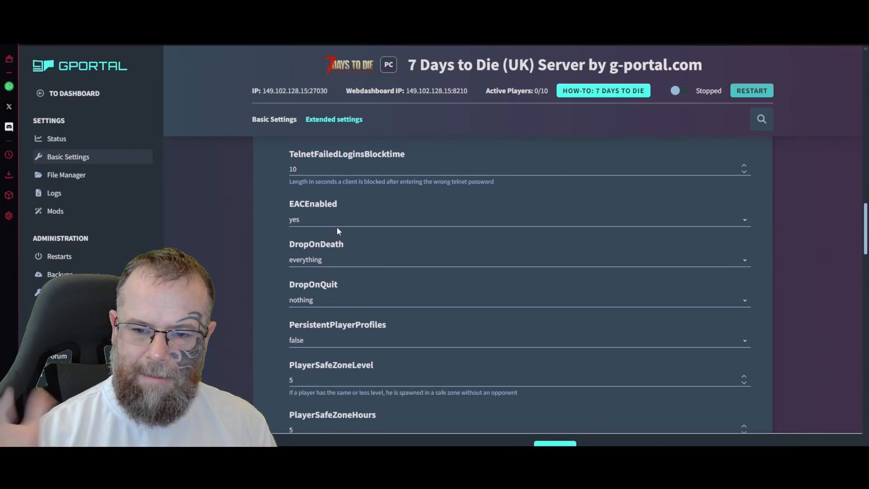
pyautogui.scroll(-3)
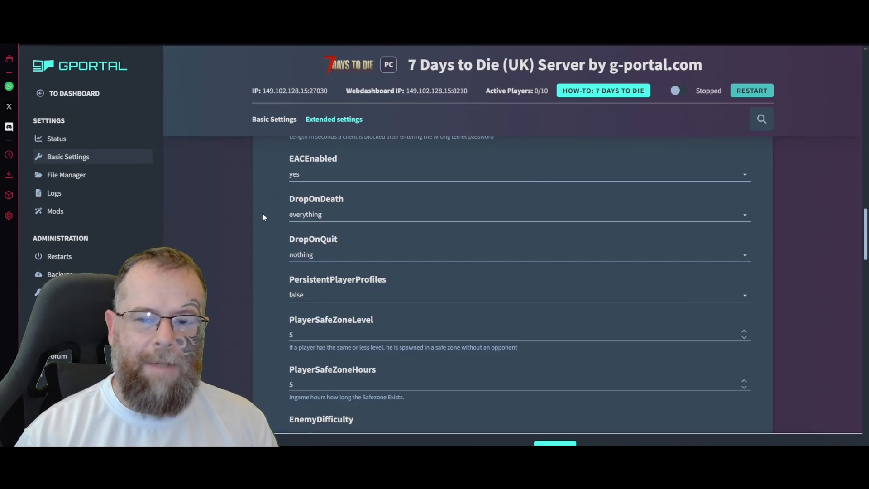
# Step: Set DropOnDeath to only backpack, keep DropOnQuit at nothing, and PersistentPlayerProfiles true
pyautogui.click(517, 200)
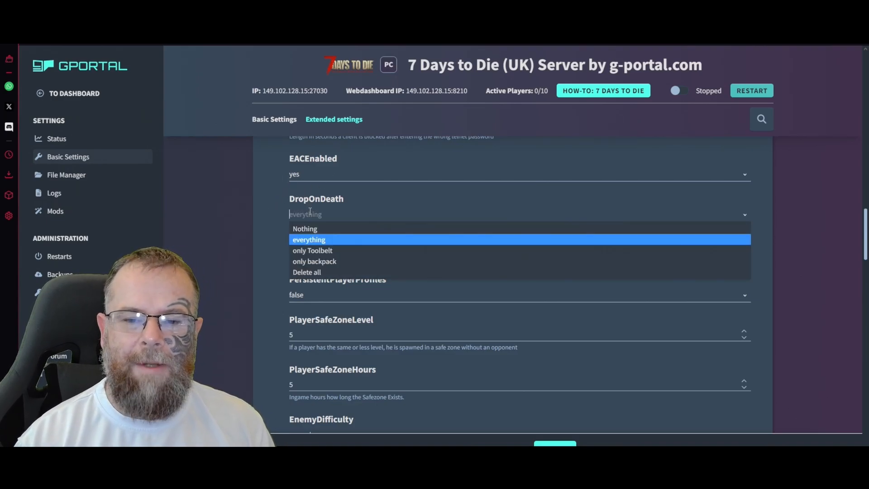
pyautogui.moveTo(312, 250)
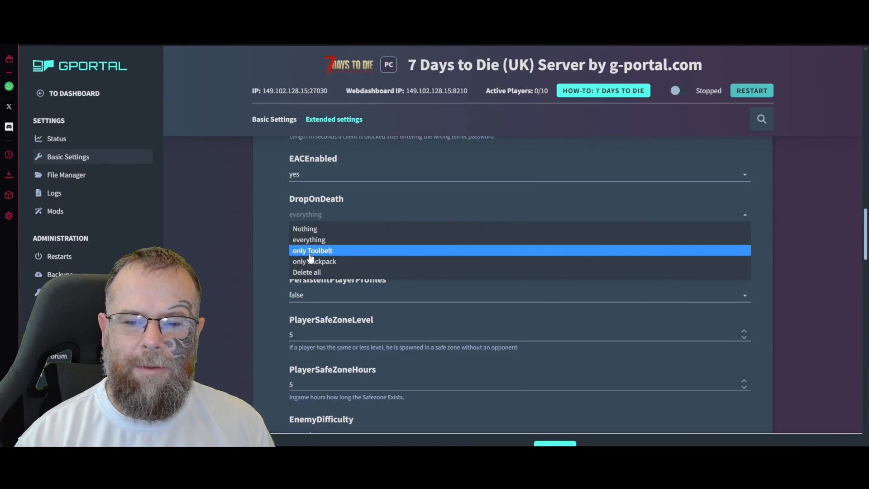
pyautogui.moveTo(309, 230)
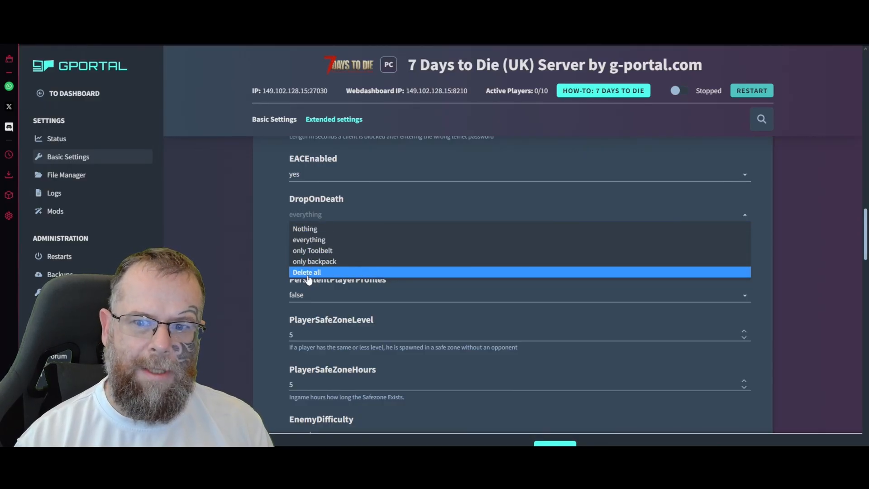
pyautogui.moveTo(307, 228)
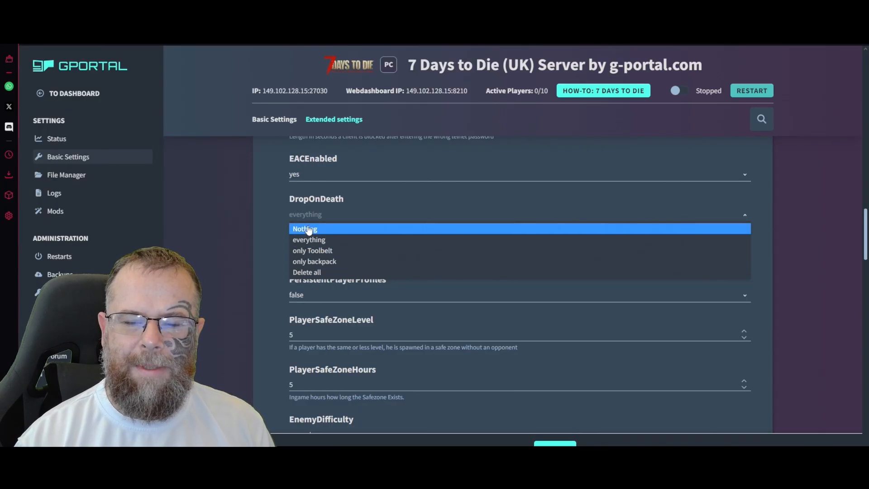
pyautogui.click(314, 261)
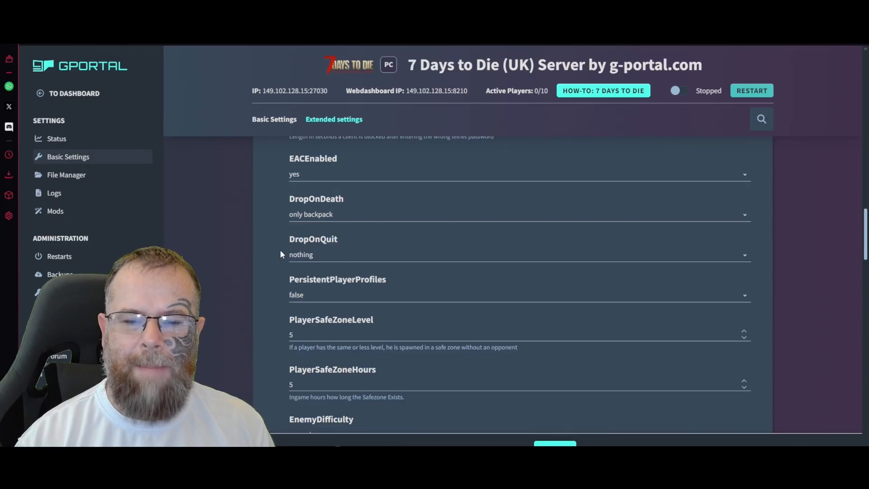
pyautogui.scroll(-3)
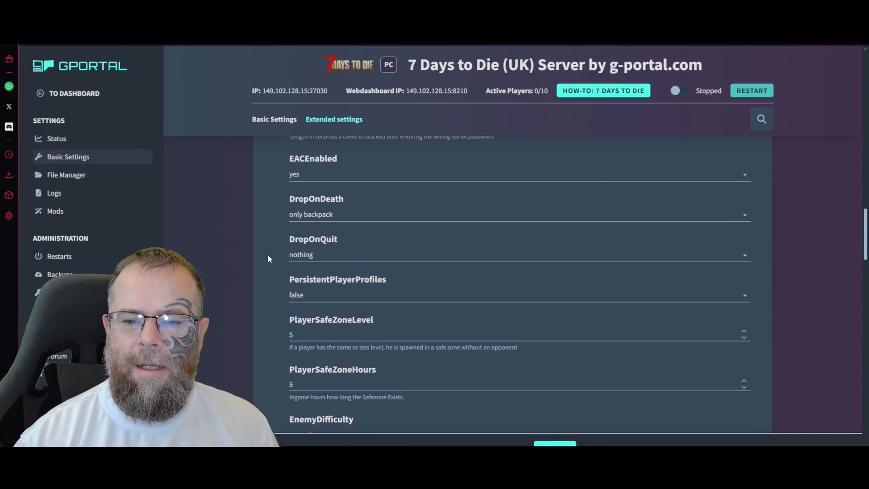
pyautogui.click(519, 243)
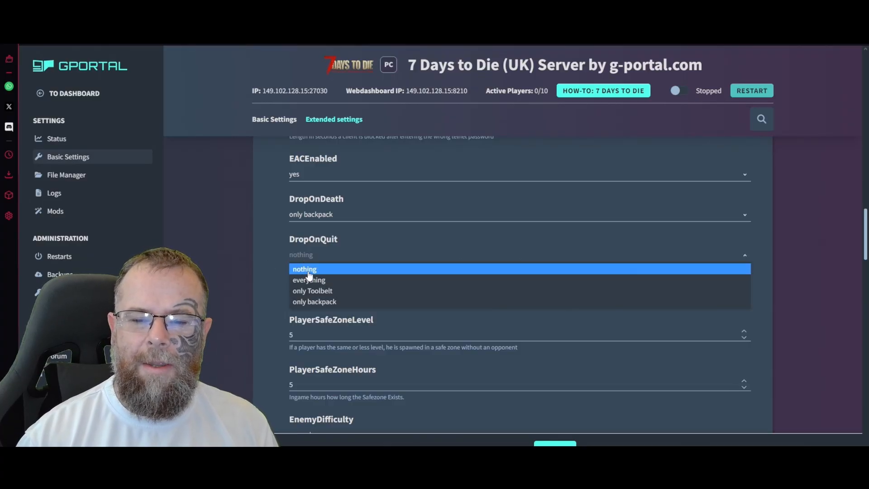
pyautogui.click(304, 269)
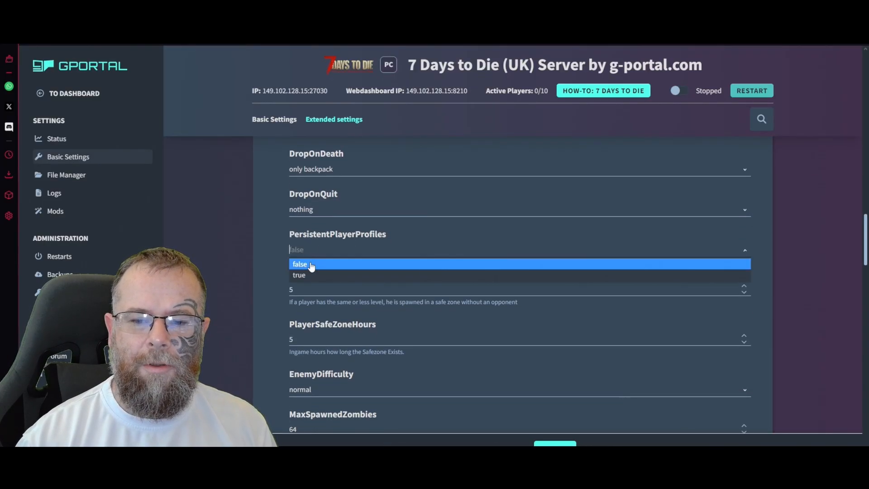
pyautogui.click(299, 275)
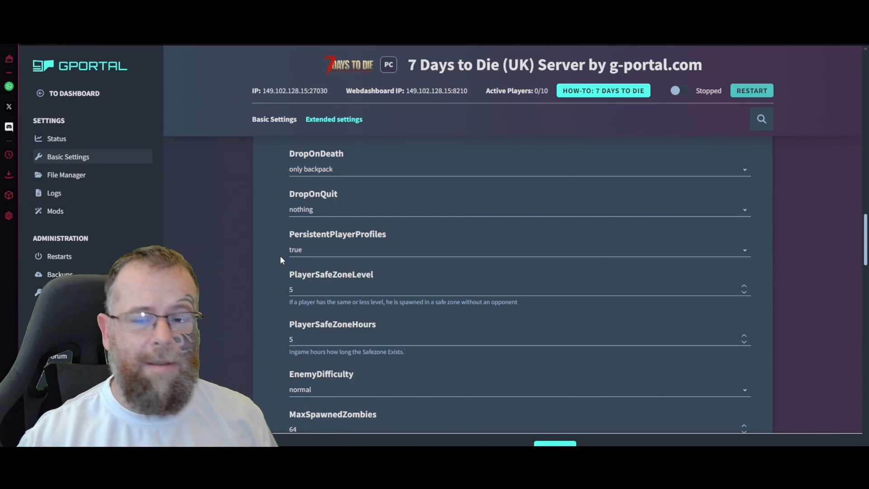
pyautogui.moveTo(329, 231)
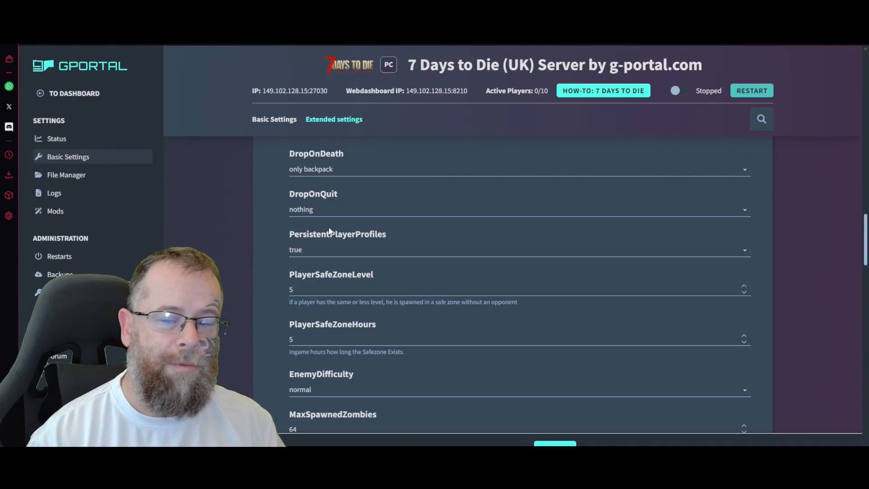
pyautogui.moveTo(282, 275)
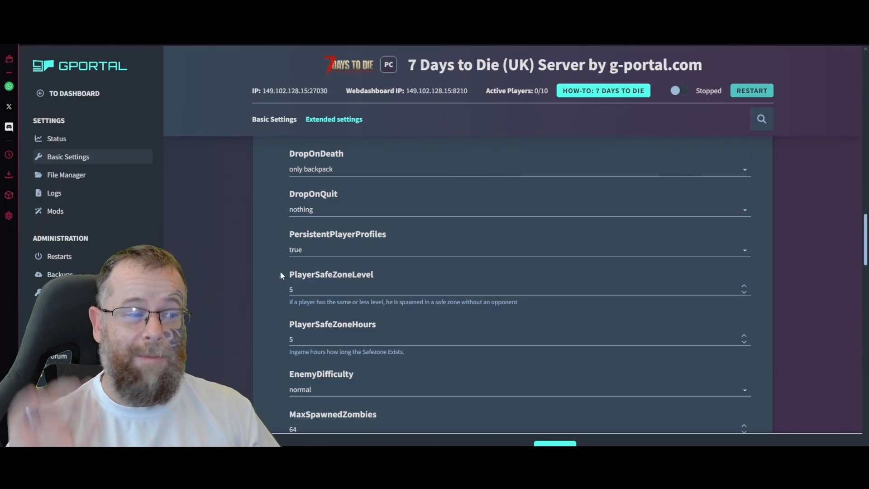
# Step: Change the LootRespawnDays field from 7 to 5
pyautogui.scroll(-3)
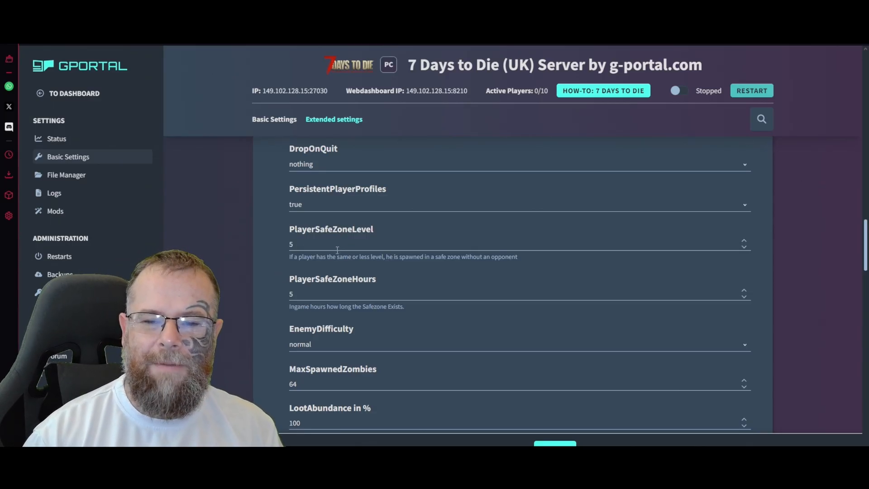
pyautogui.moveTo(371, 256)
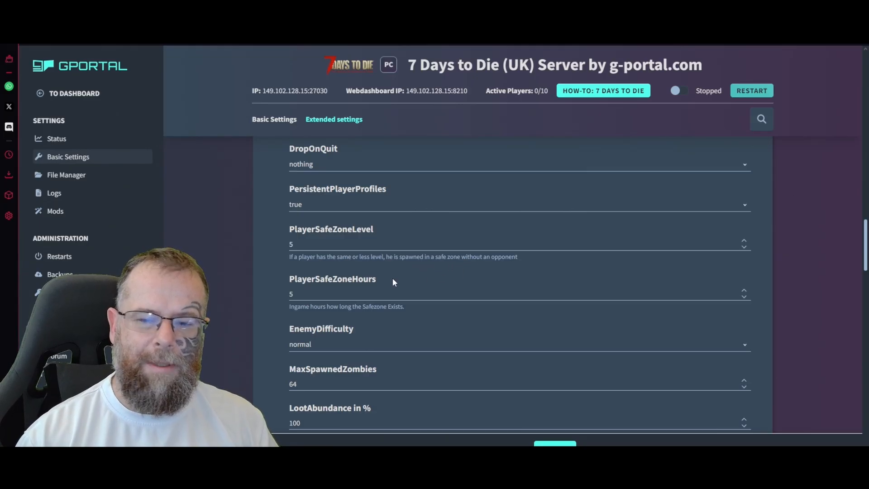
pyautogui.moveTo(387, 319)
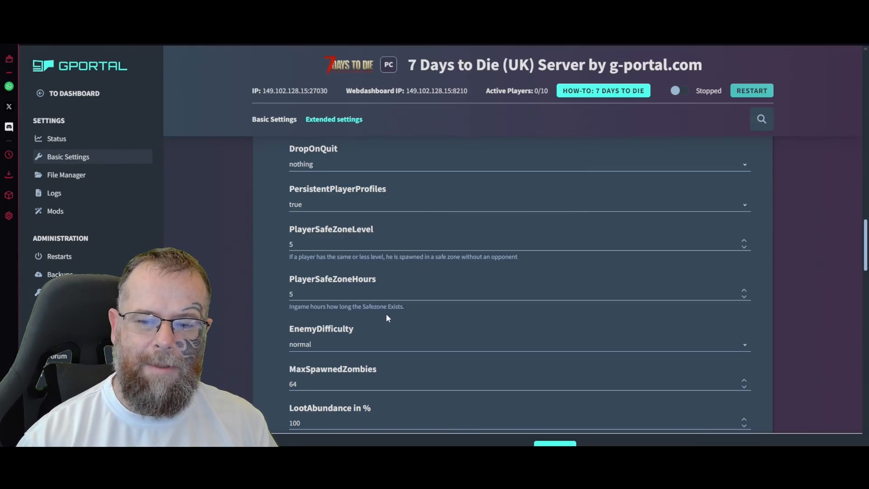
pyautogui.scroll(-3)
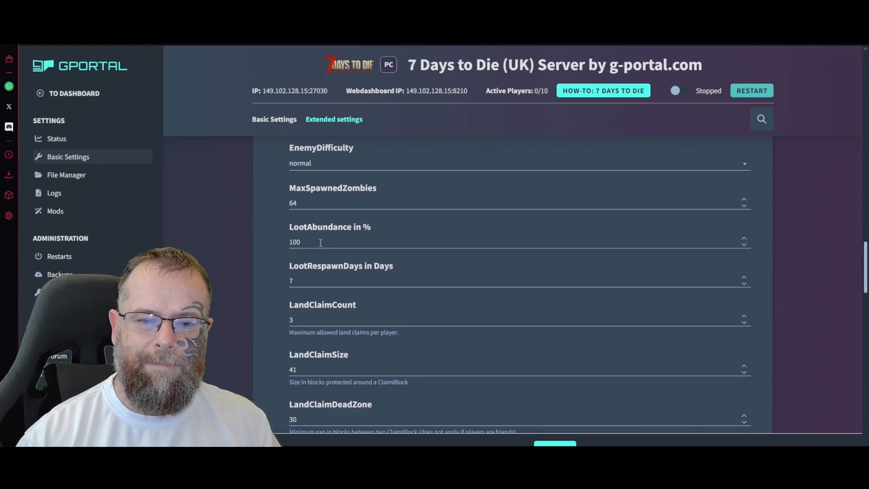
pyautogui.moveTo(313, 282)
pyautogui.write('4')
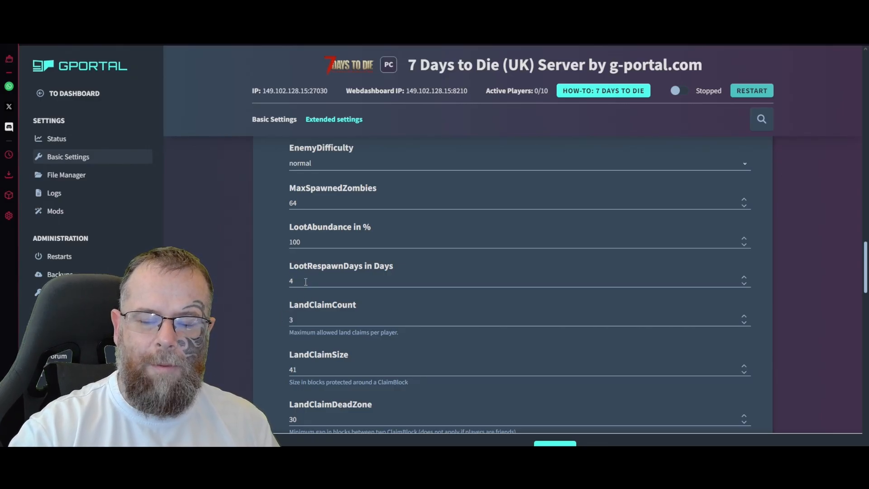
pyautogui.click(744, 275)
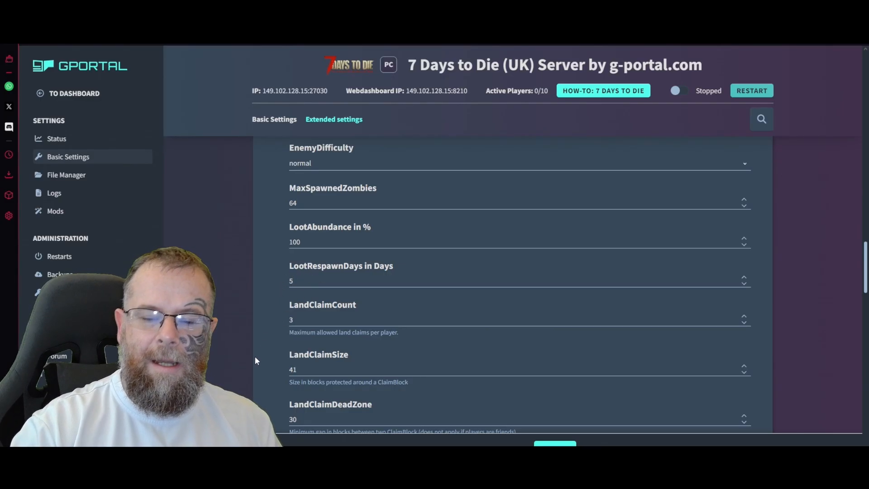
# Step: Highlight the land claim size description and enter 1000 in the land claim fields
pyautogui.scroll(-3)
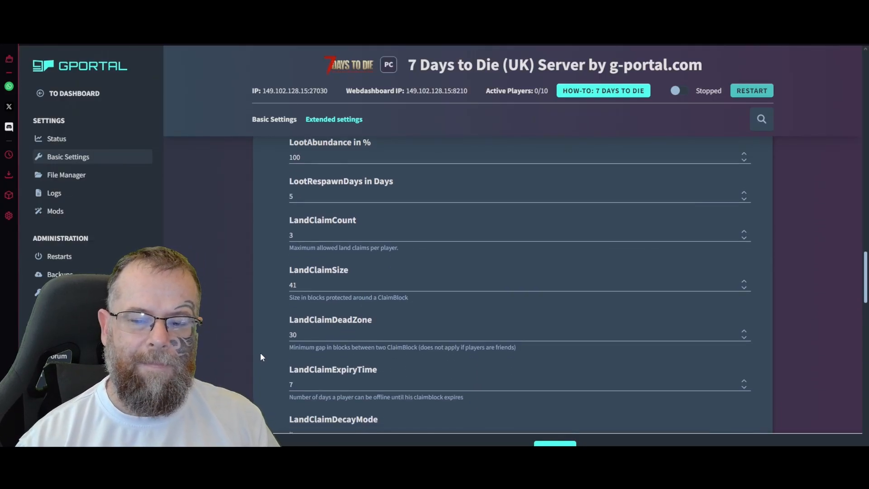
pyautogui.scroll(-3)
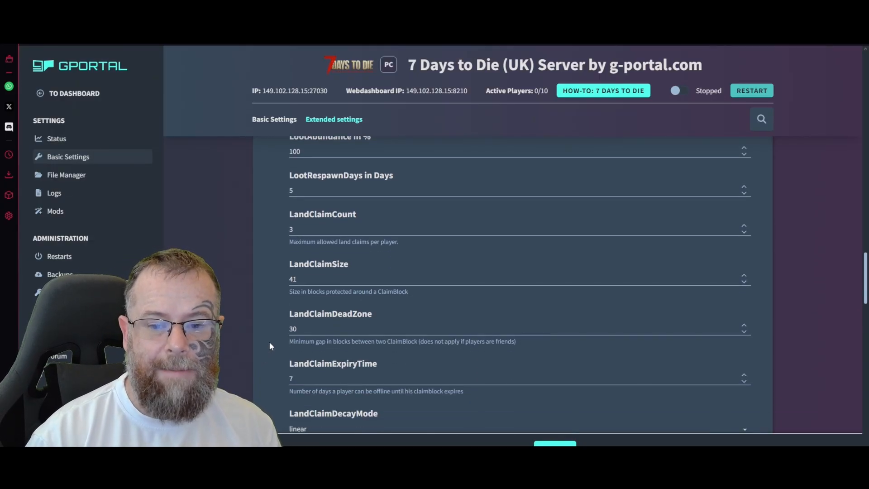
pyautogui.scroll(-3)
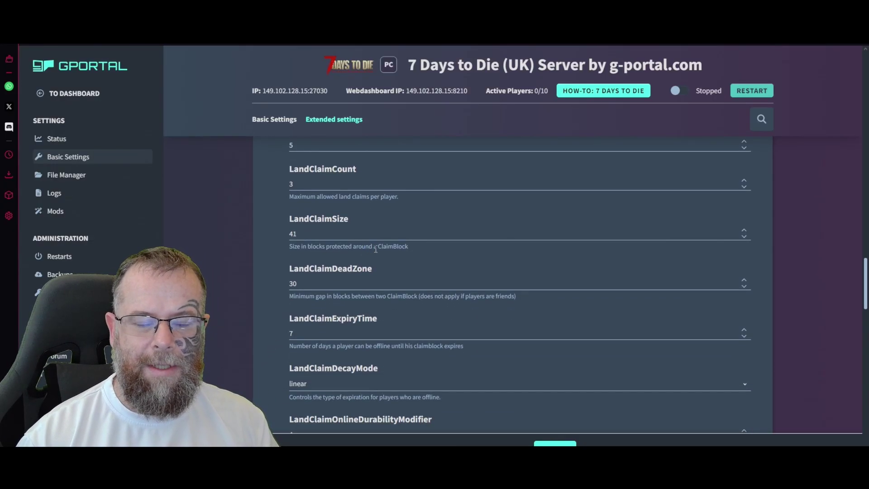
pyautogui.moveTo(288, 246); pyautogui.dragTo(408, 246)
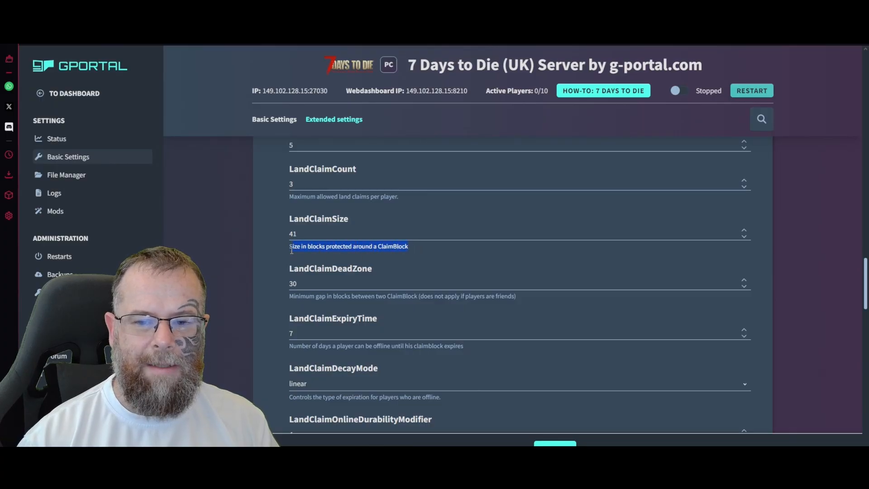
pyautogui.scroll(-3)
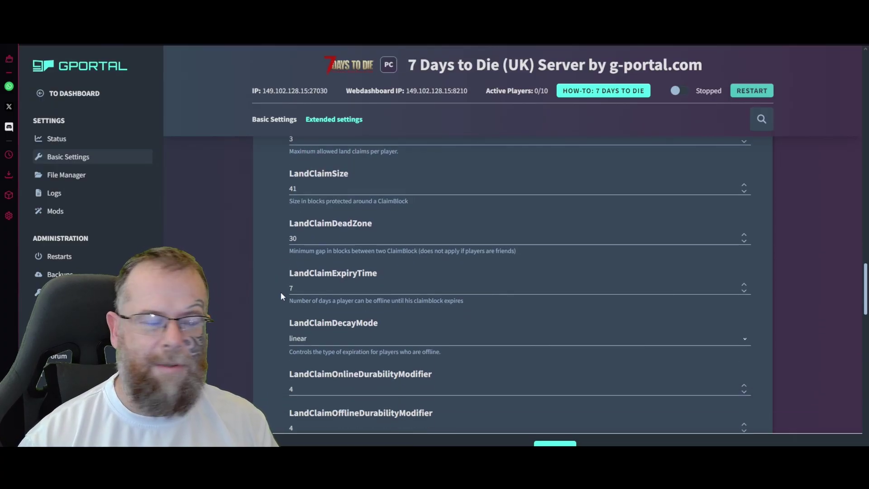
pyautogui.scroll(-3)
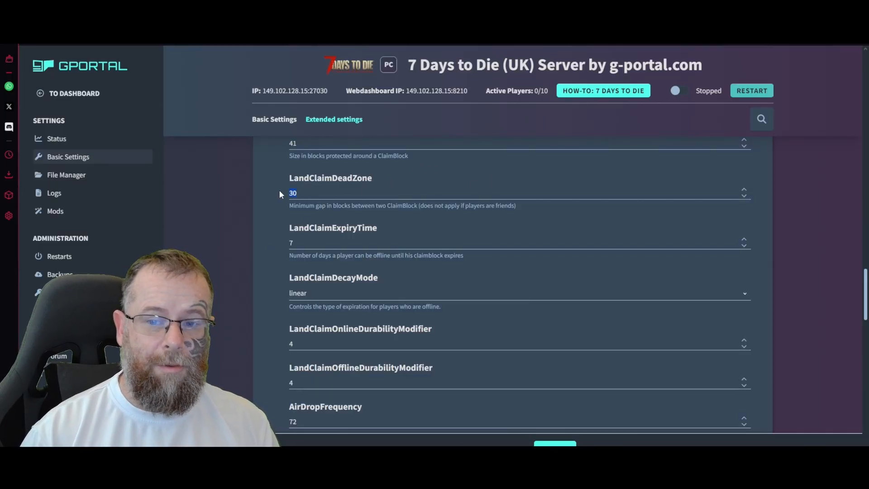
pyautogui.write('1000')
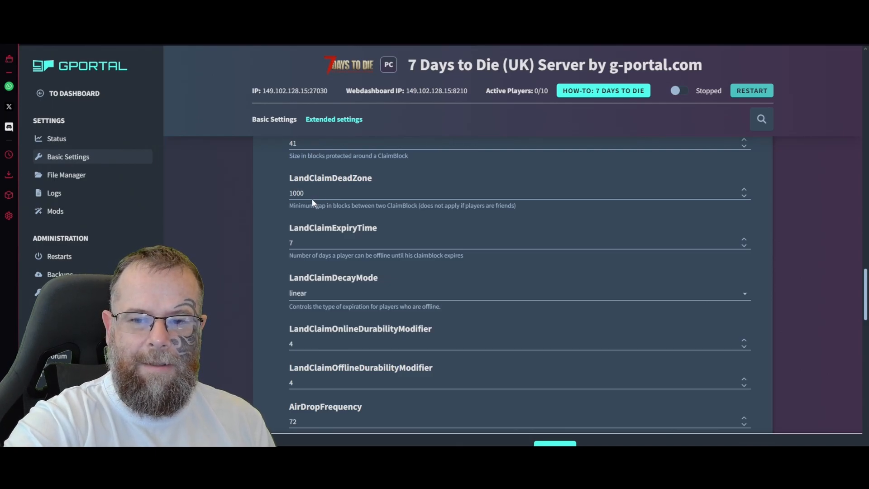
pyautogui.click(314, 193)
pyautogui.write('30')
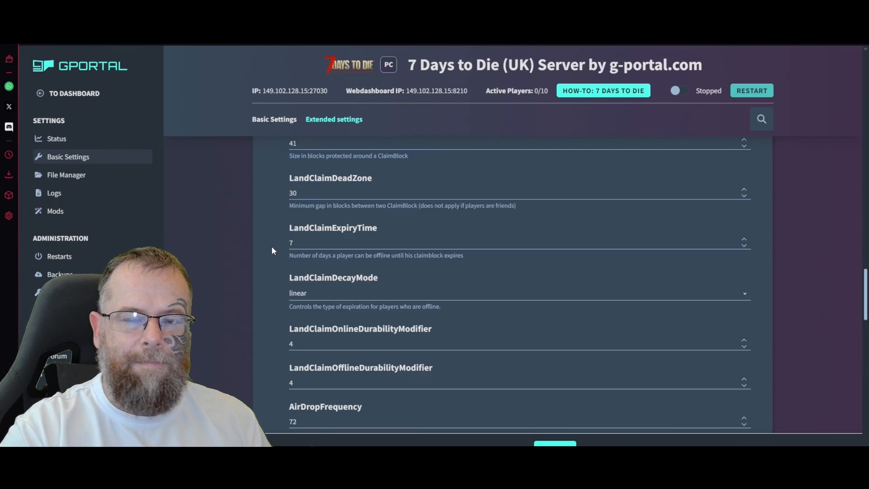
# Step: Set LandClaimExpiryTime to 30 days and check that LandClaimDecayMode stays linear
pyautogui.scroll(-3)
pyautogui.write('50')
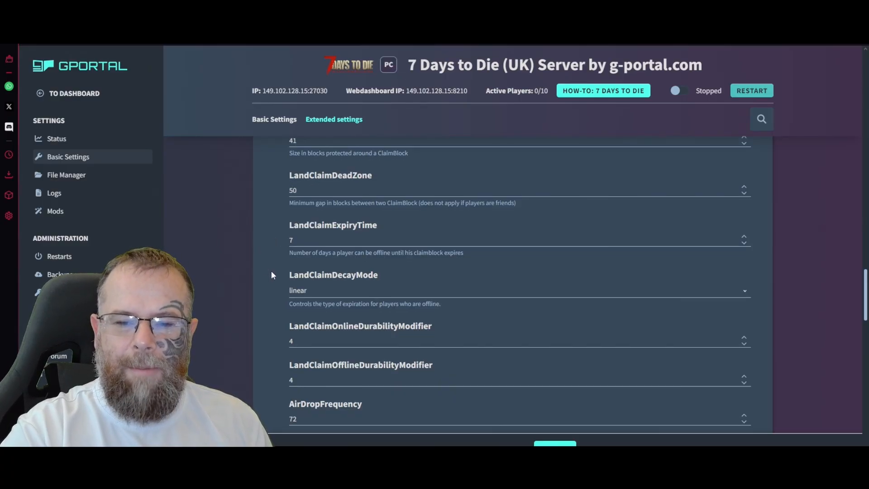
pyautogui.scroll(-3)
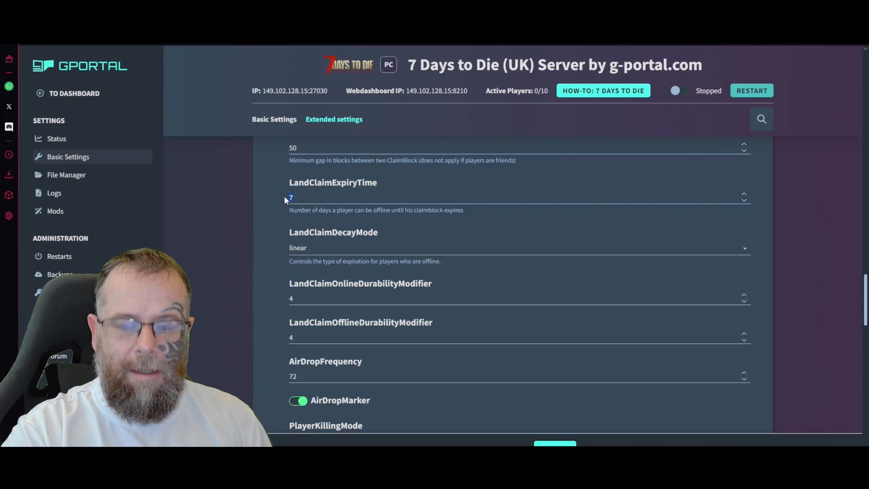
pyautogui.write('30')
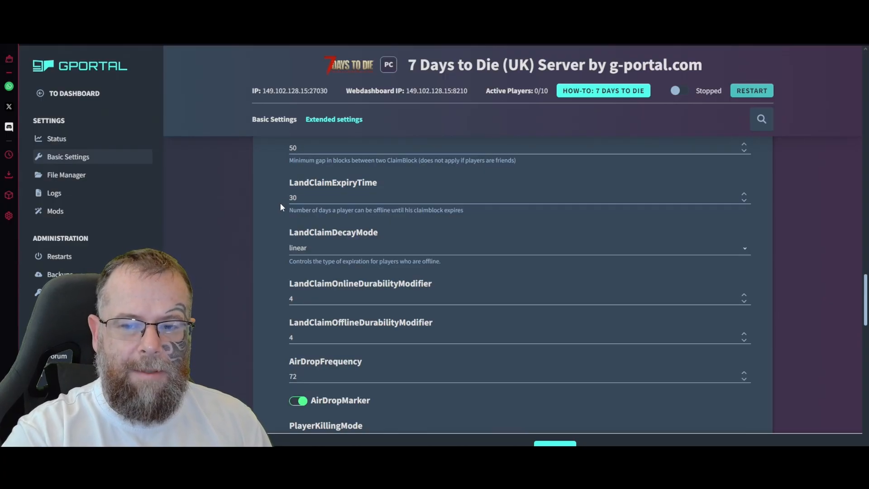
pyautogui.scroll(-3)
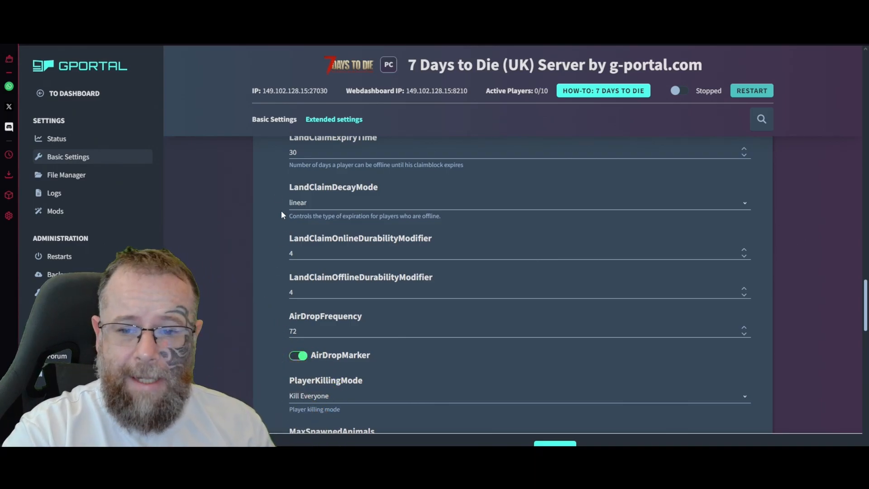
pyautogui.moveTo(321, 207)
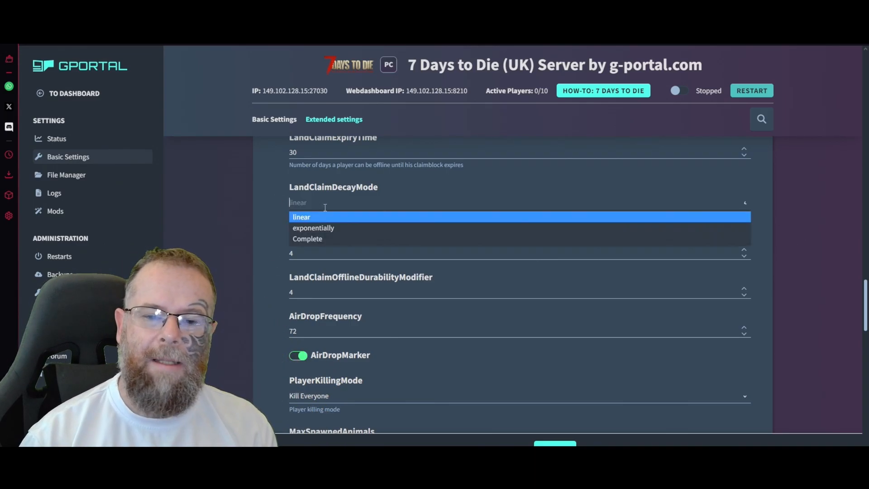
pyautogui.click(301, 216)
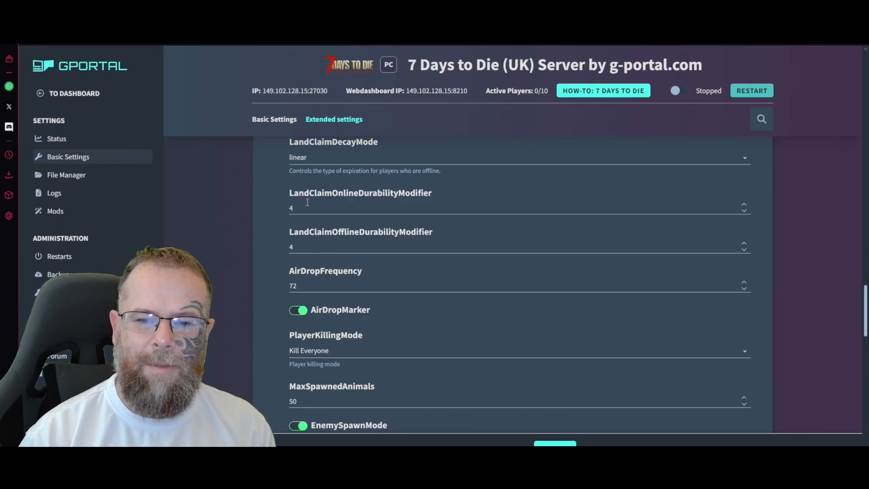
pyautogui.moveTo(295, 259)
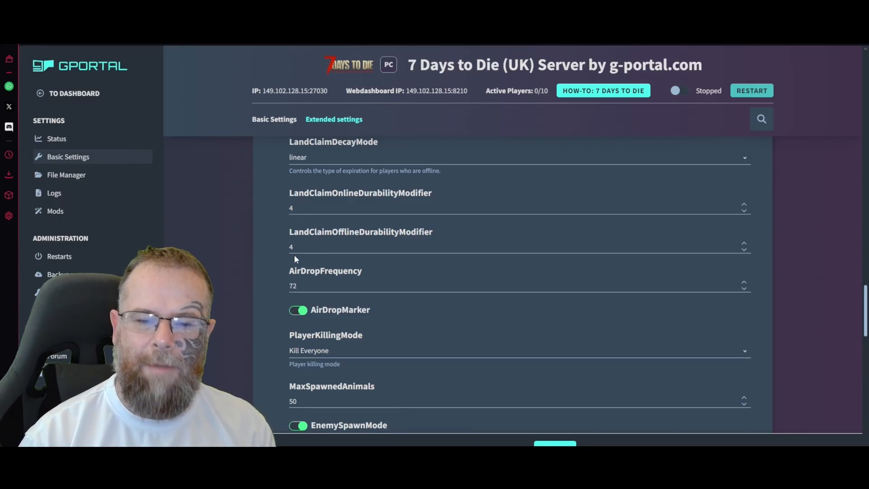
# Step: Scroll to PlayerKillingMode in Extended settings and set it to No Killing
pyautogui.scroll(-3)
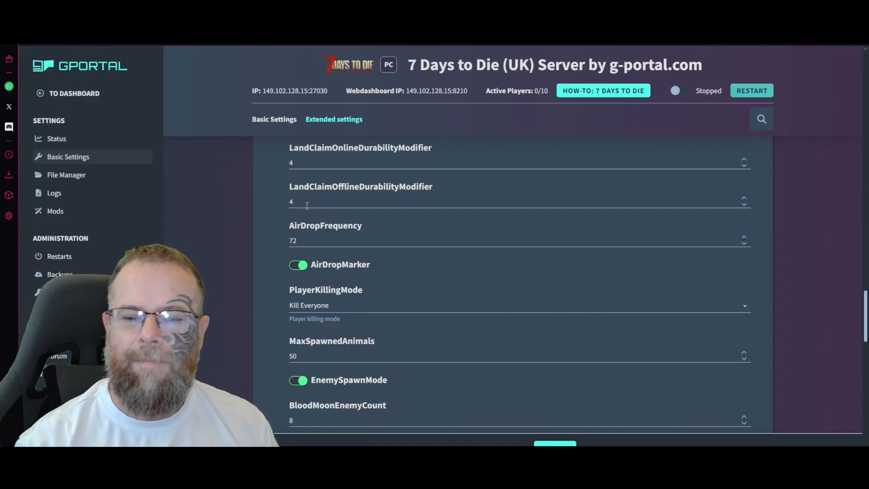
pyautogui.moveTo(283, 230)
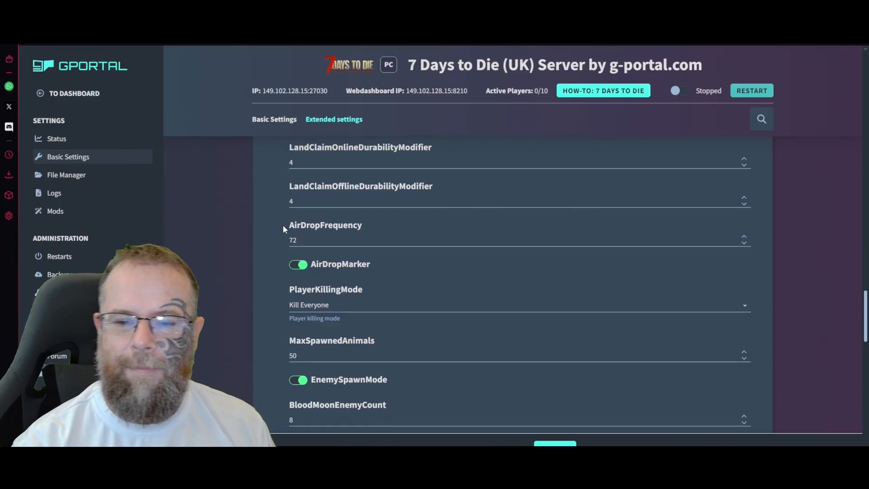
pyautogui.scroll(-3)
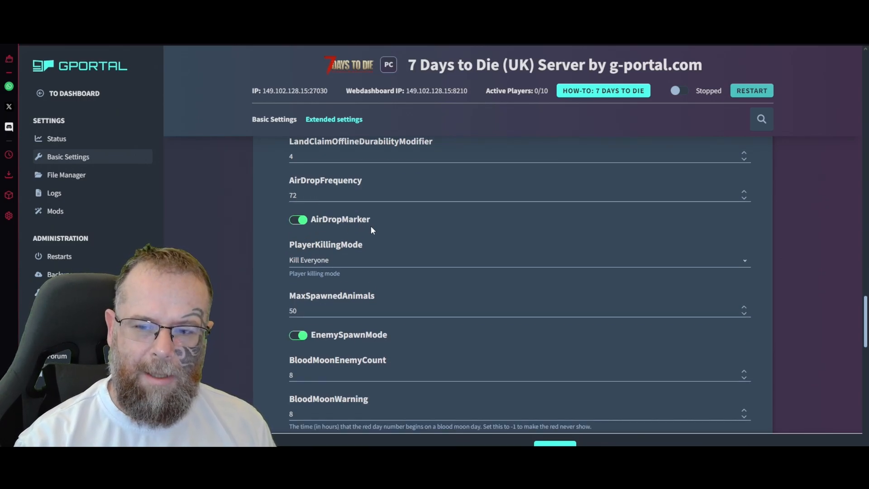
pyautogui.scroll(-3)
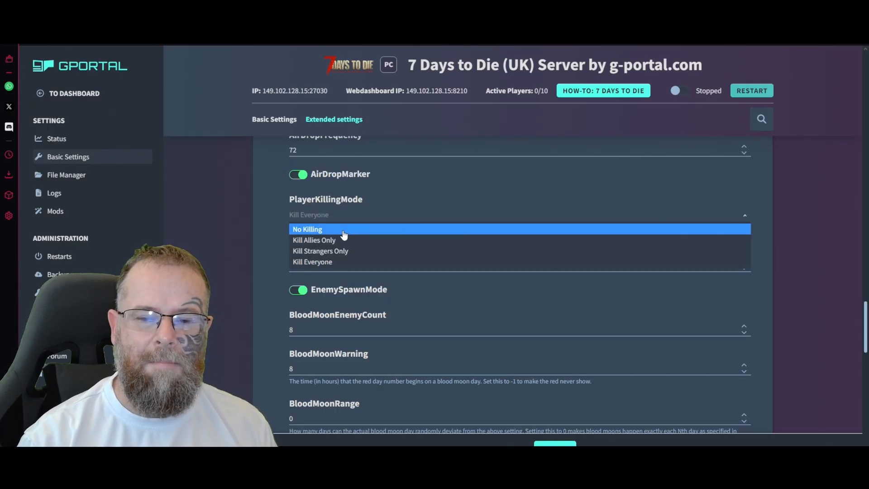
pyautogui.moveTo(347, 251)
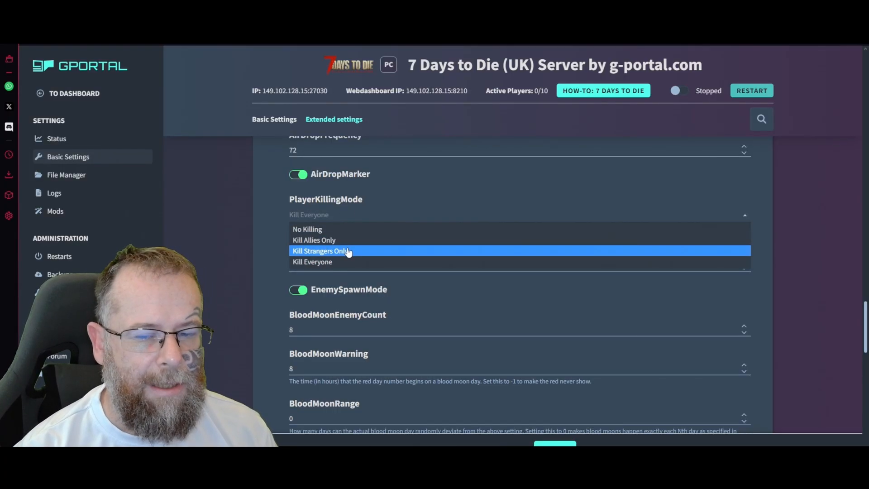
pyautogui.moveTo(273, 255)
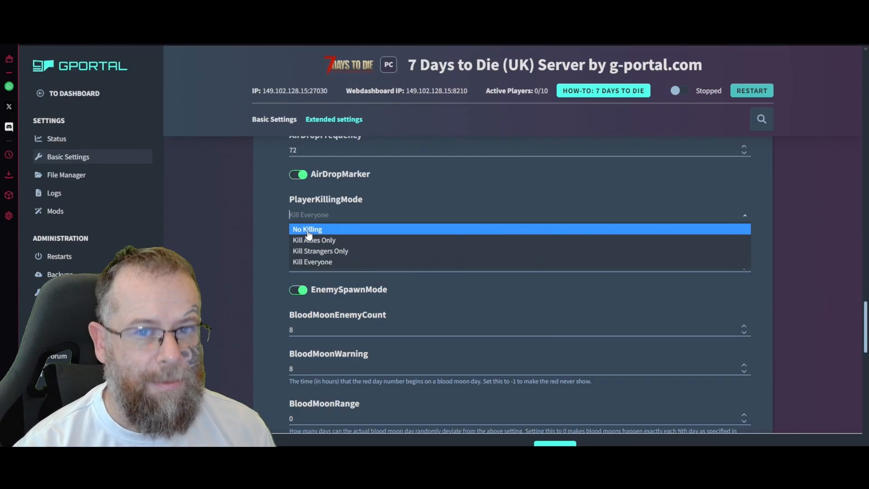
pyautogui.click(307, 229)
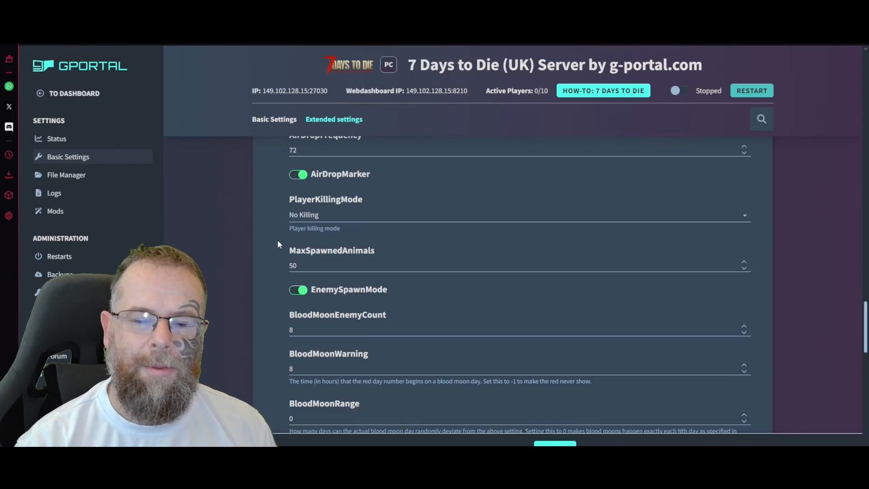
pyautogui.scroll(-3)
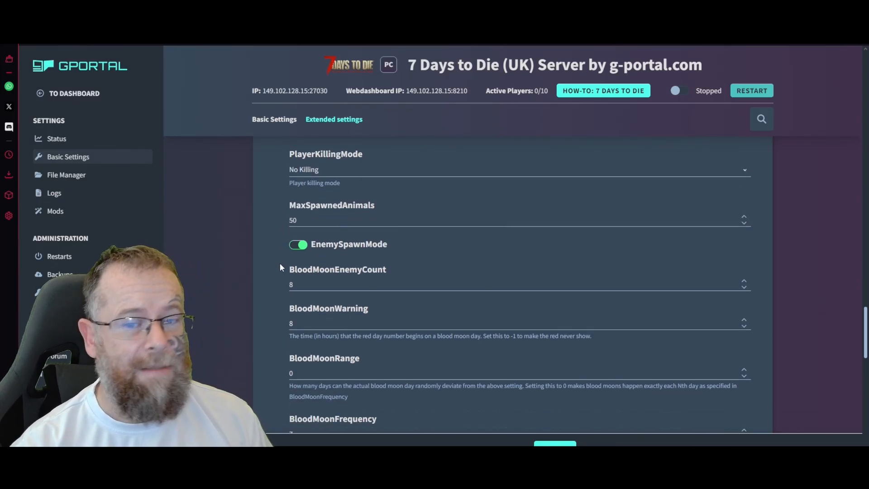
pyautogui.scroll(-3)
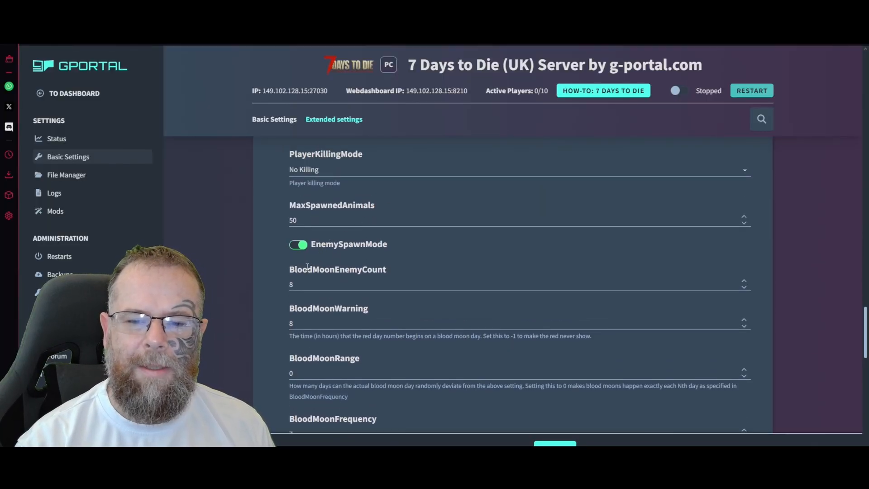
pyautogui.scroll(-3)
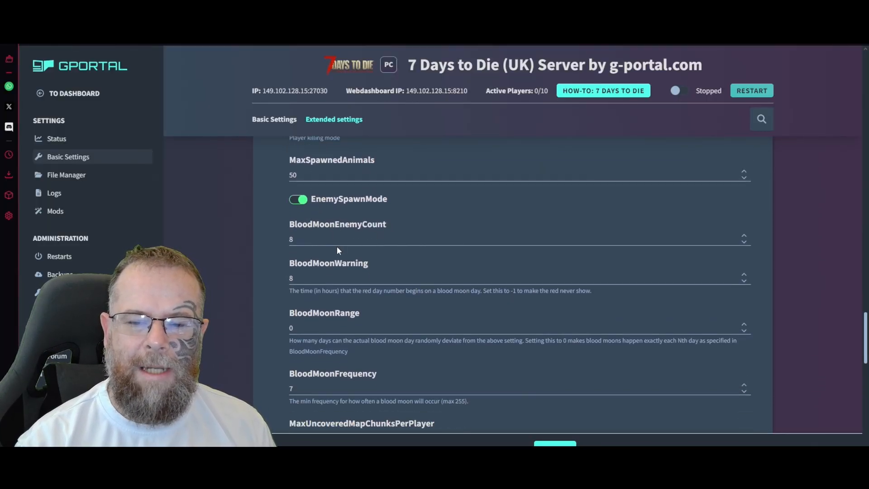
pyautogui.scroll(-3)
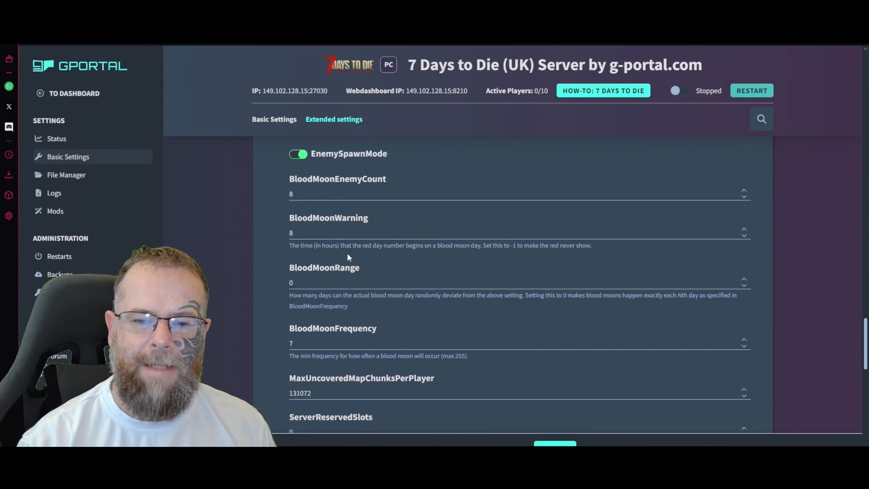
pyautogui.moveTo(410, 254)
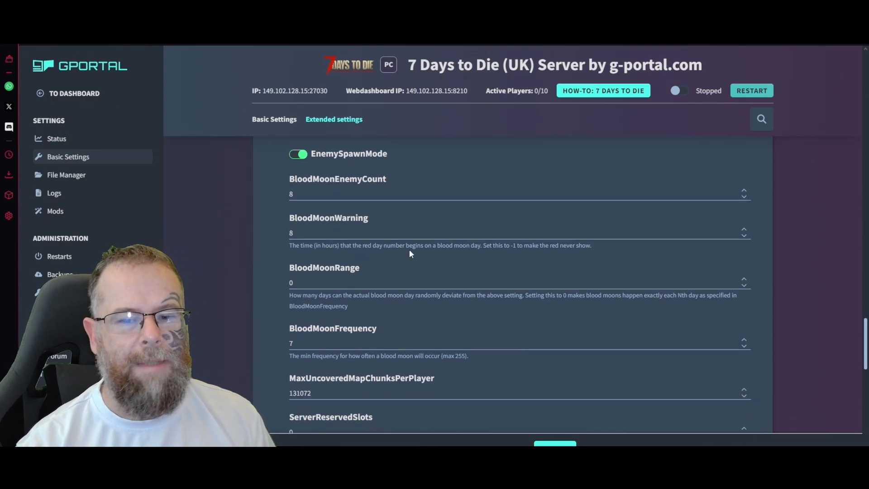
pyautogui.moveTo(469, 258)
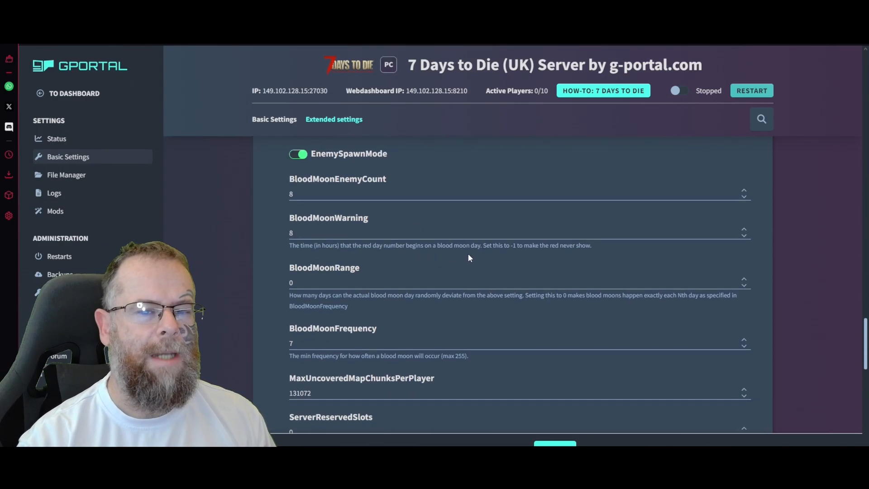
pyautogui.moveTo(521, 256)
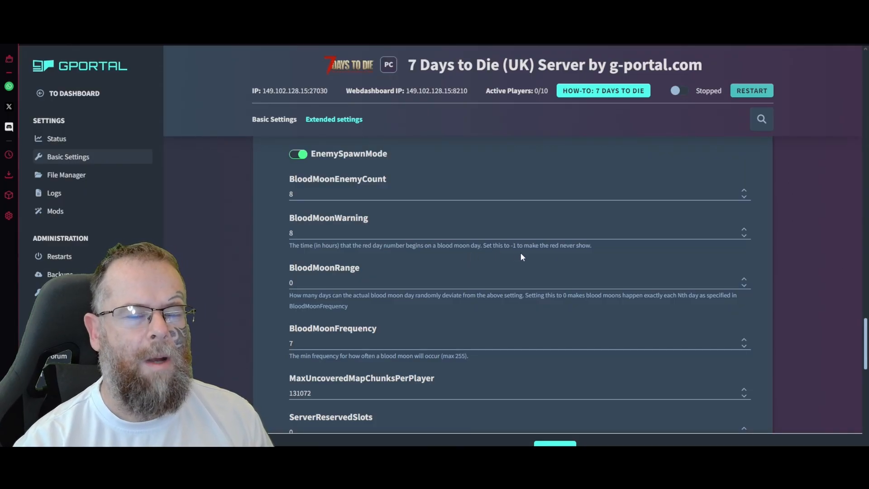
pyautogui.moveTo(564, 248)
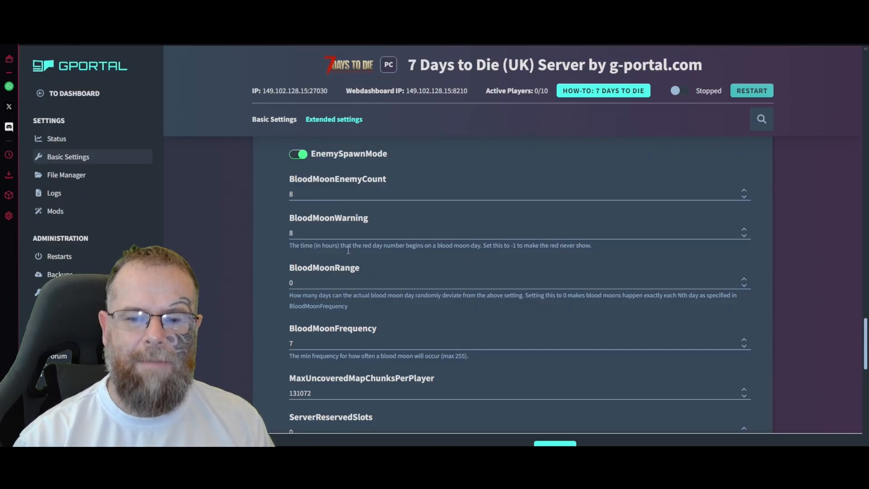
pyautogui.scroll(-3)
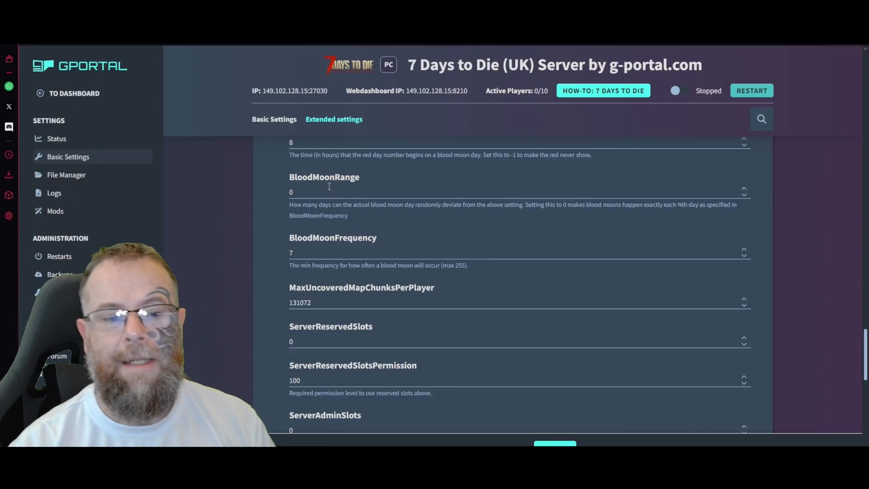
pyautogui.moveTo(188, 239)
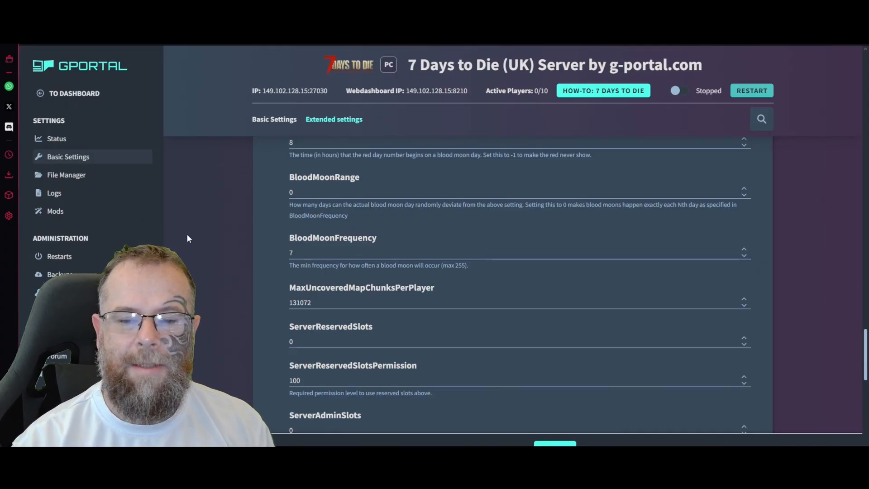
pyautogui.moveTo(311, 139)
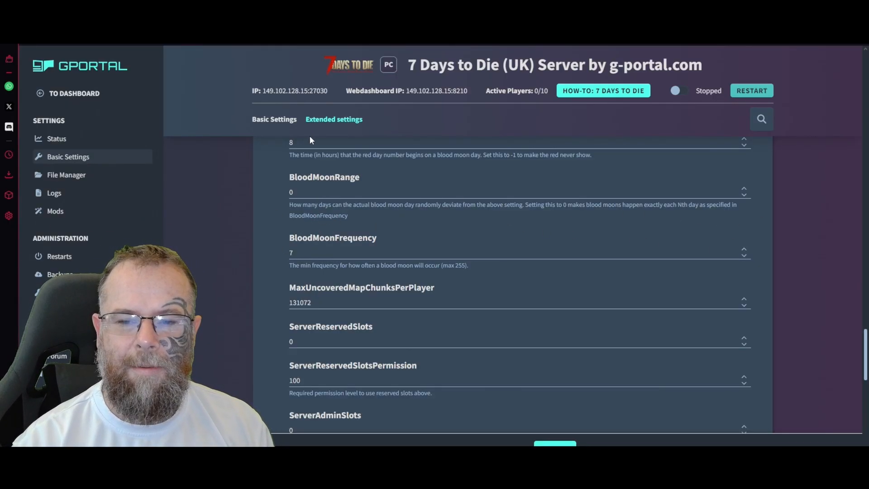
pyautogui.moveTo(283, 251)
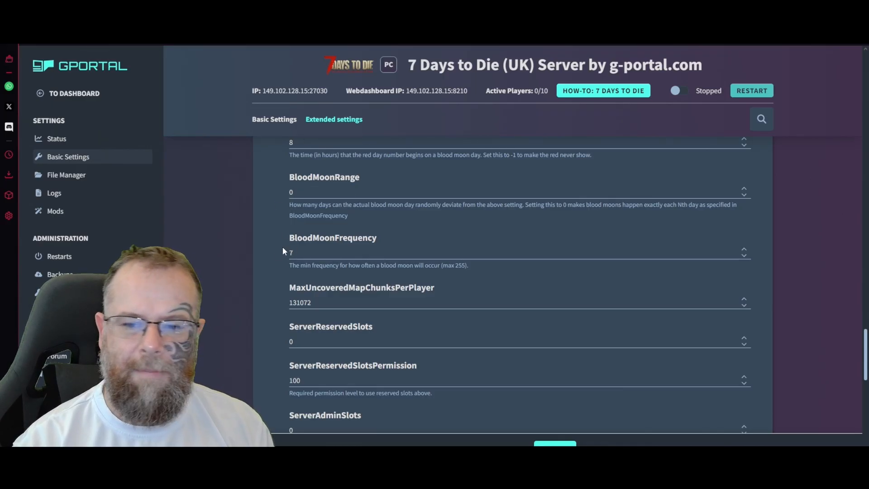
pyautogui.scroll(-3)
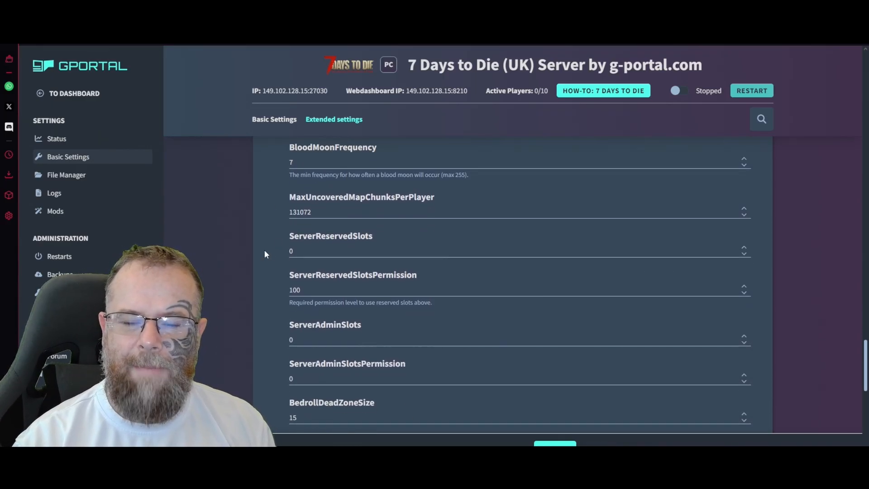
pyautogui.scroll(-3)
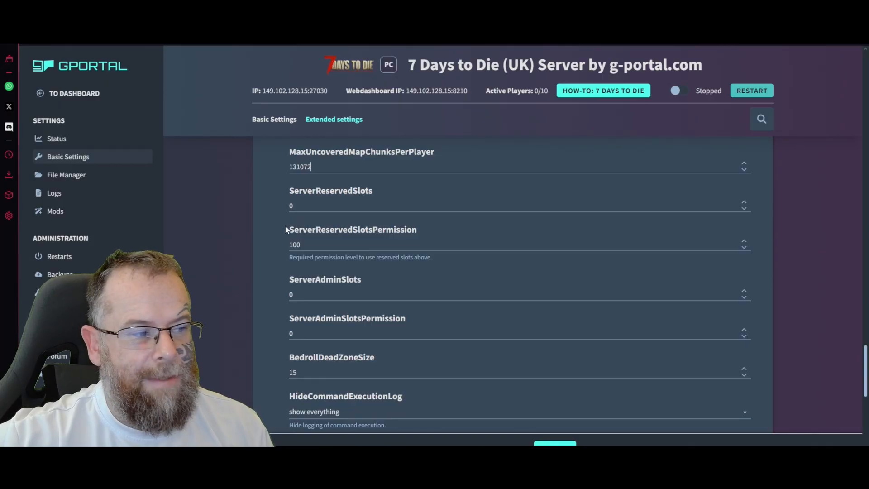
pyautogui.moveTo(275, 230)
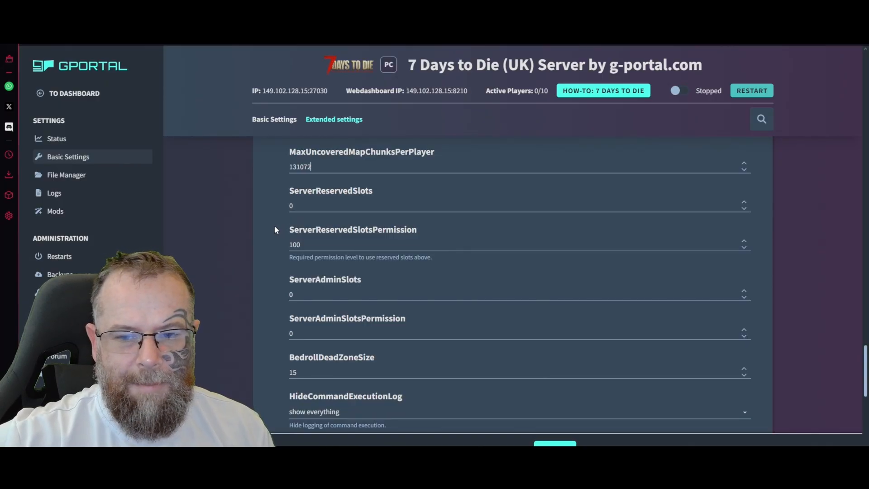
# Step: Set admin slots and admin slot permission to 1, and hide command logs from game clients
pyautogui.scroll(-3)
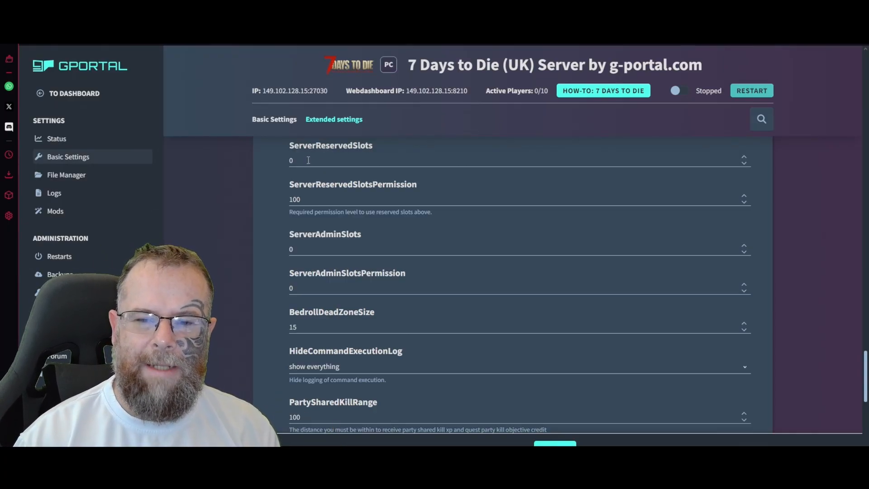
pyautogui.moveTo(280, 242)
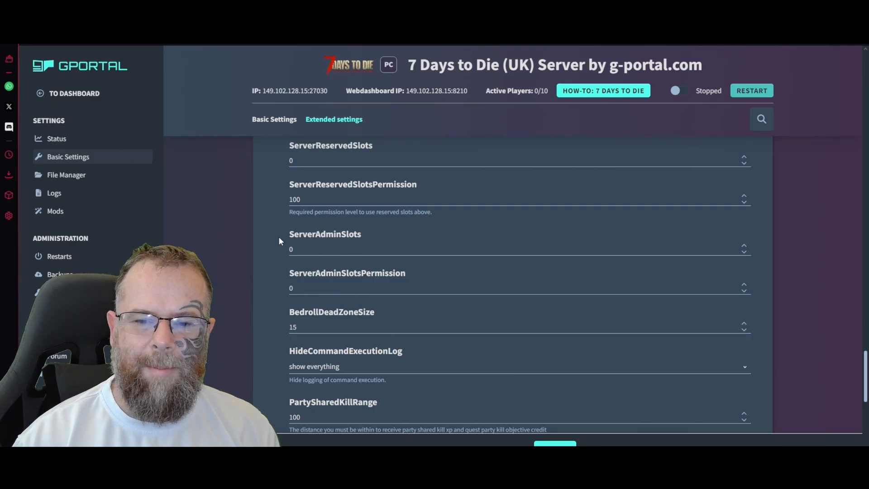
pyautogui.scroll(-3)
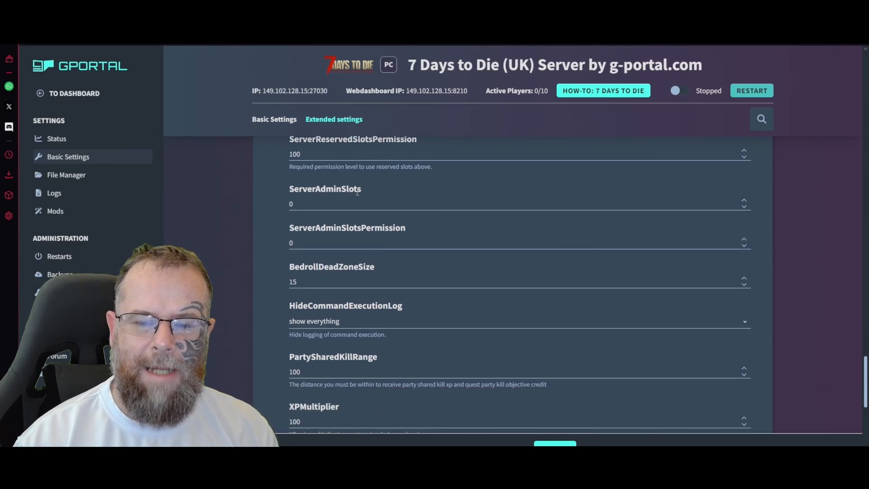
pyautogui.write('12')
pyautogui.write('1')
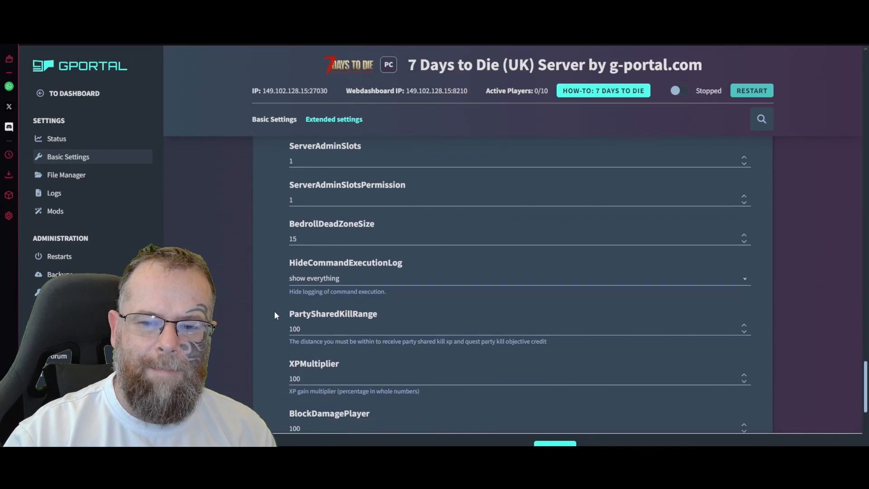
pyautogui.scroll(-3)
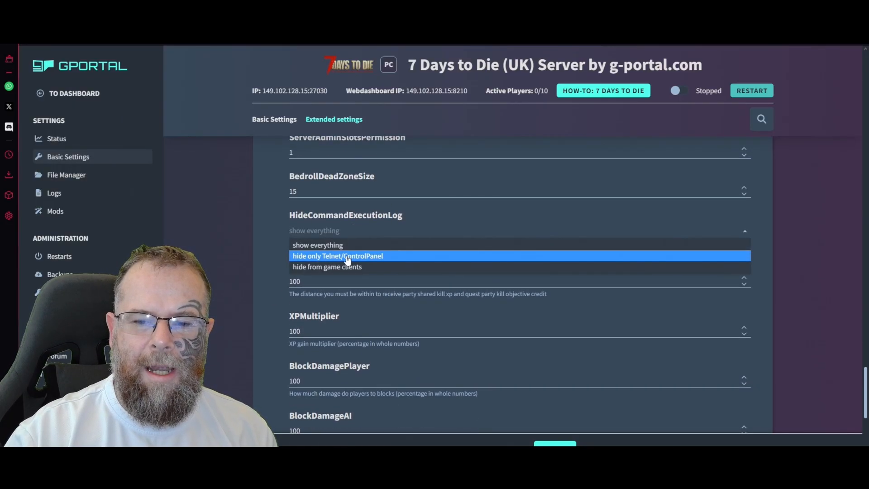
pyautogui.moveTo(353, 269)
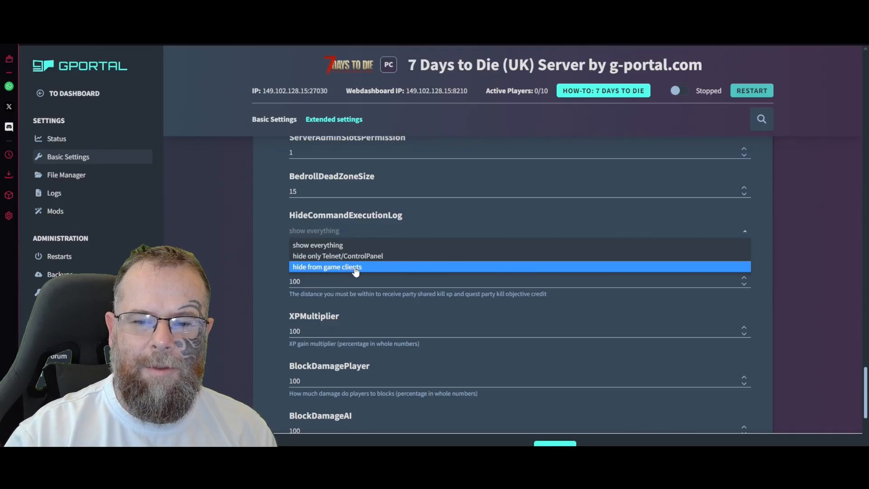
pyautogui.click(327, 266)
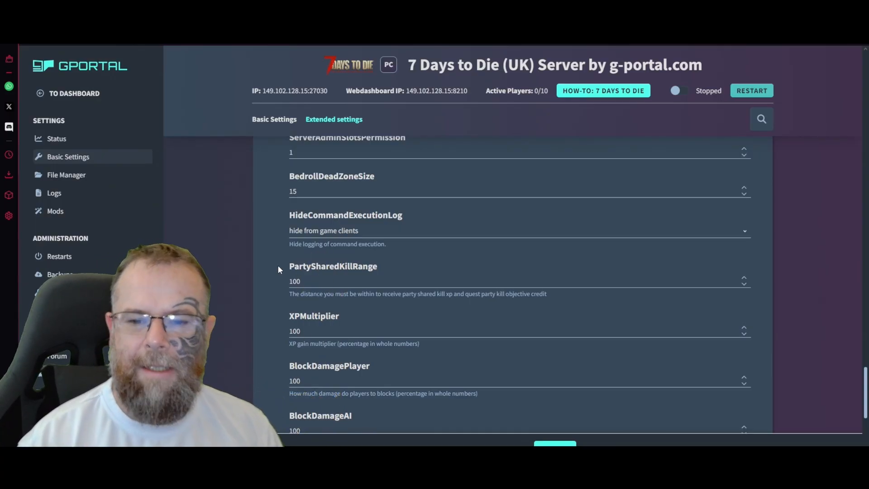
# Step: Scroll to XPMultiplier and enter 300 as the XP gain multiplier
pyautogui.scroll(-3)
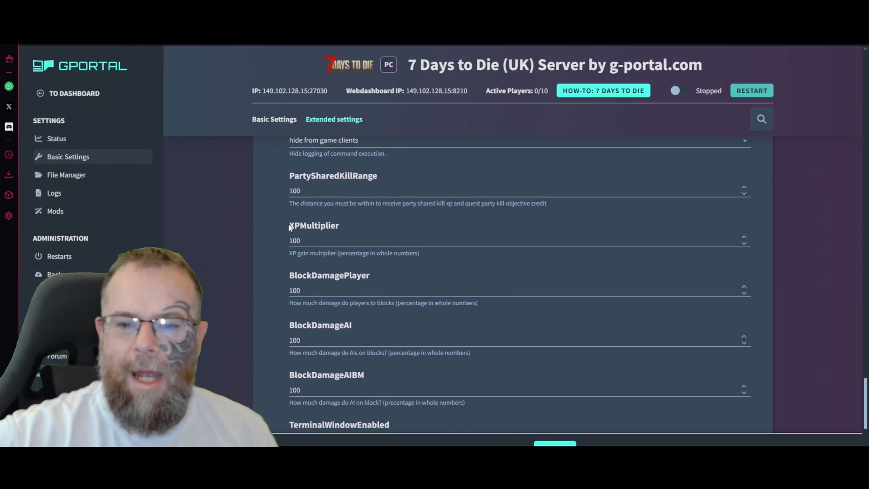
pyautogui.moveTo(435, 219)
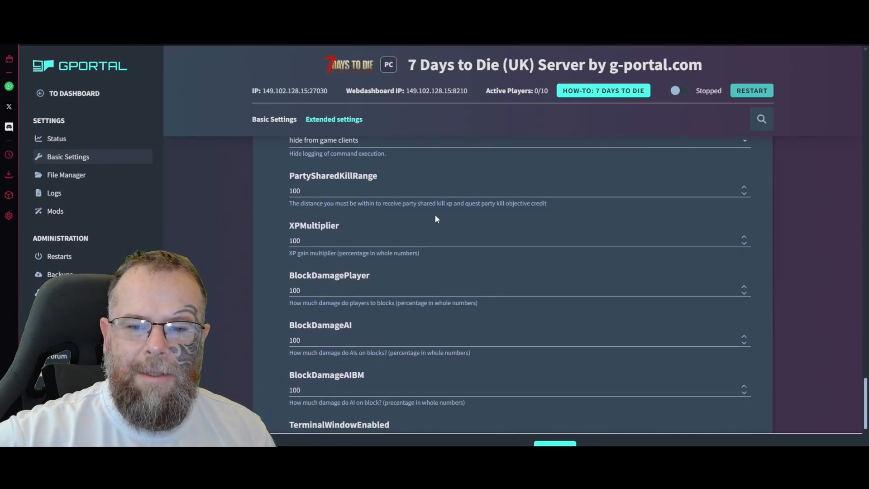
pyautogui.scroll(-3)
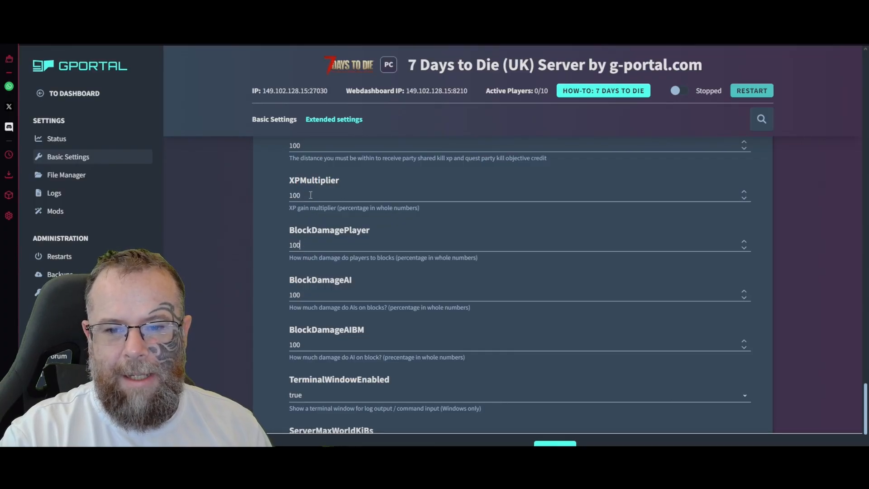
pyautogui.write('999')
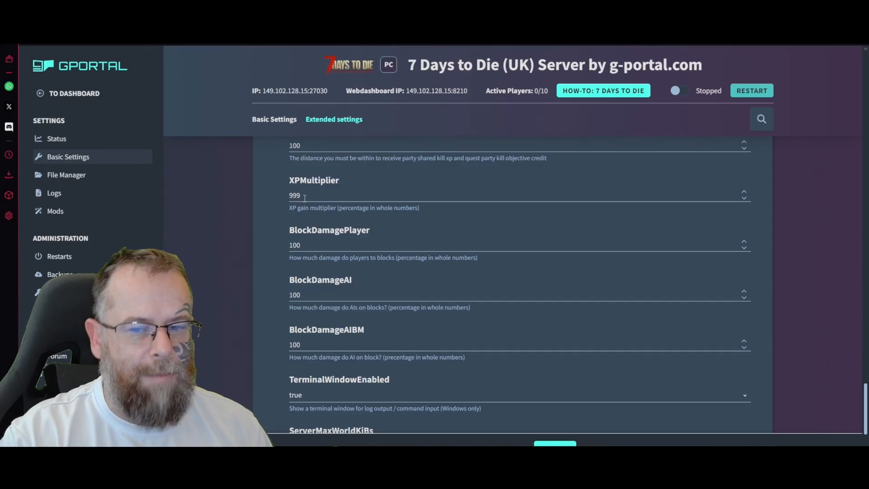
pyautogui.doubleClick(294, 195)
pyautogui.write('300')
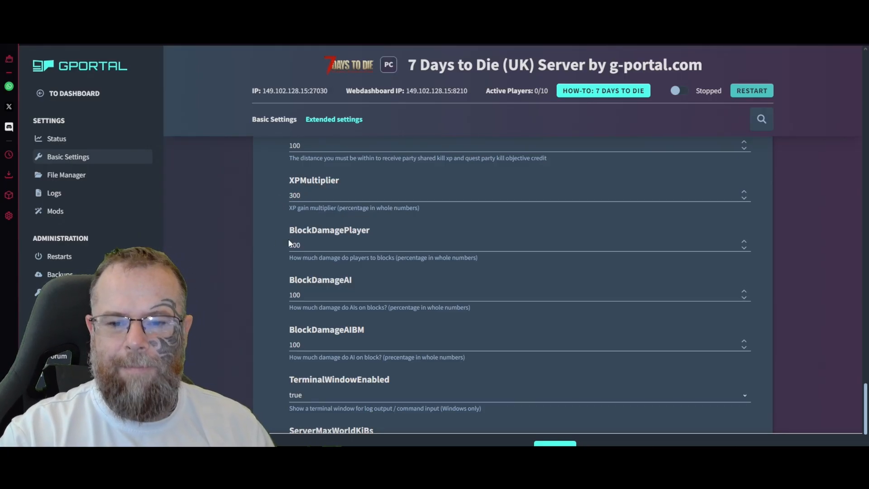
# Step: Check the TerminalWindowEnabled options, then collapse the extended settings with Show less
pyautogui.scroll(-3)
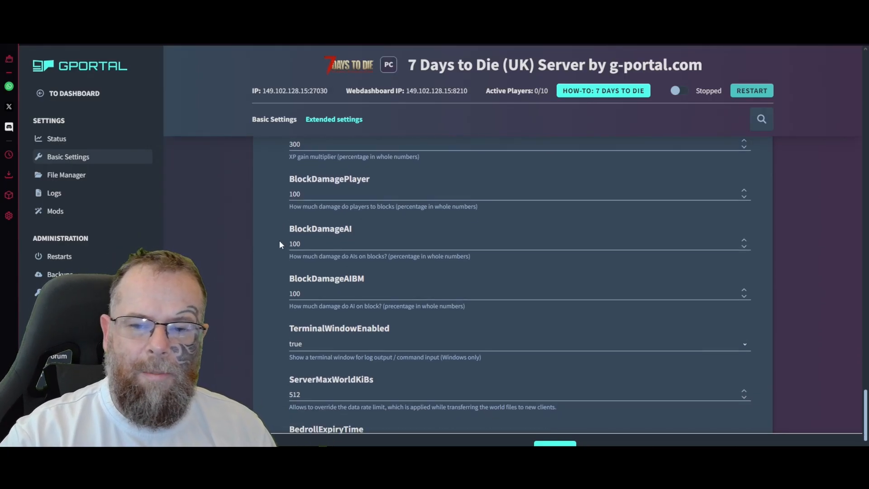
pyautogui.scroll(-3)
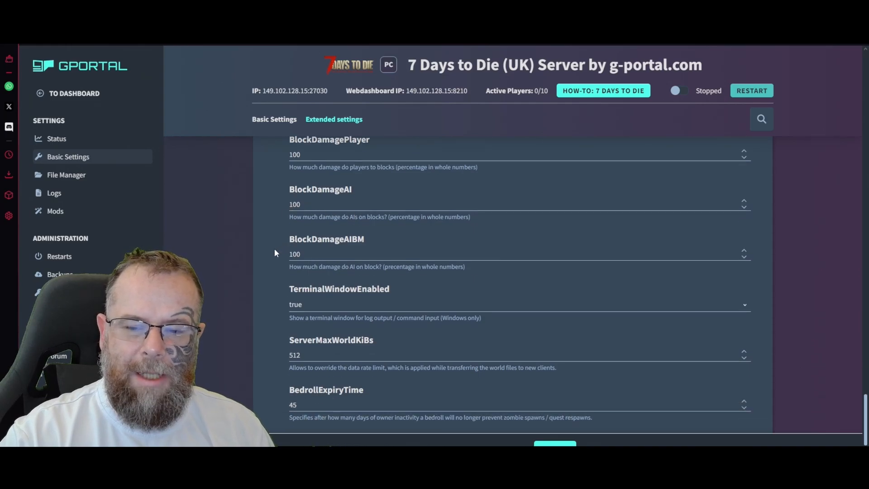
pyautogui.scroll(-3)
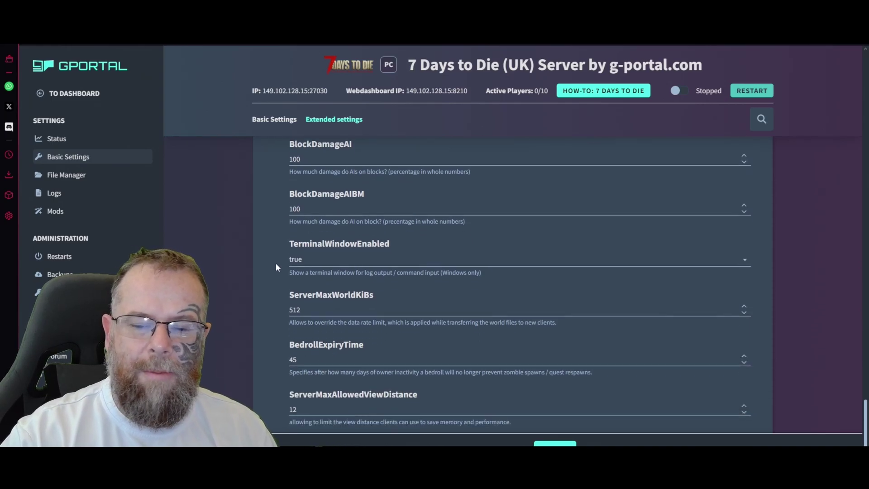
pyautogui.scroll(-3)
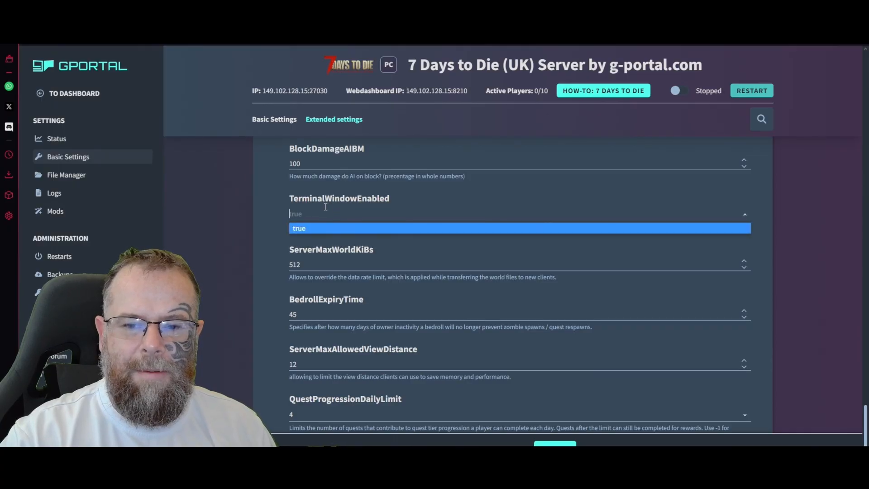
pyautogui.click(298, 228)
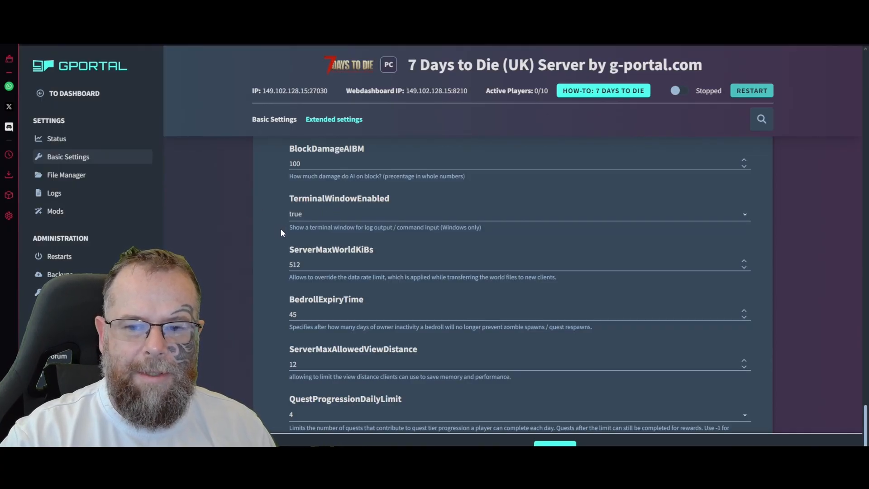
pyautogui.scroll(-3)
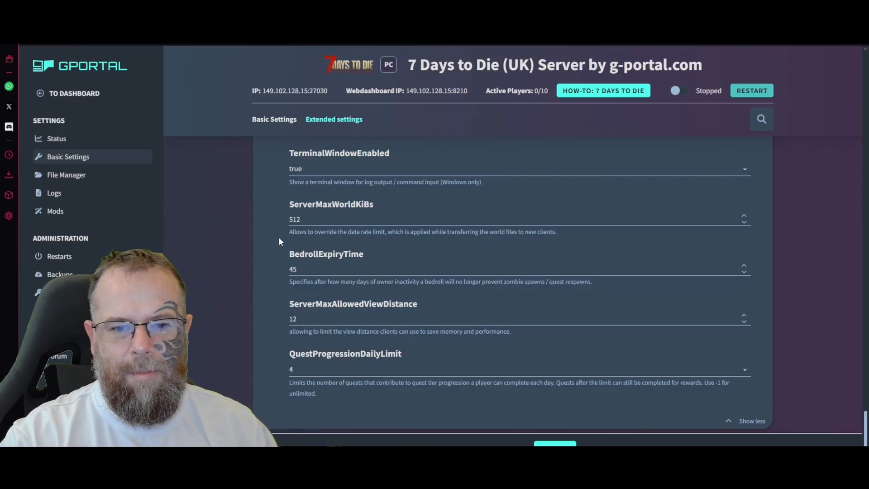
pyautogui.scroll(-3)
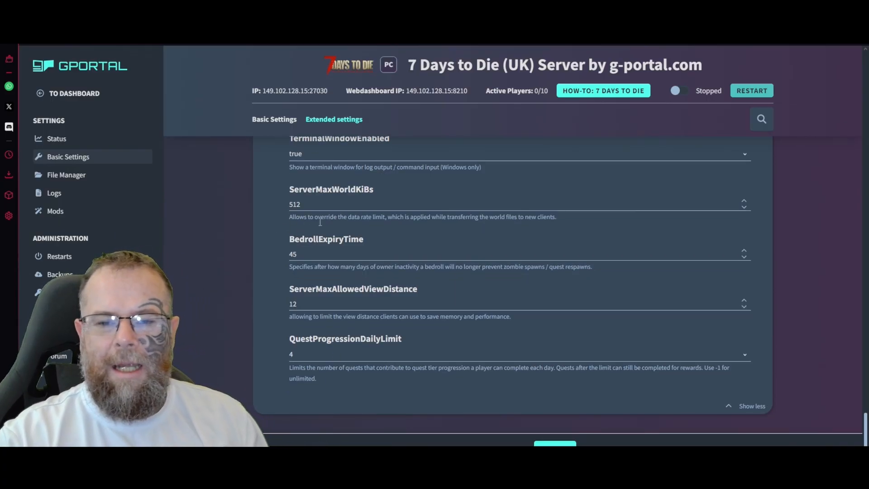
pyautogui.moveTo(272, 280)
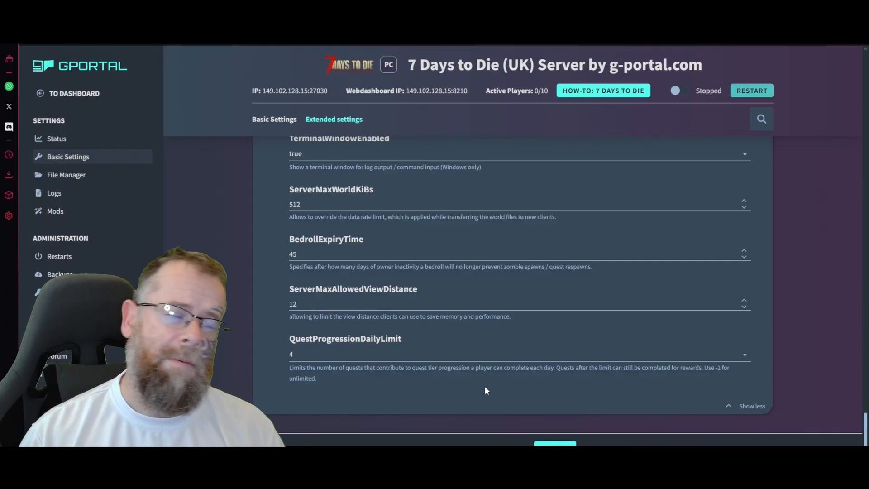
pyautogui.moveTo(742, 411)
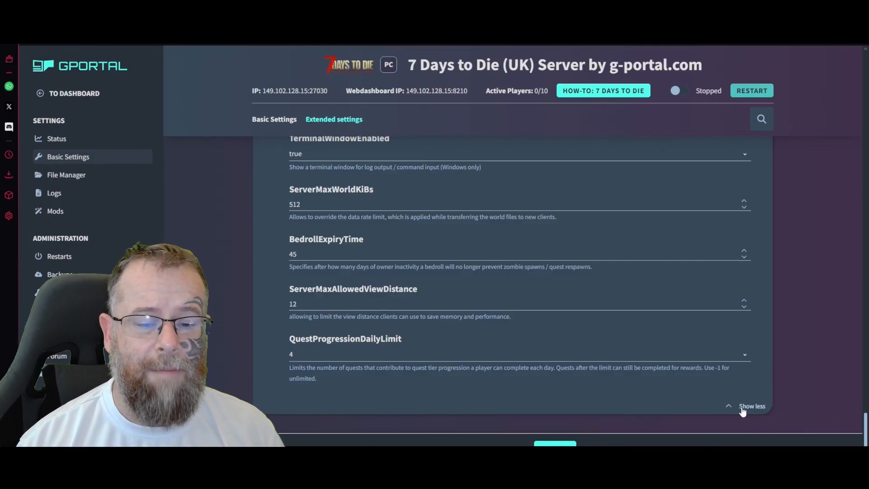
pyautogui.click(752, 406)
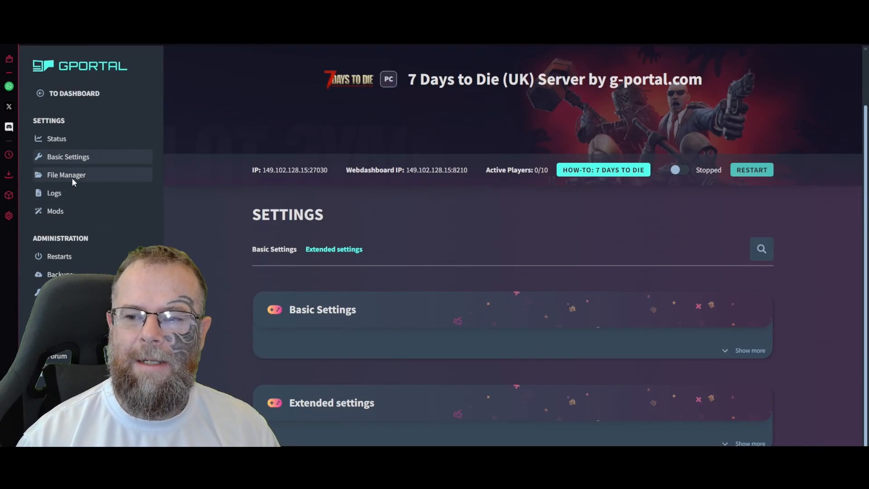
# Step: Go through the server sidebar to the Logs page
pyautogui.click(66, 175)
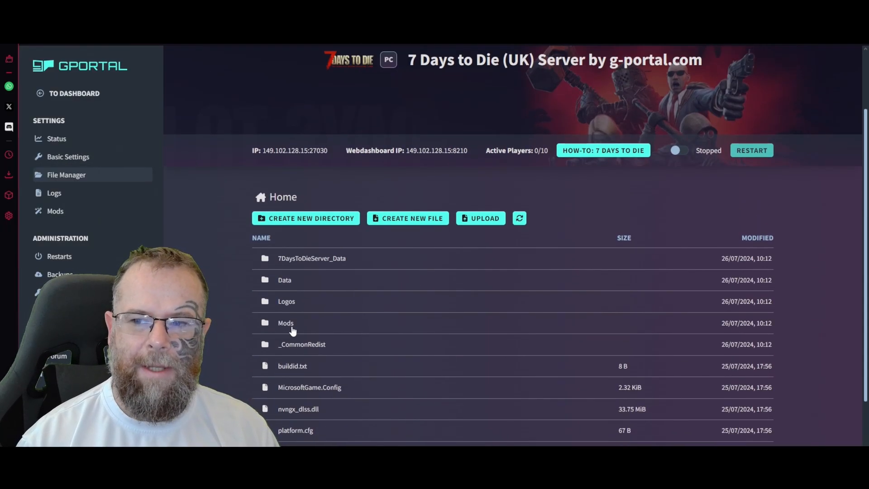
pyautogui.moveTo(278, 333)
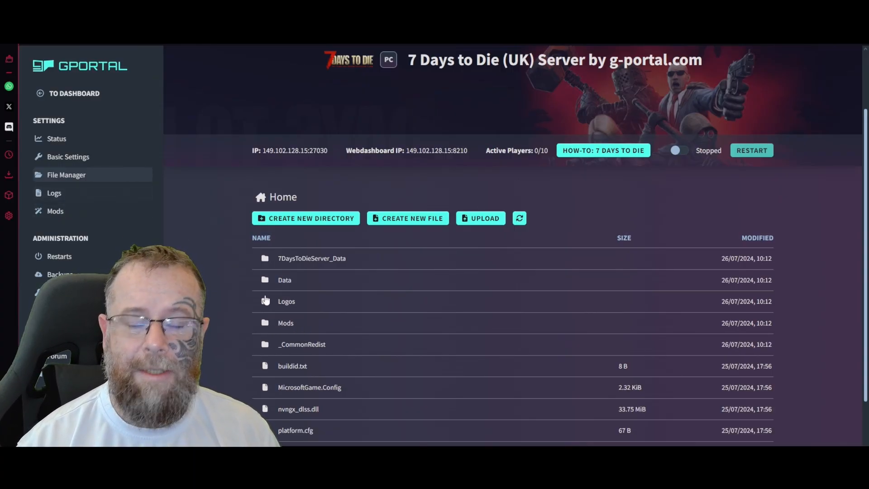
pyautogui.click(54, 193)
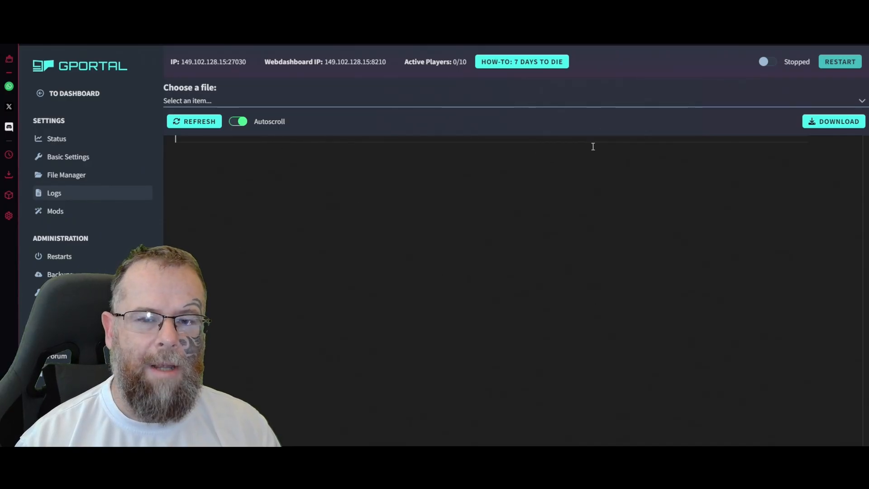
pyautogui.moveTo(58, 227)
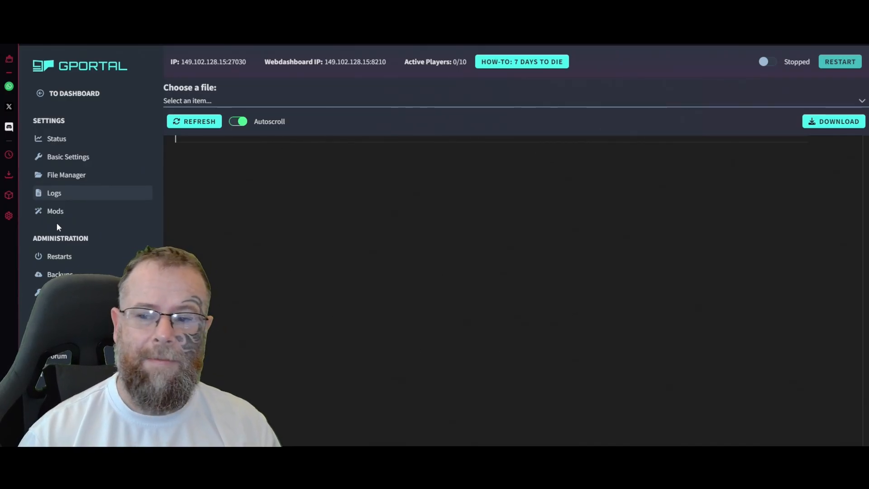
# Step: Open the Mods page and browse mods like Allocs Server fix, ServerTools and Darkness Falls
pyautogui.click(55, 211)
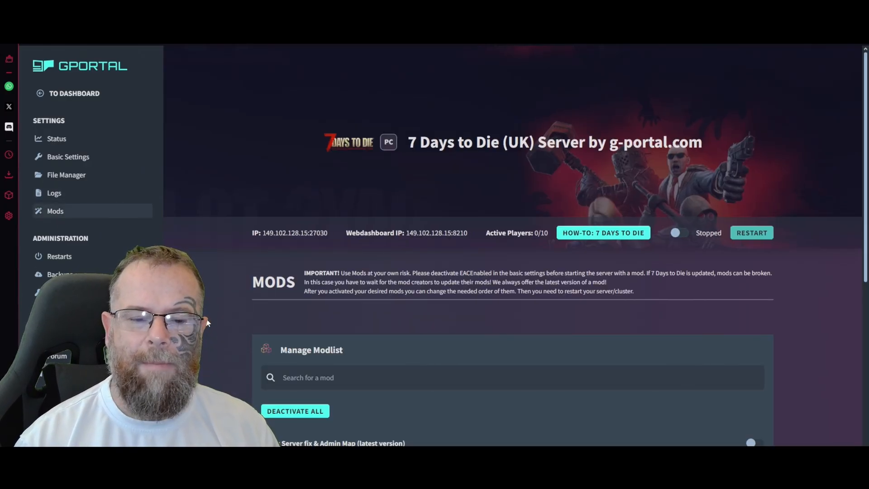
pyautogui.scroll(-3)
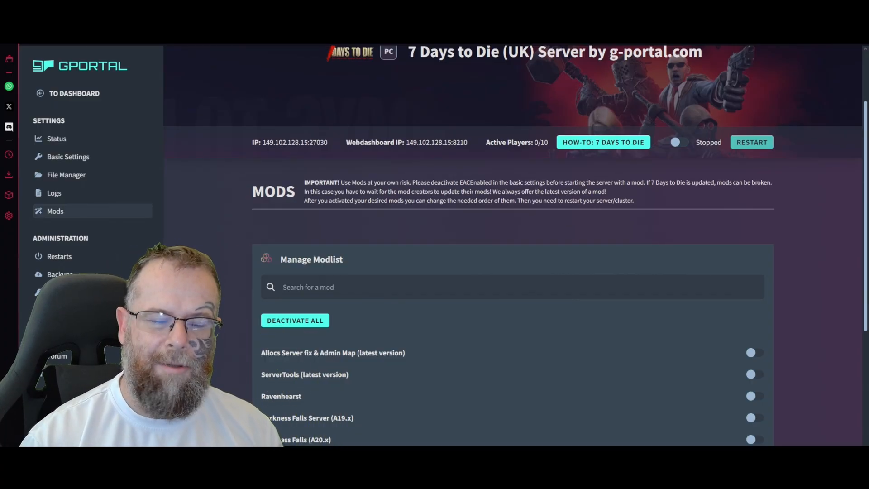
pyautogui.scroll(-3)
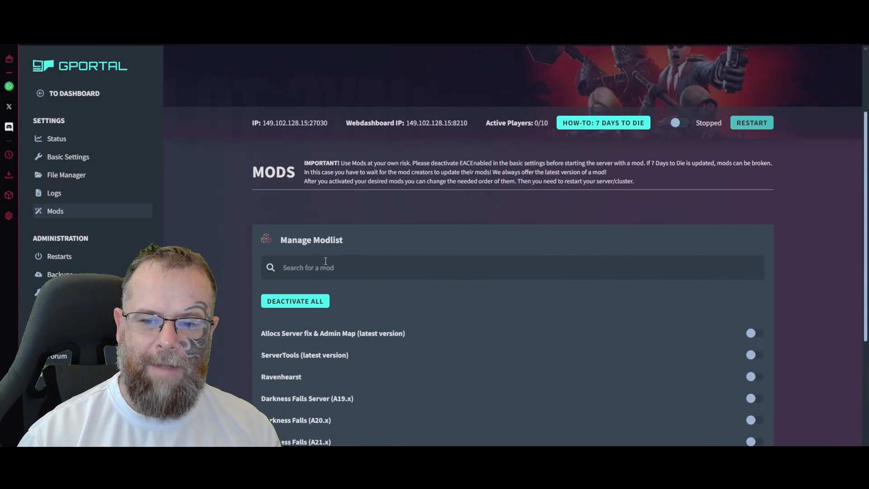
pyautogui.scroll(-3)
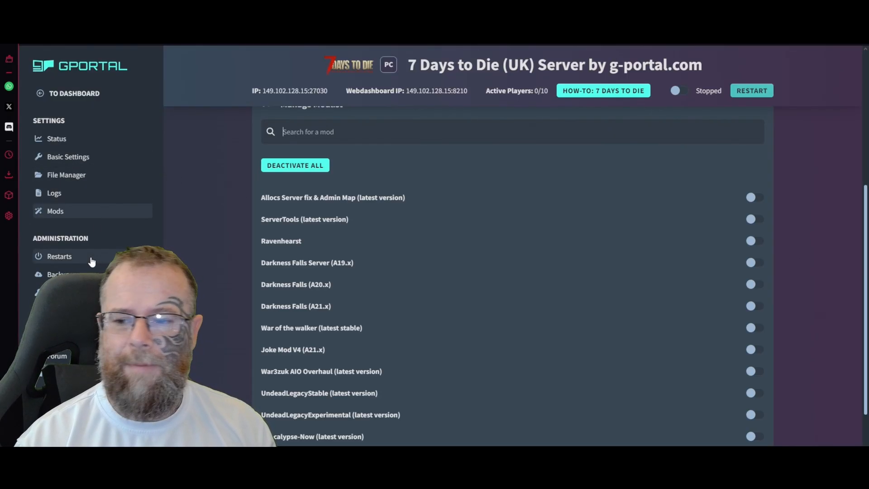
# Step: Save a Daily restart task described 'daily restart', then go to the Backups page
pyautogui.click(60, 256)
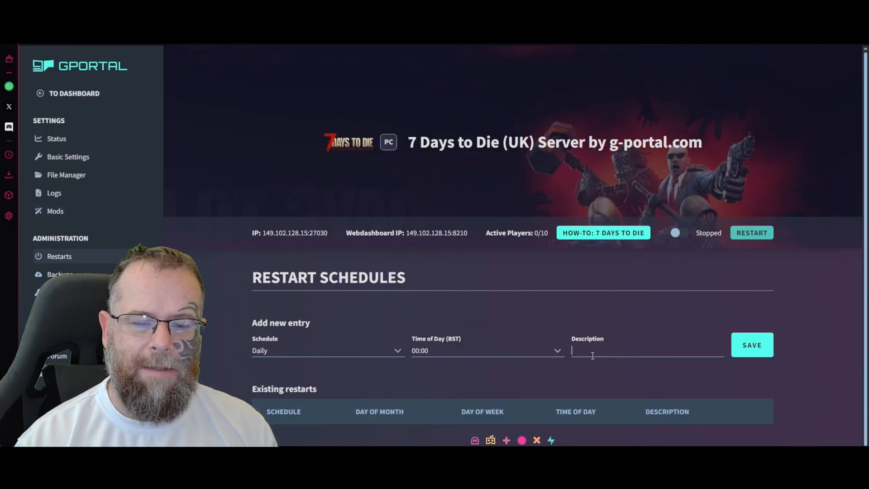
pyautogui.write('daily re')
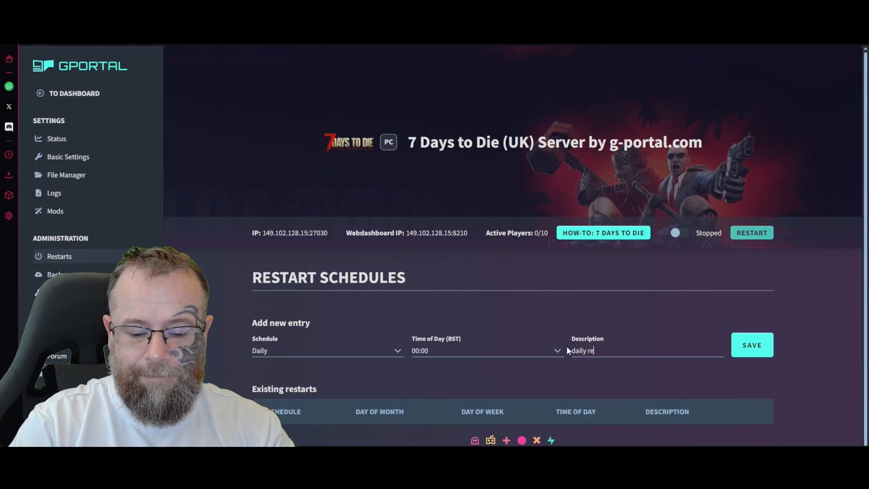
pyautogui.write('start')
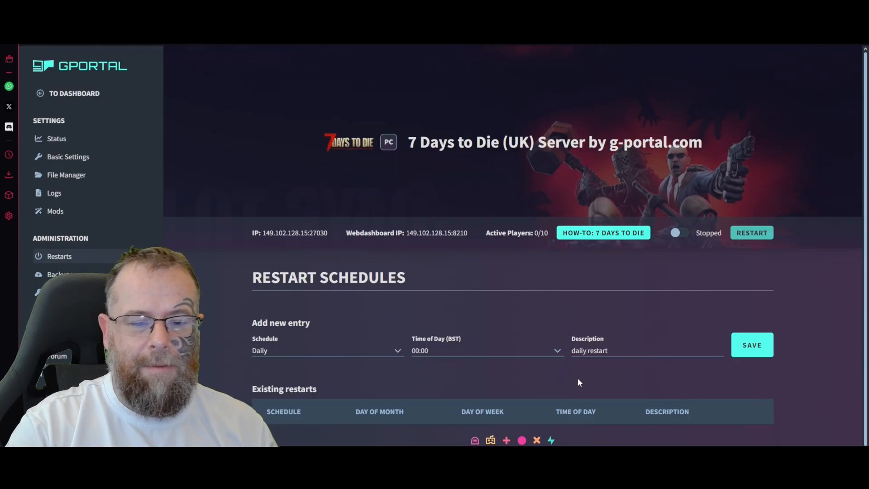
pyautogui.click(327, 350)
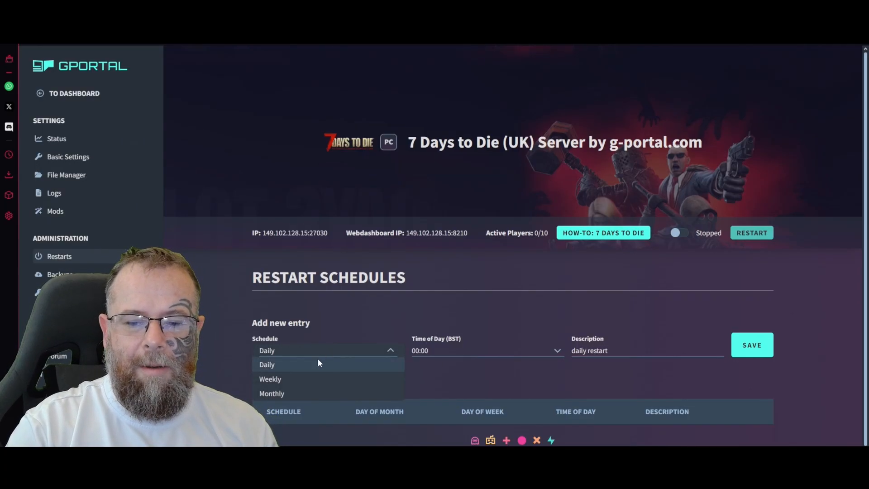
pyautogui.click(267, 364)
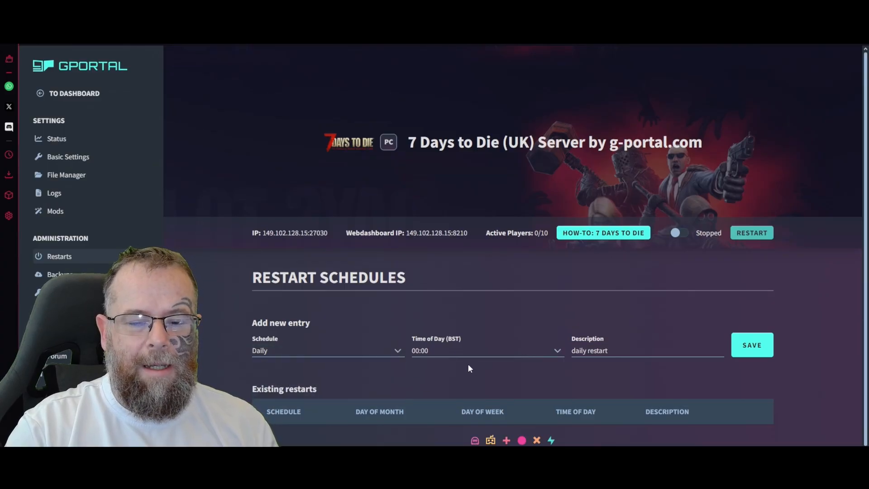
pyautogui.click(486, 351)
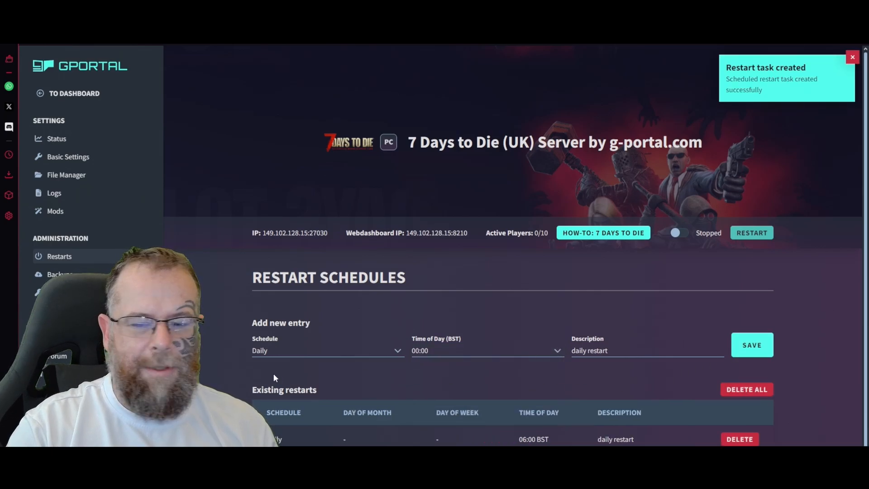
pyautogui.click(57, 274)
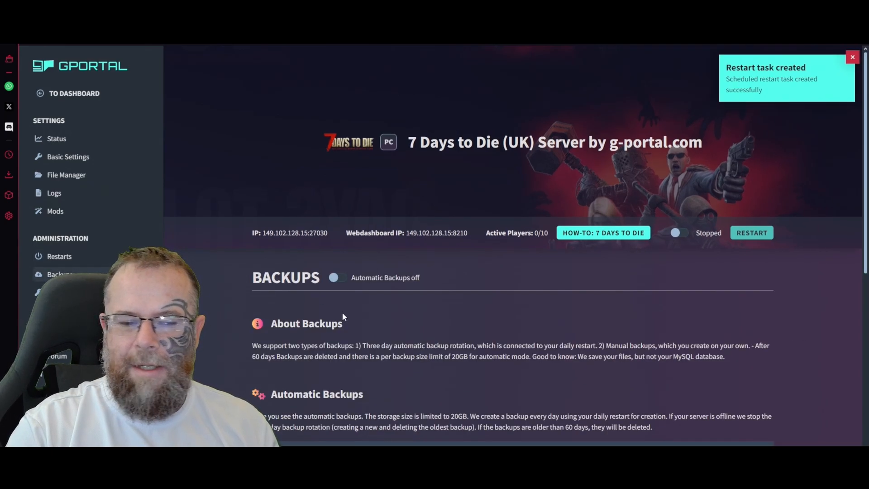
# Step: Create a manual backup under Manual Backups and confirm it
pyautogui.scroll(-3)
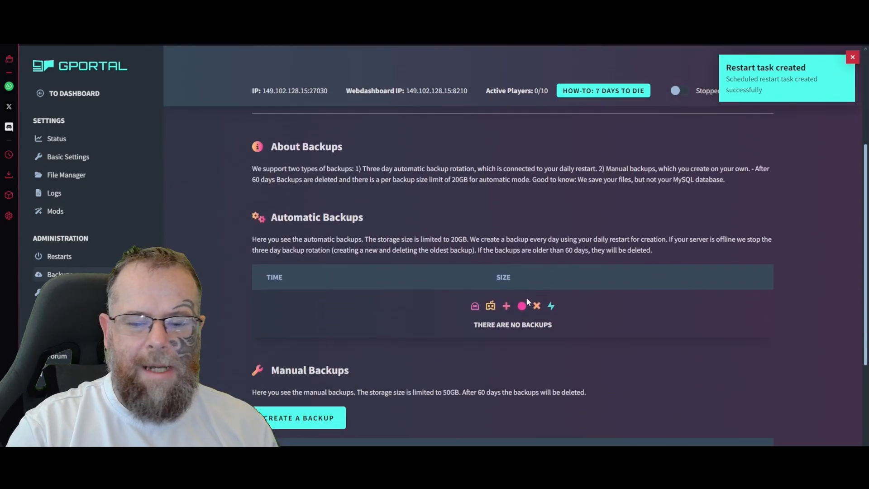
pyautogui.click(300, 417)
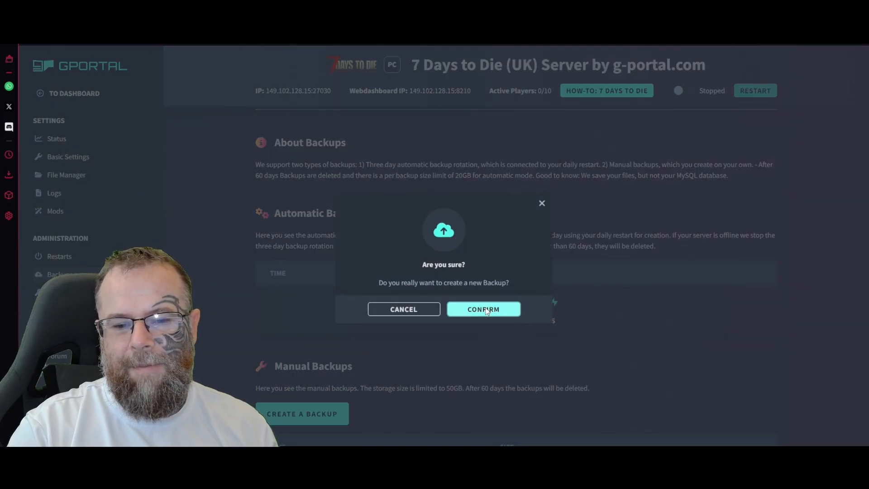
pyautogui.click(483, 309)
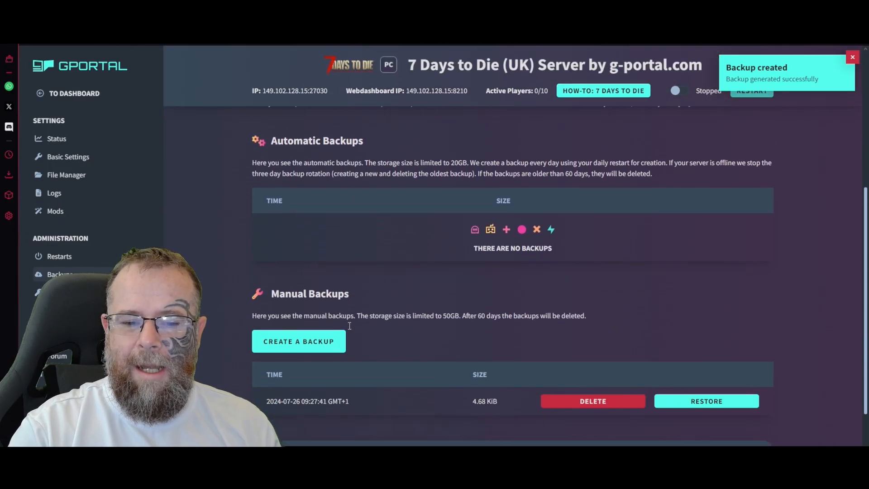
pyautogui.scroll(-3)
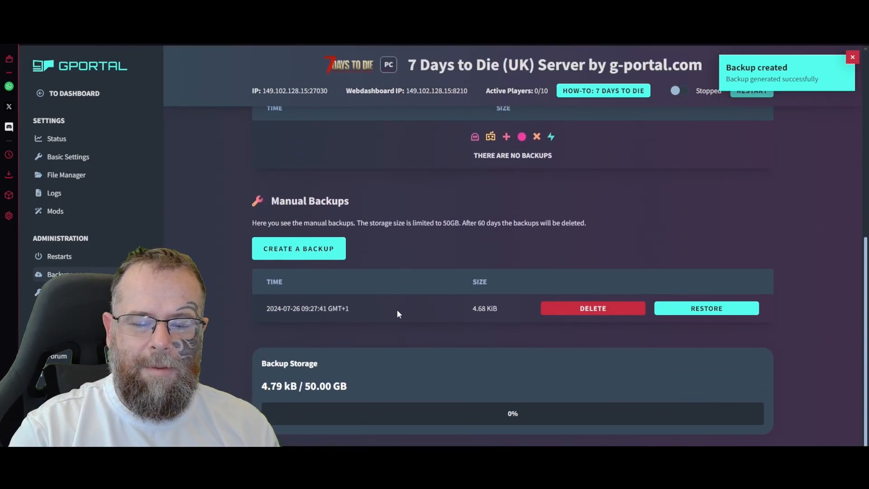
pyautogui.scroll(3)
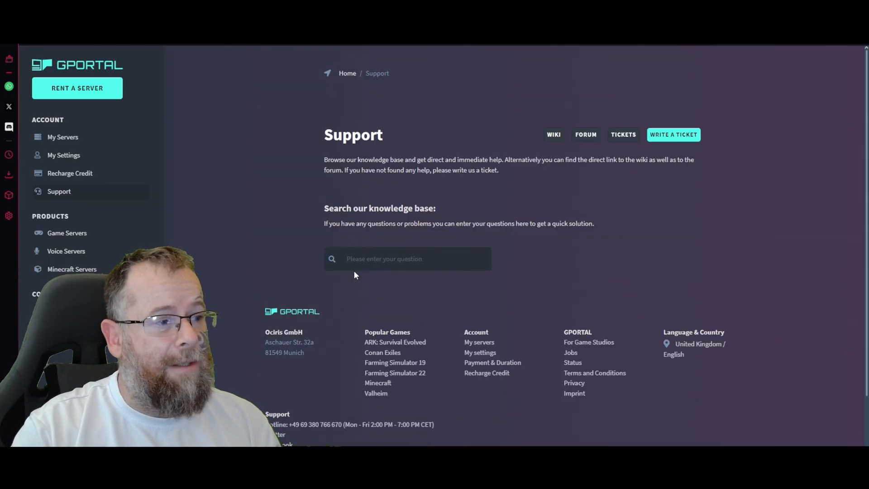
pyautogui.moveTo(317, 241)
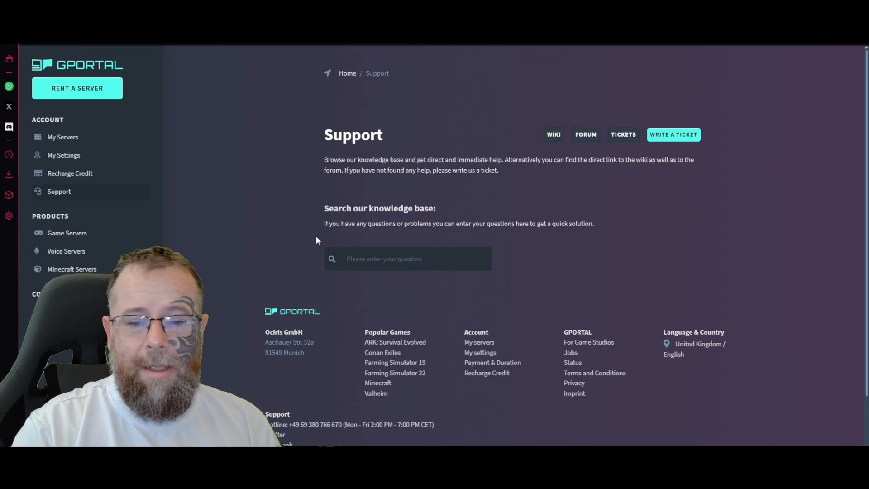
pyautogui.moveTo(425, 182)
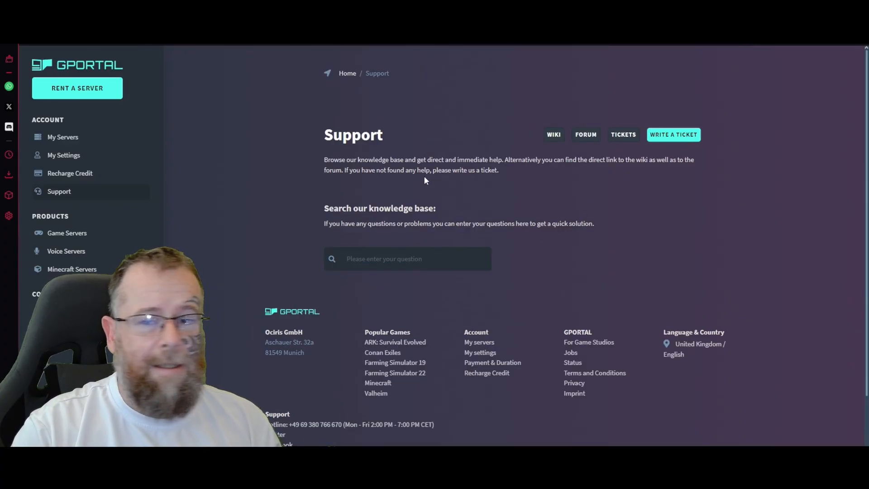
# Step: Start a support ticket with category 7 Days to Die, then return to My Servers
pyautogui.click(673, 134)
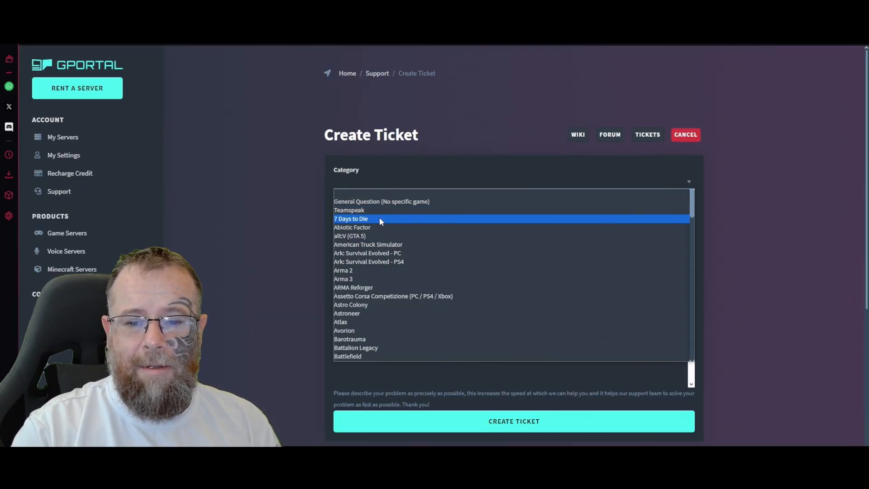
pyautogui.click(350, 219)
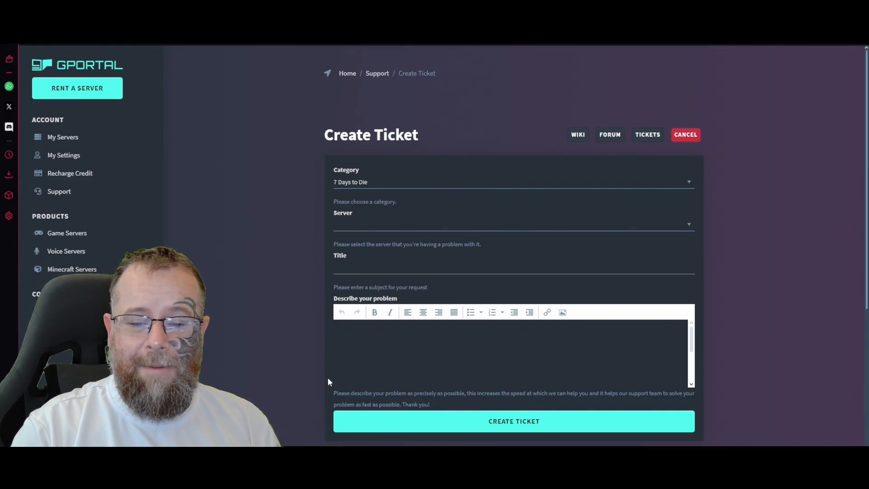
pyautogui.moveTo(79, 140)
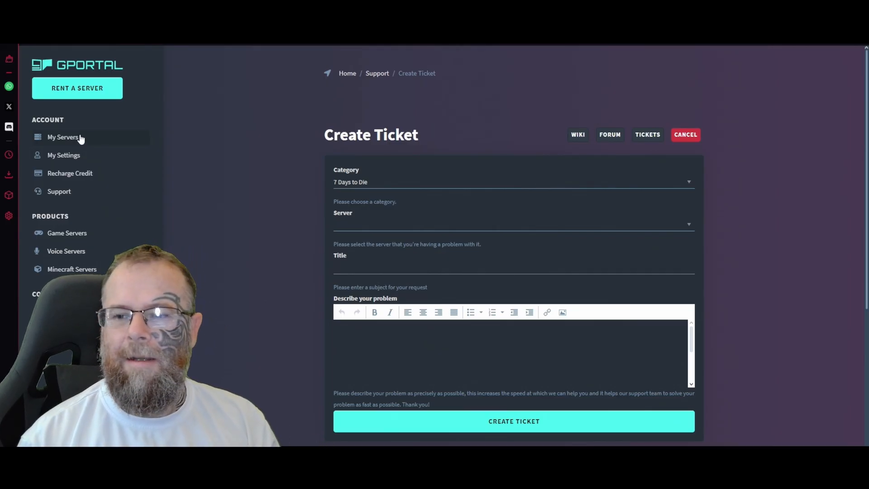
pyautogui.click(63, 137)
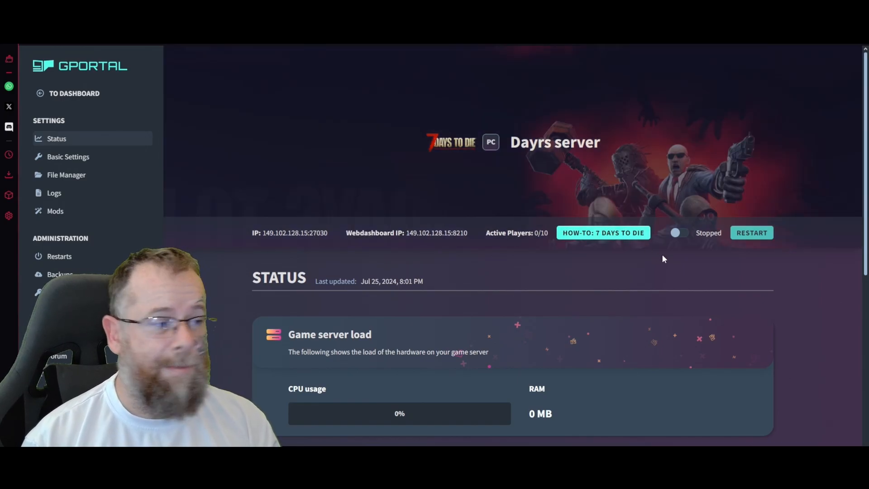
# Step: Switch the Dayrs server from Stopped to Running
pyautogui.click(678, 232)
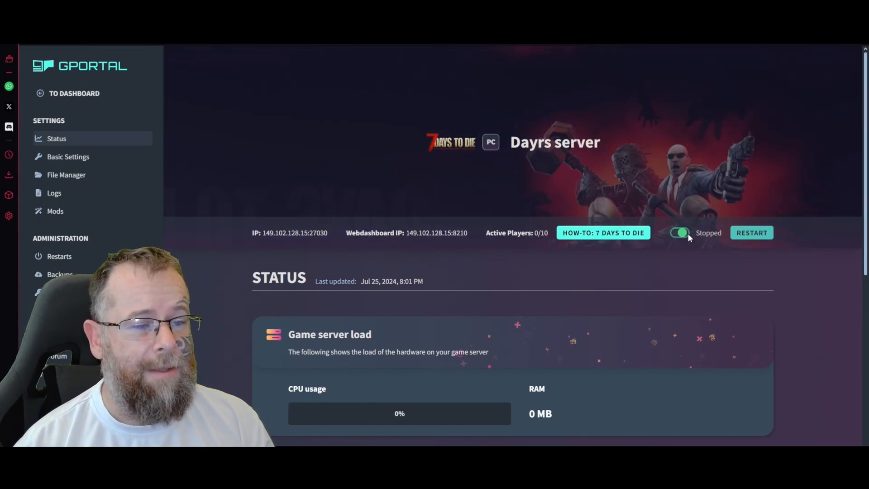
pyautogui.click(681, 232)
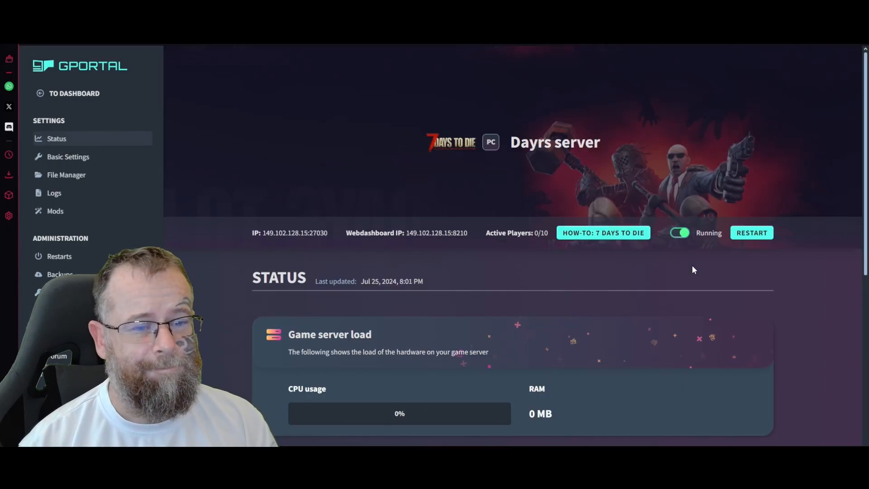
pyautogui.moveTo(621, 263)
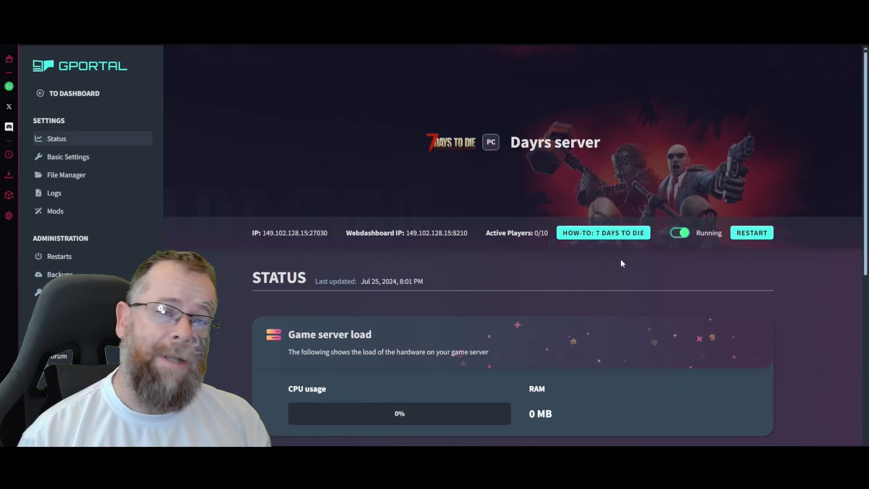